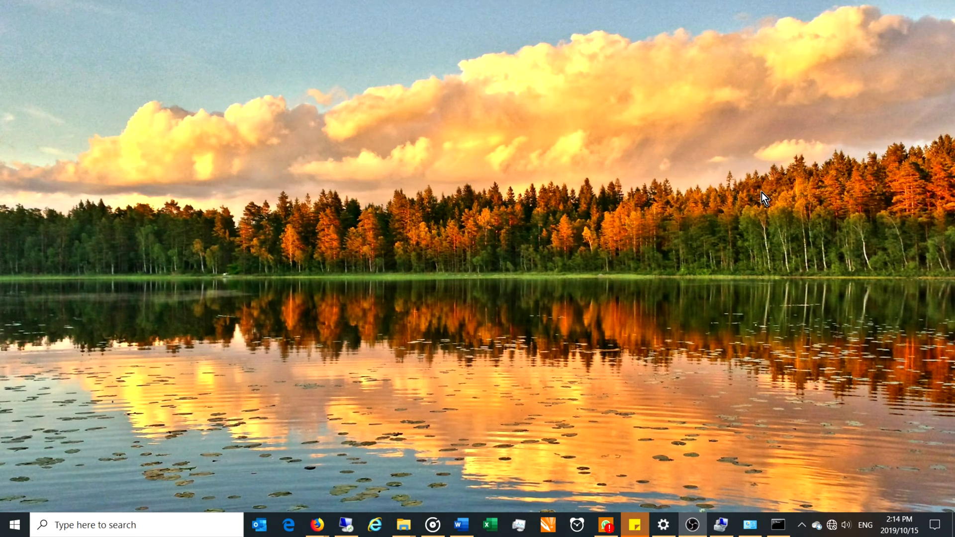
mouse_move(858, 358)
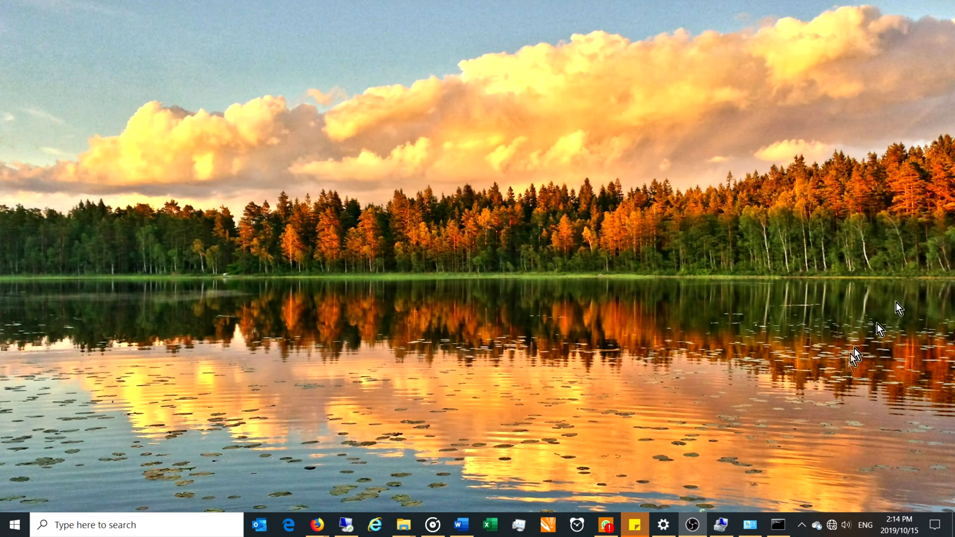
mouse_move(833, 525)
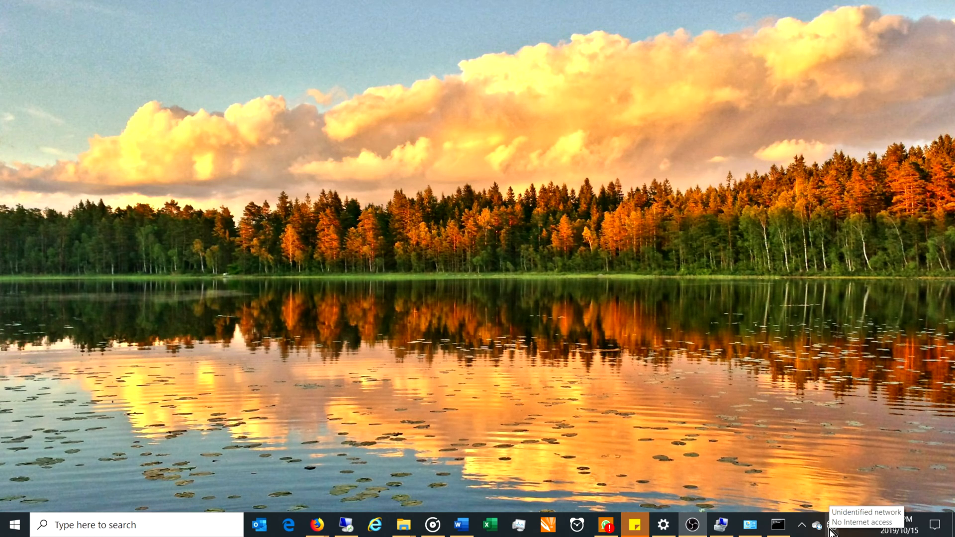
Switch Wi-Fi on from the taskbar network flyout so nearby networks appear.
left_click(817, 524)
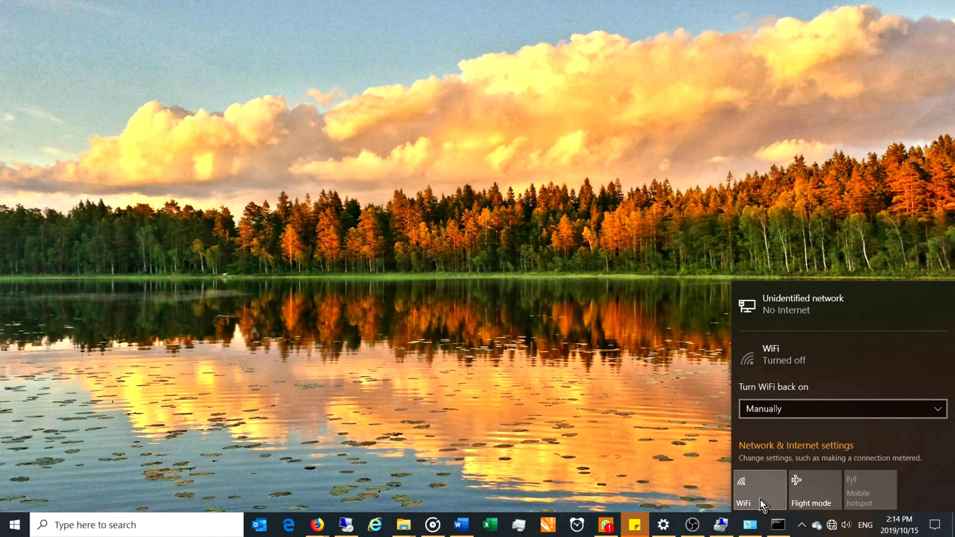
left_click(760, 491)
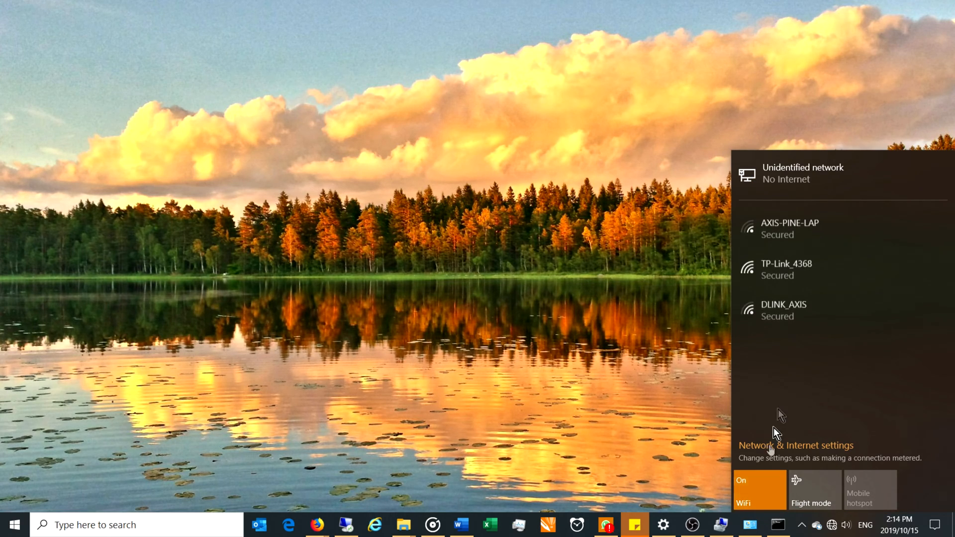
mouse_move(804, 268)
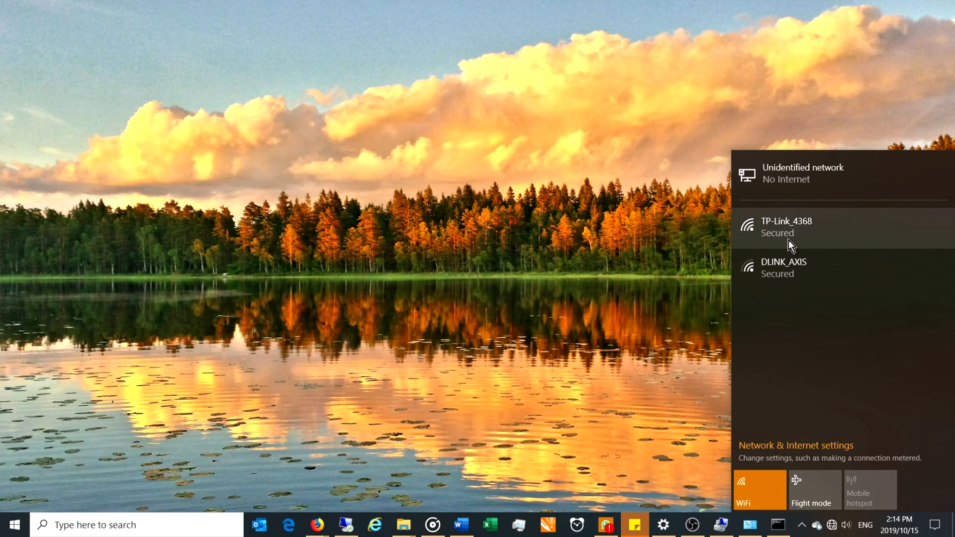
mouse_move(792, 239)
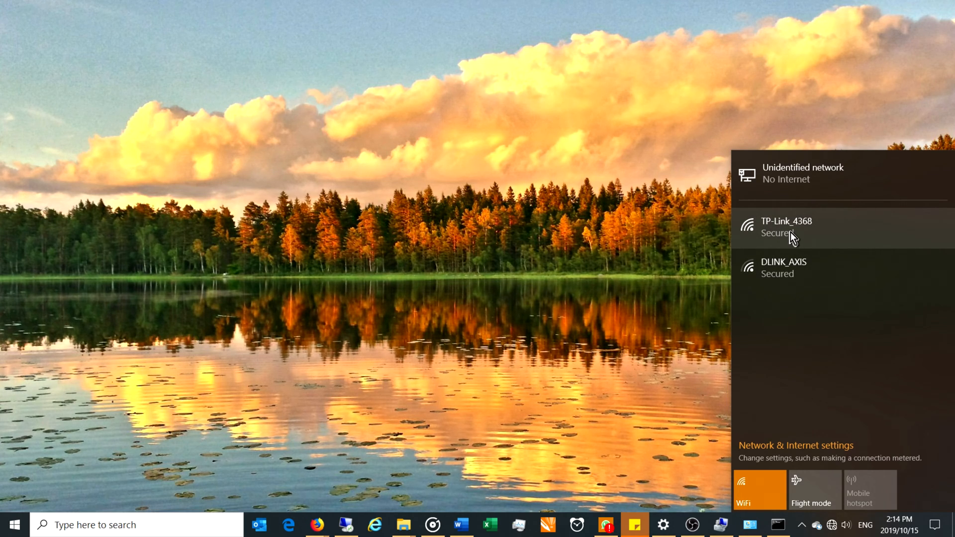
mouse_move(758, 238)
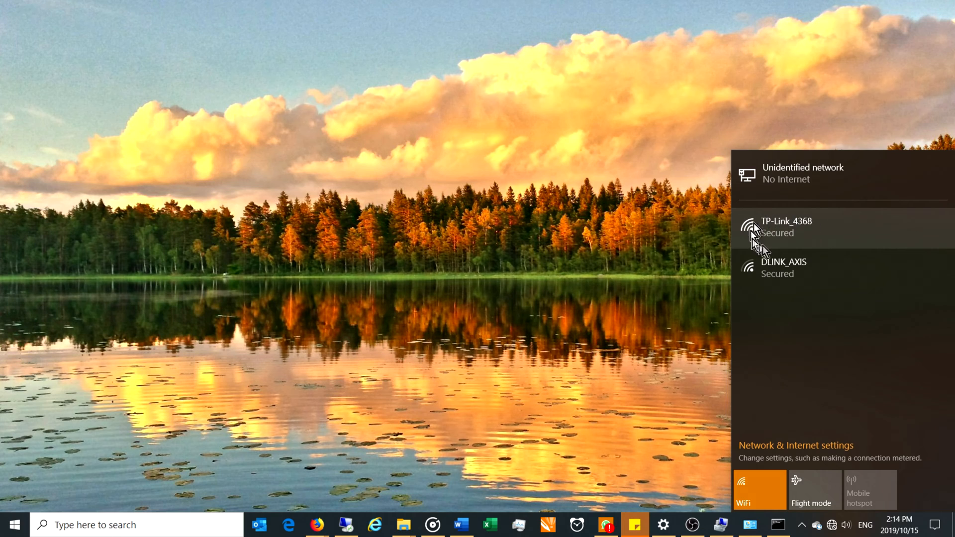
mouse_move(798, 243)
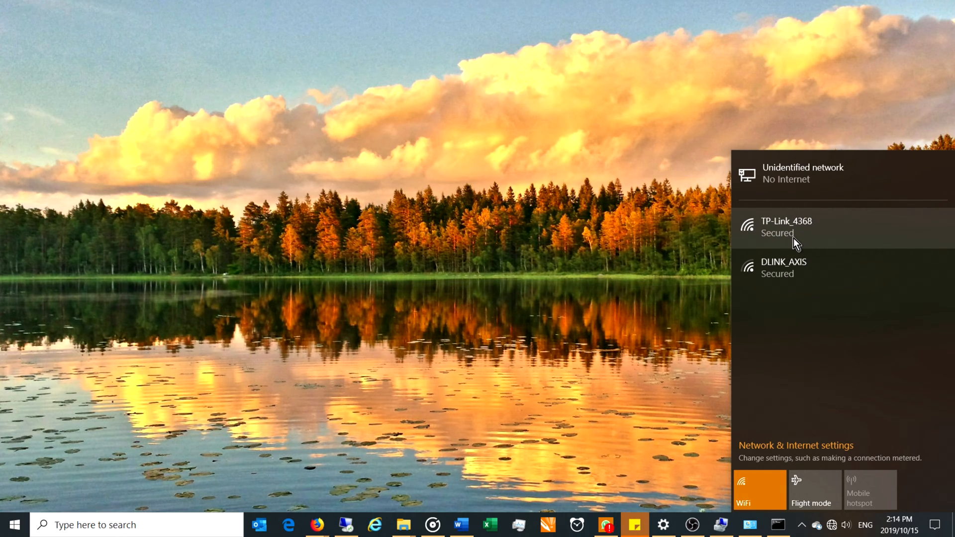
Join the TP-Link_4368 network using its security key.
left_click(792, 227)
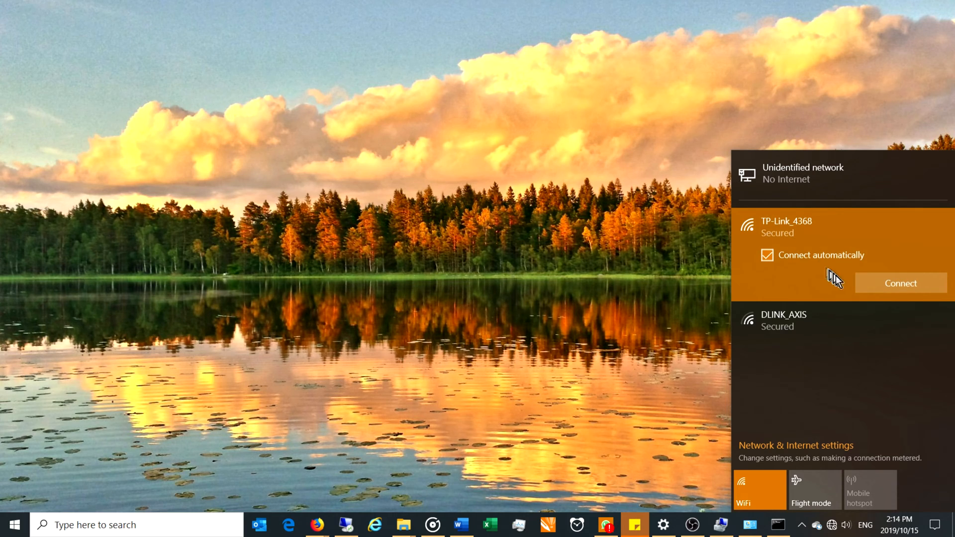
left_click(901, 283)
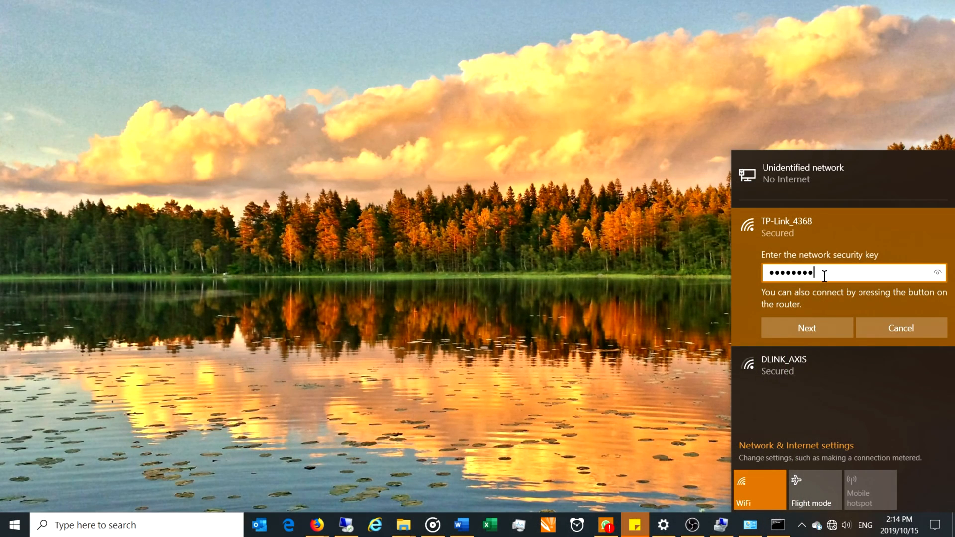
mouse_move(835, 275)
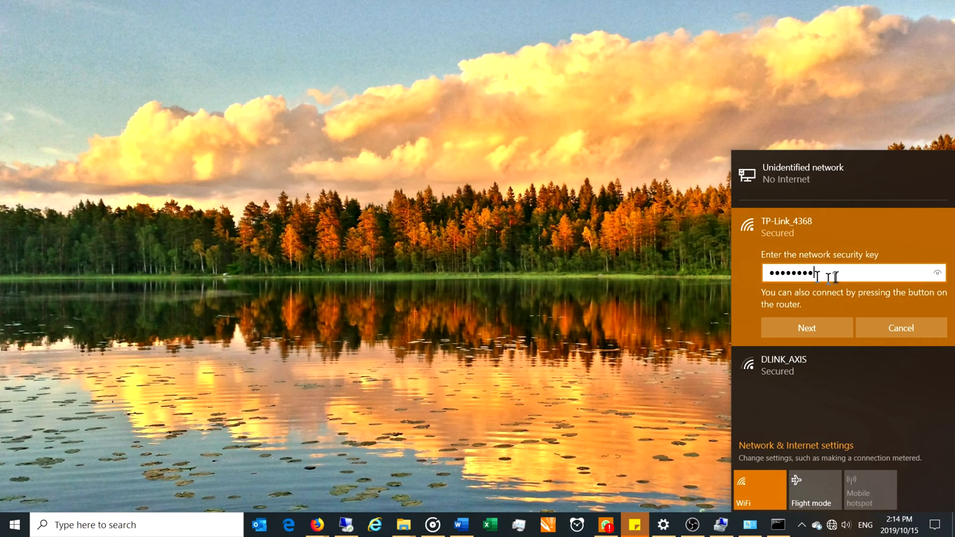
left_click(806, 328)
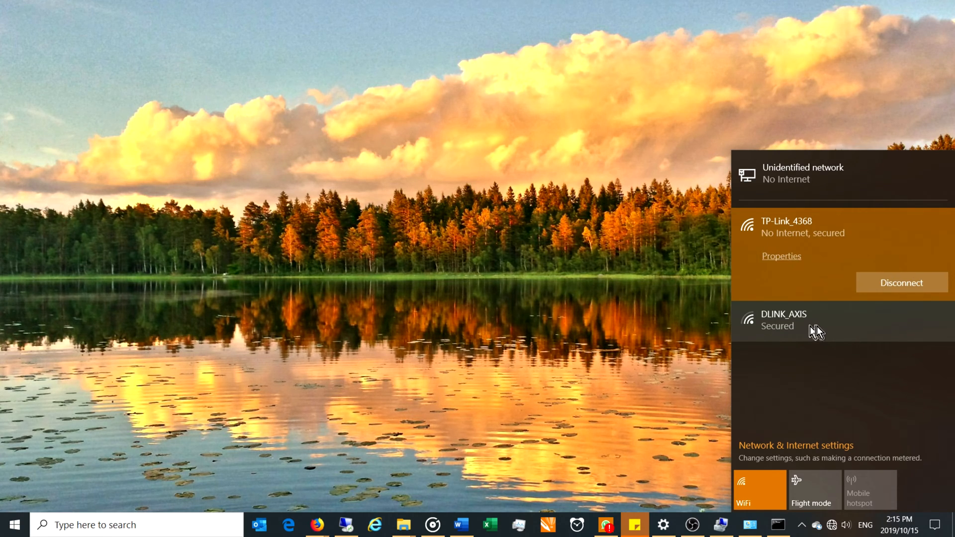
mouse_move(771, 244)
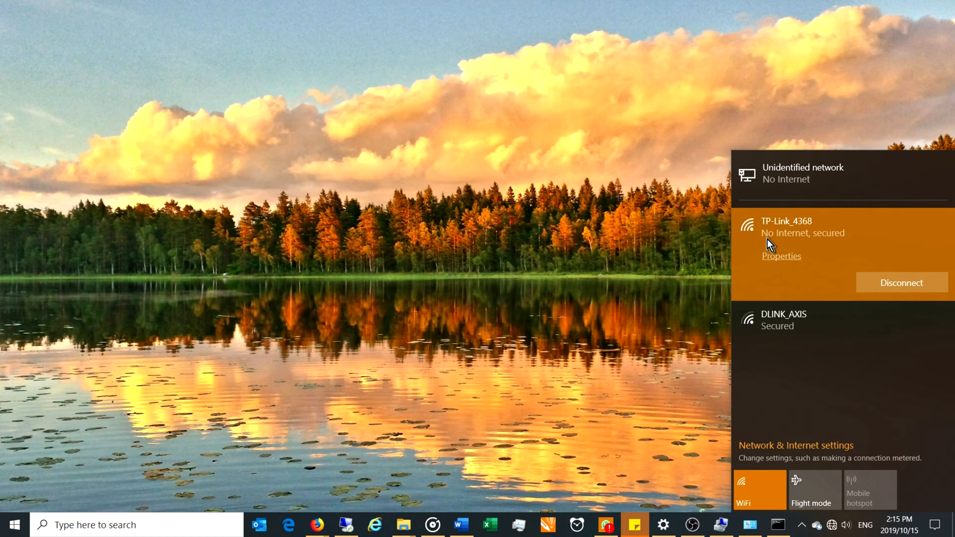
mouse_move(791, 249)
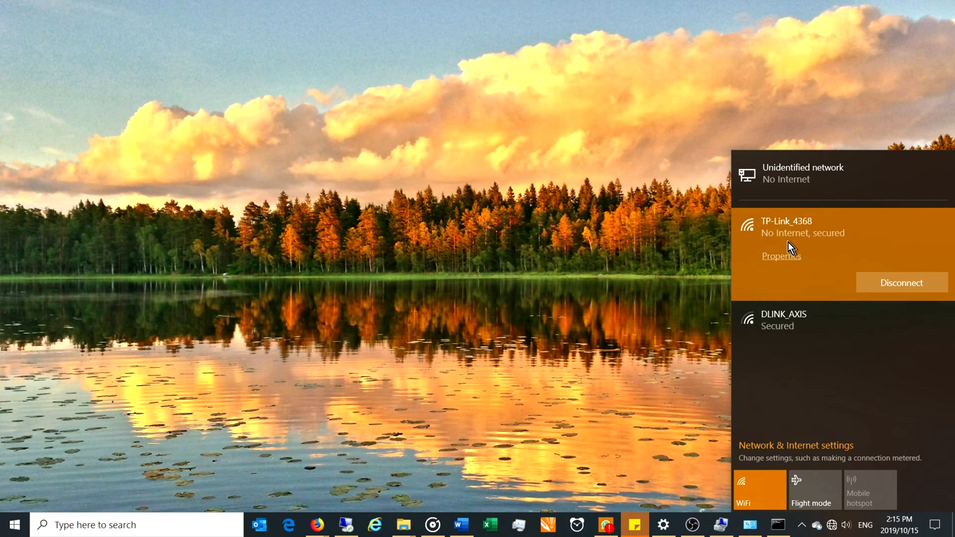
mouse_move(807, 272)
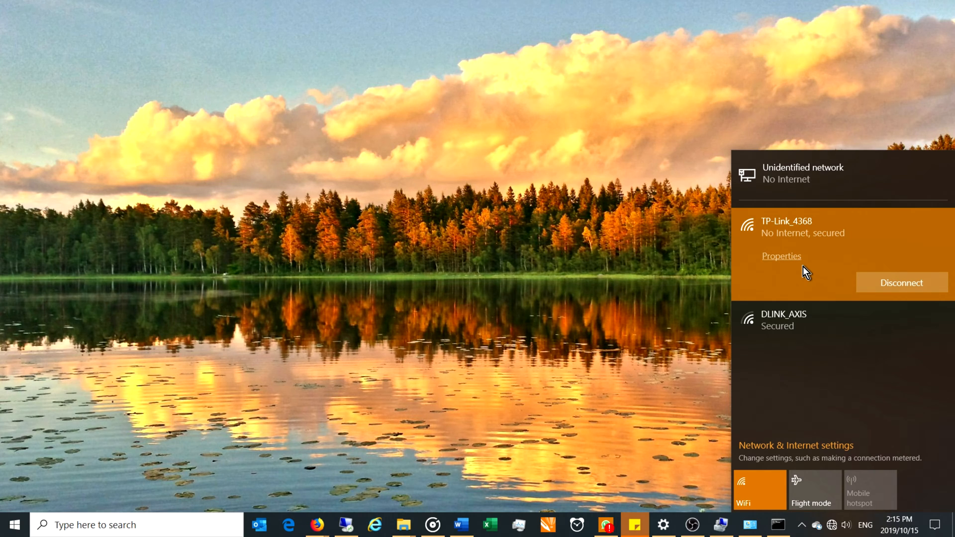
mouse_move(437, 353)
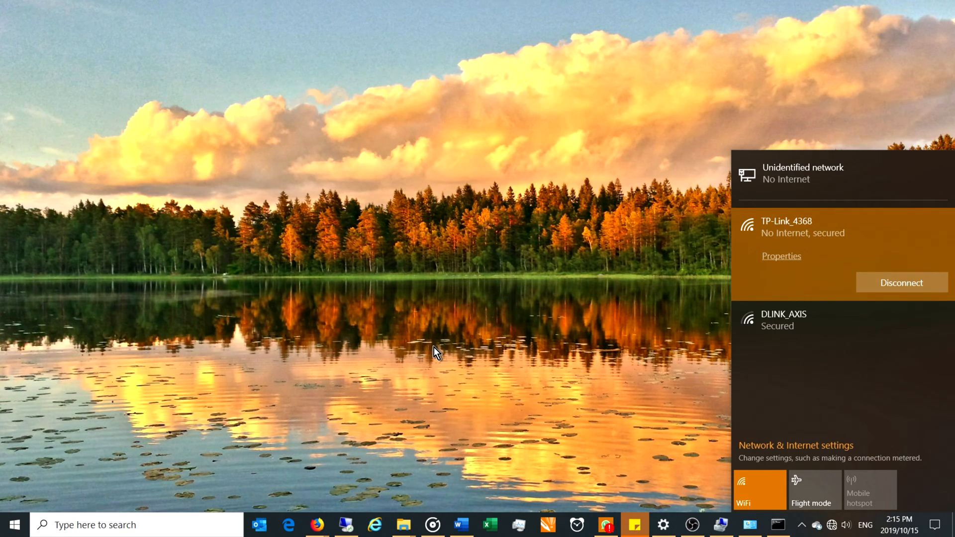
mouse_move(396, 524)
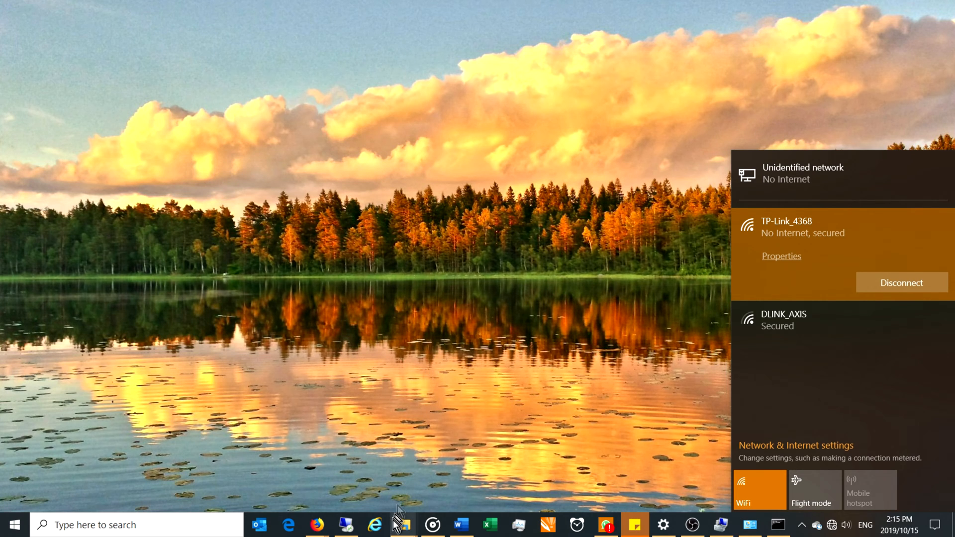
mouse_move(406, 456)
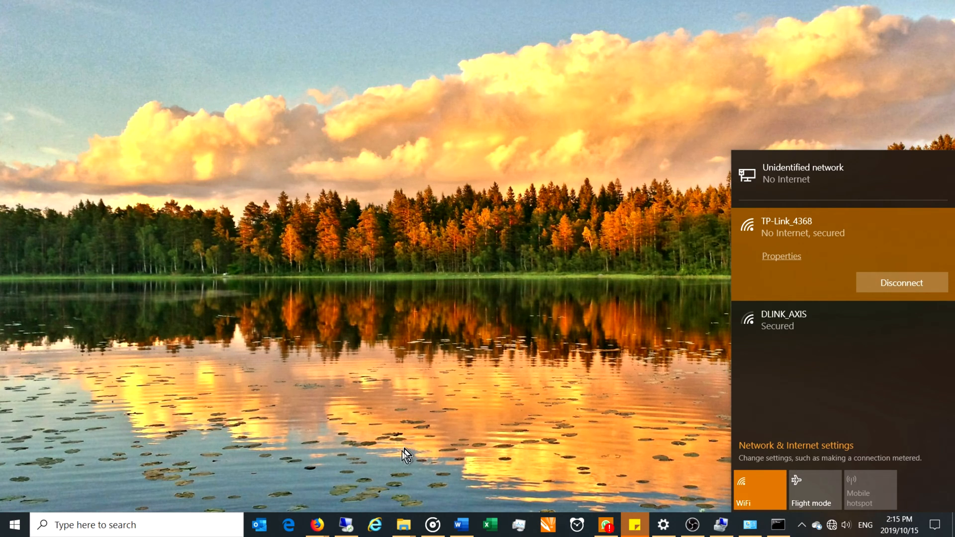
Launch Firefox and load the router page at 192.168.1.1.
left_click(316, 525)
type("192.168.1.1")
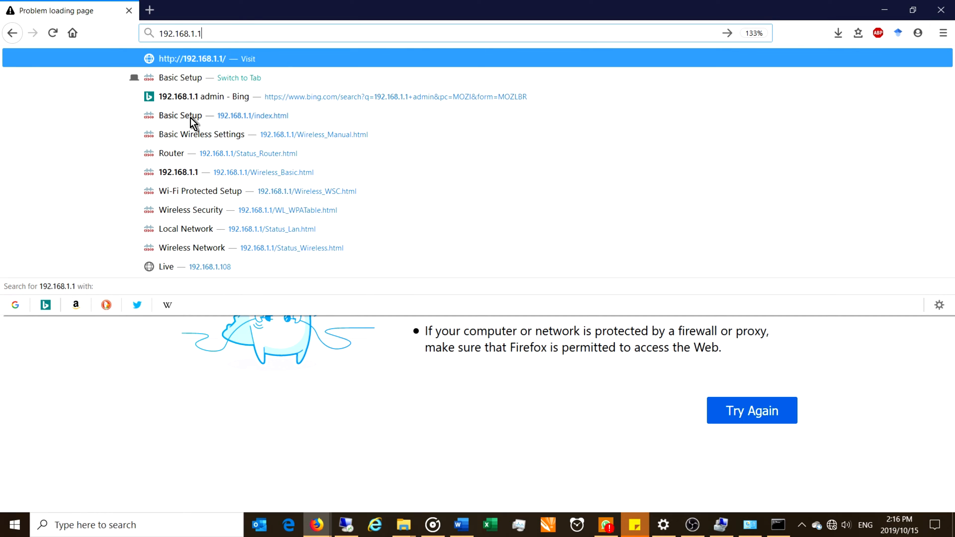
left_click(192, 59)
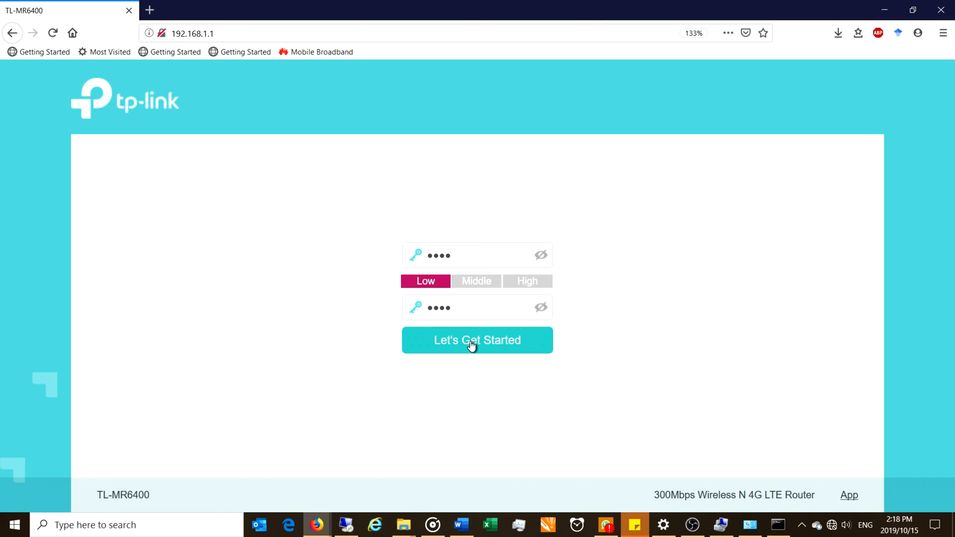
Confirm the new admin password with Let's Get Started and log in.
left_click(477, 340)
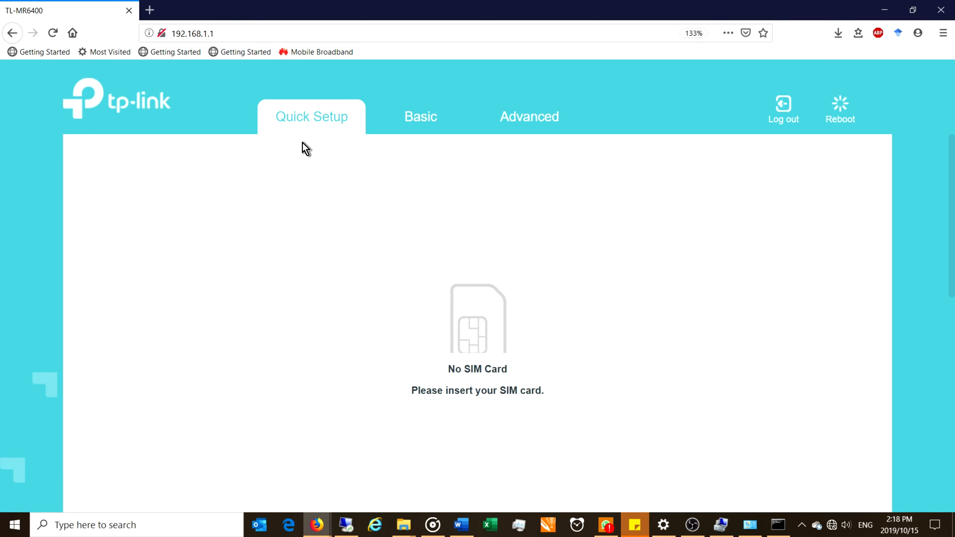
mouse_move(821, 484)
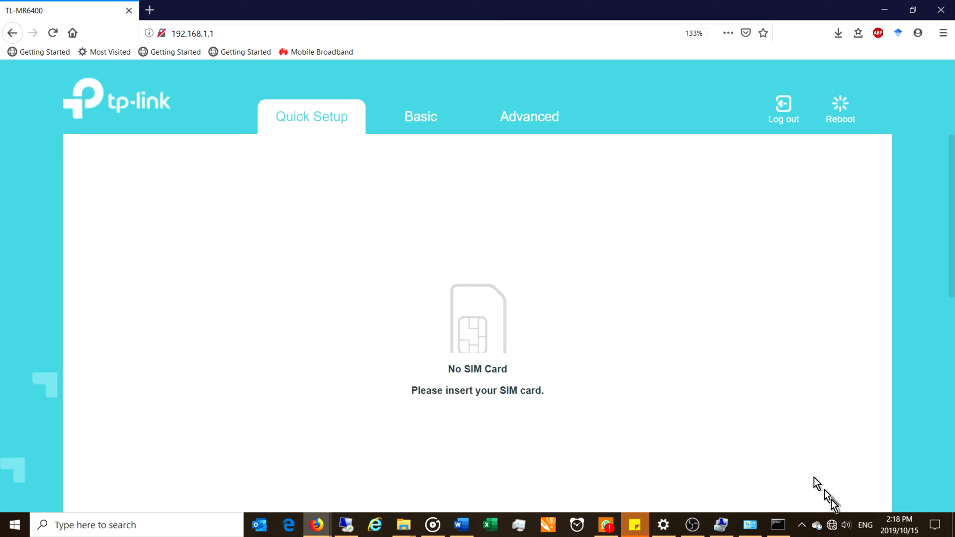
mouse_move(833, 525)
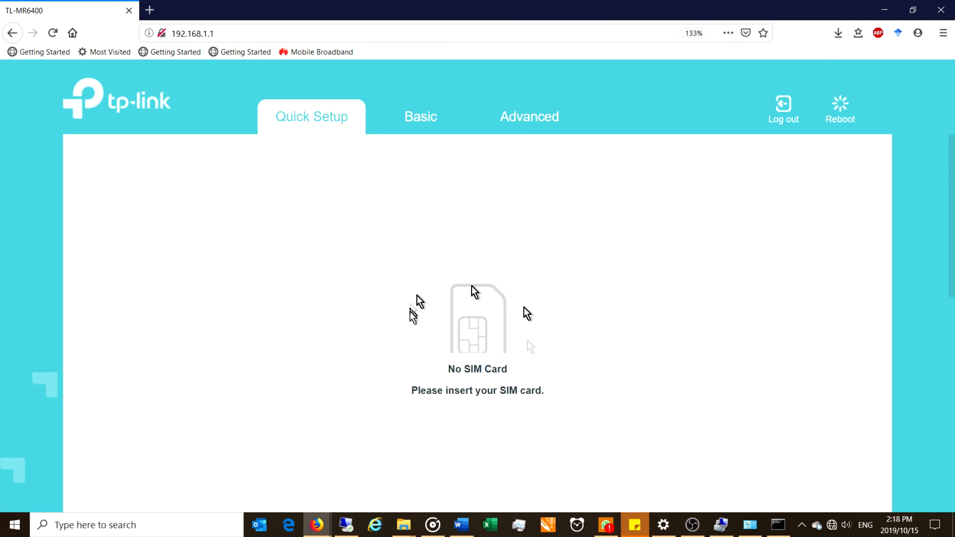
mouse_move(430, 327)
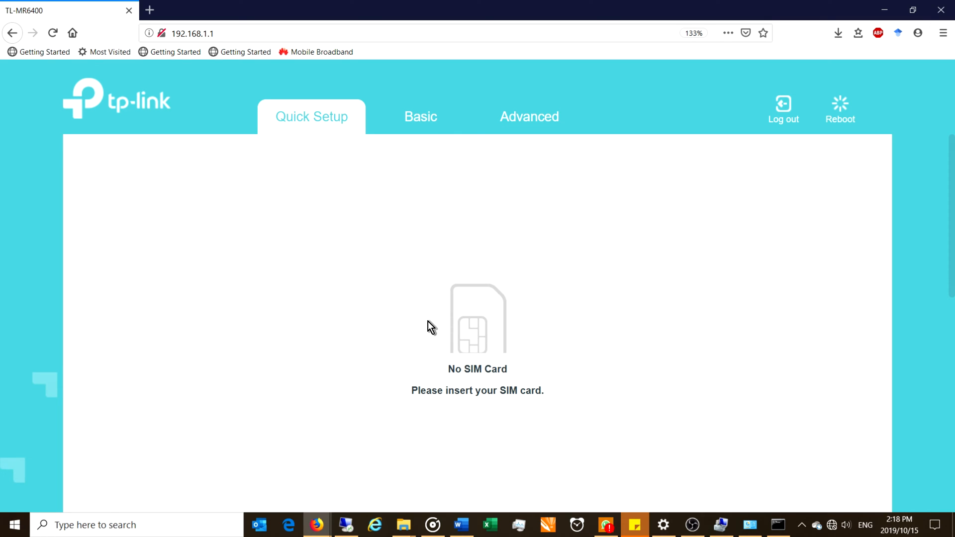
mouse_move(456, 171)
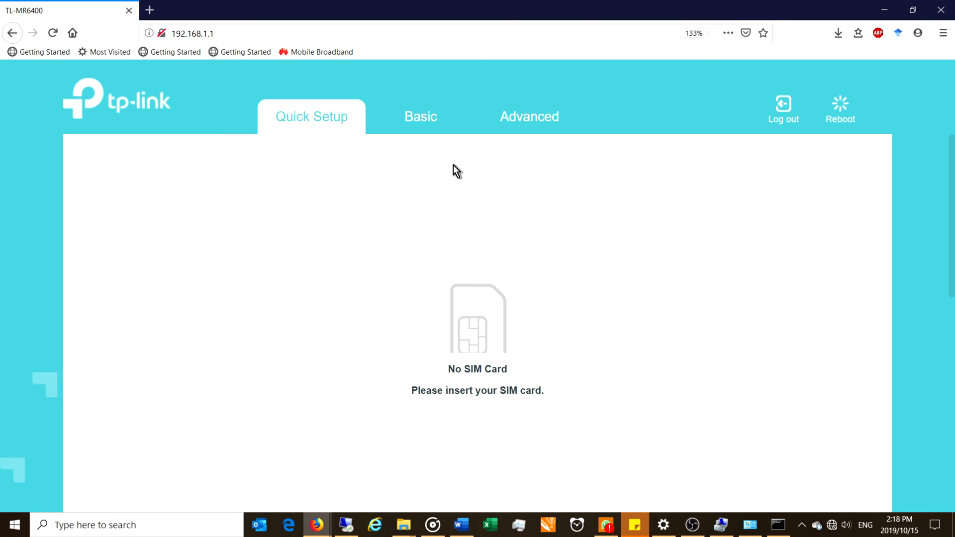
mouse_move(420, 116)
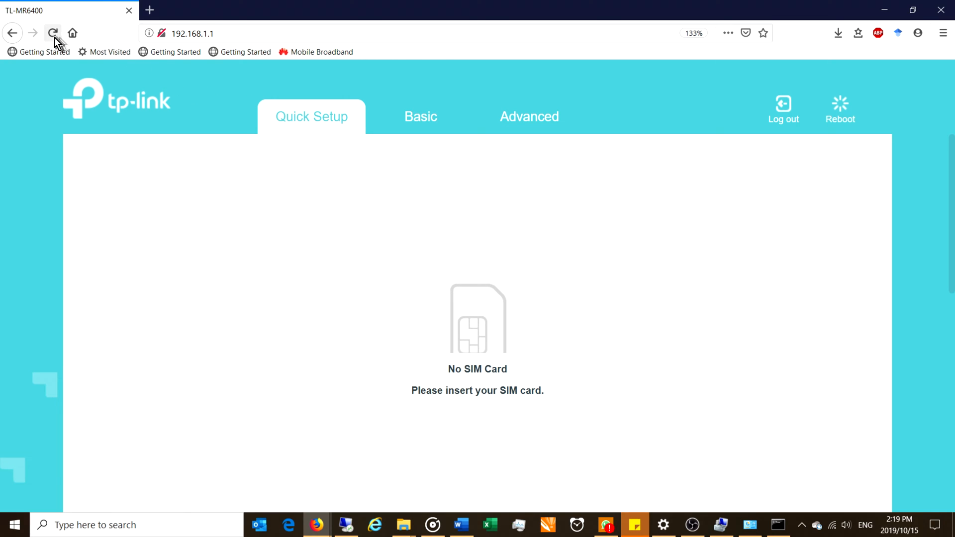
Reload the router page and show the Basic Network Map with 4G Internet.
left_click(420, 116)
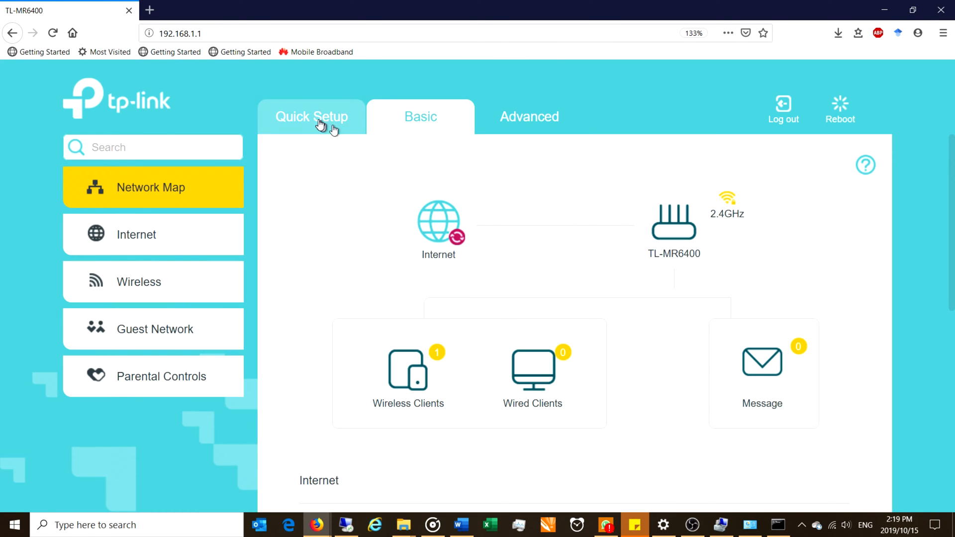
left_click(311, 117)
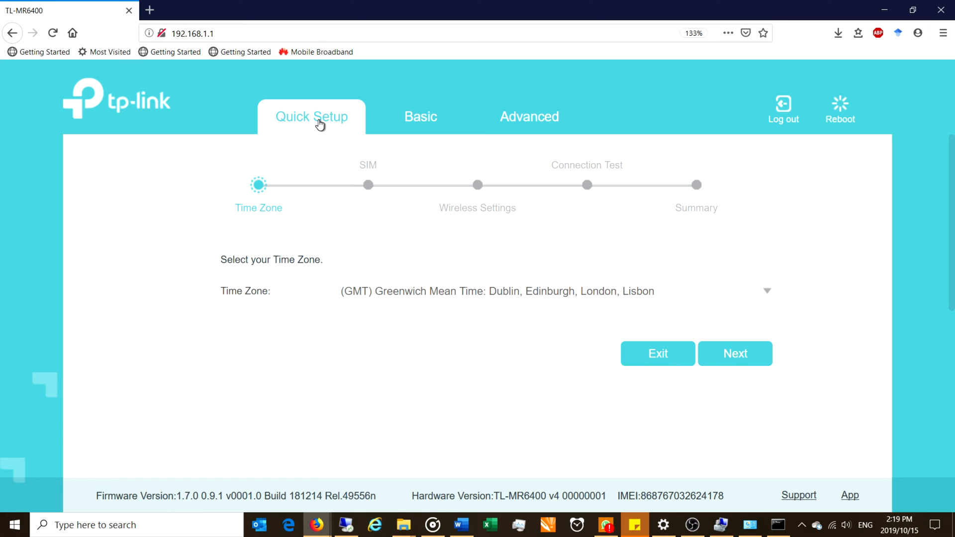
mouse_move(317, 290)
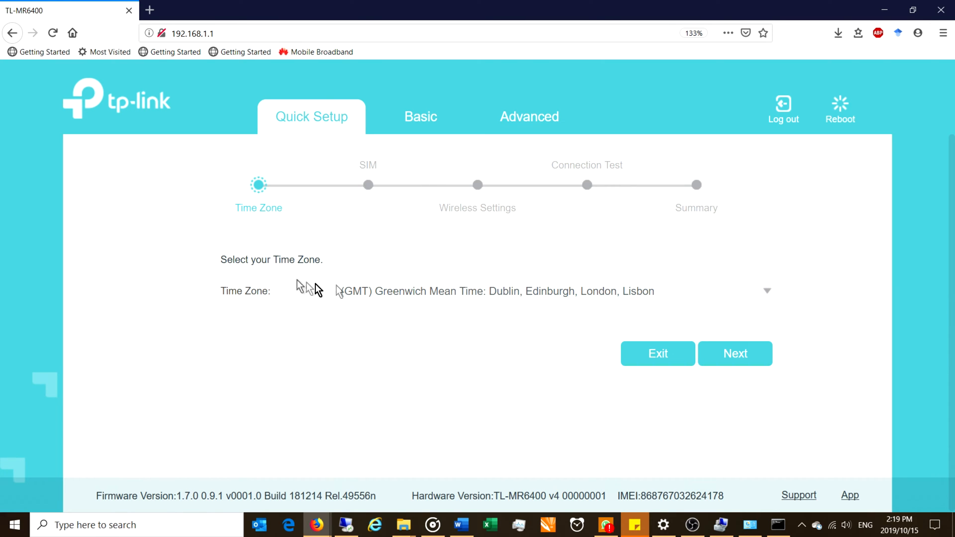
left_click(420, 116)
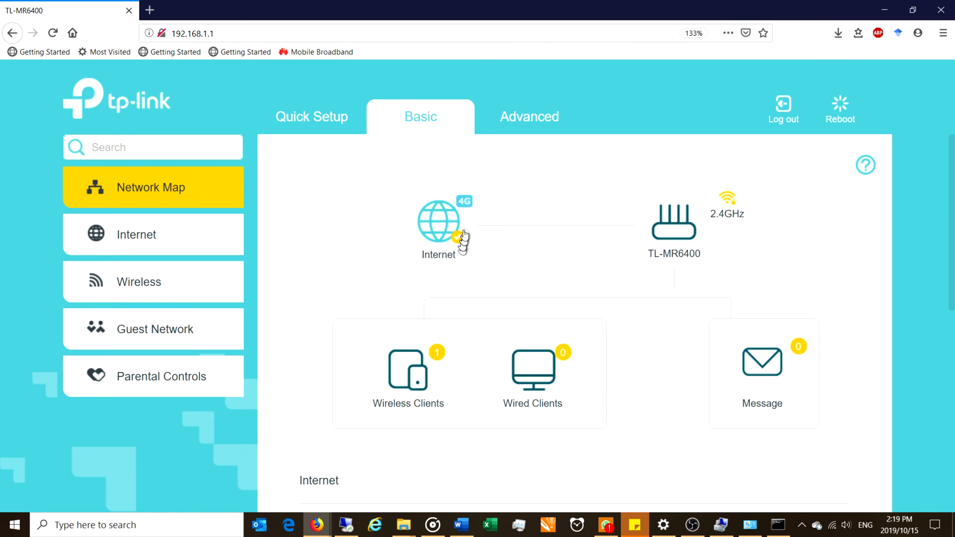
mouse_move(474, 225)
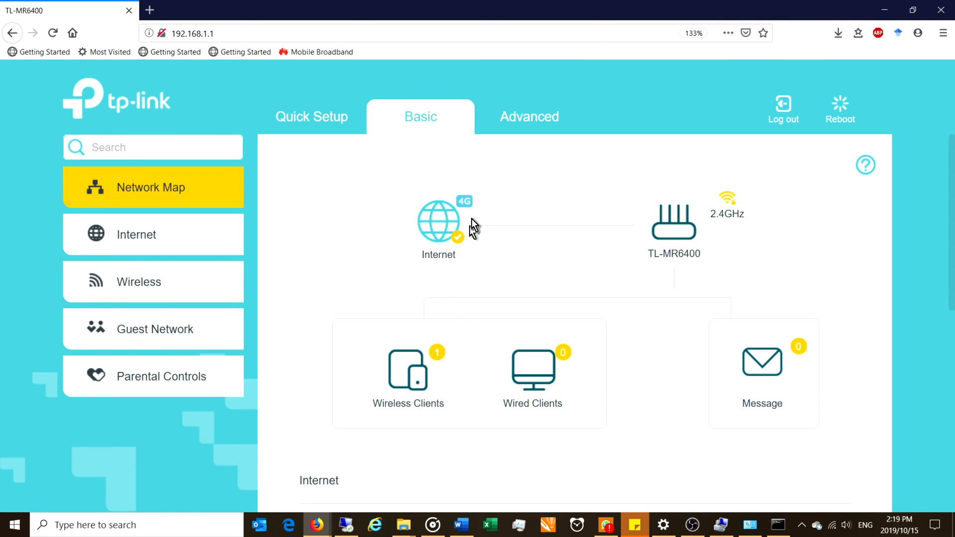
mouse_move(396, 226)
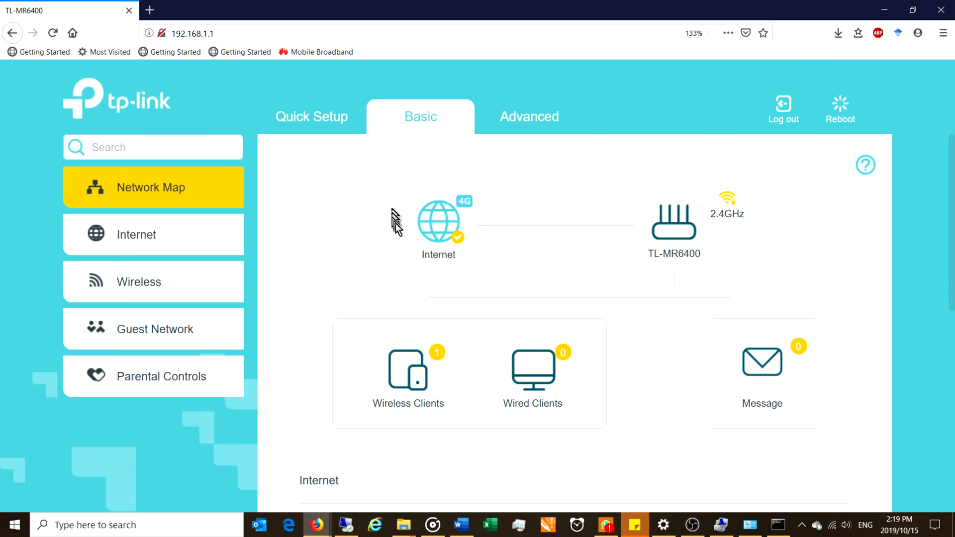
mouse_move(703, 268)
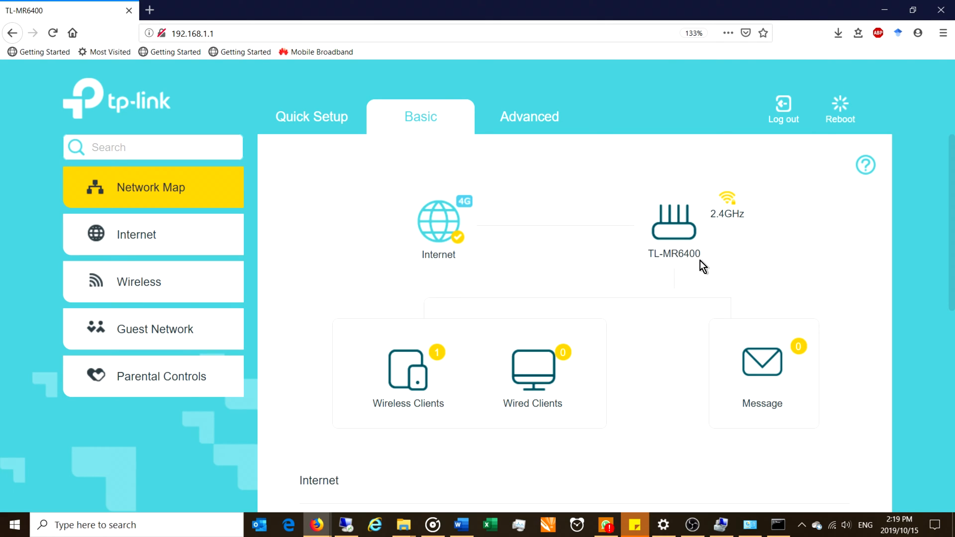
mouse_move(682, 219)
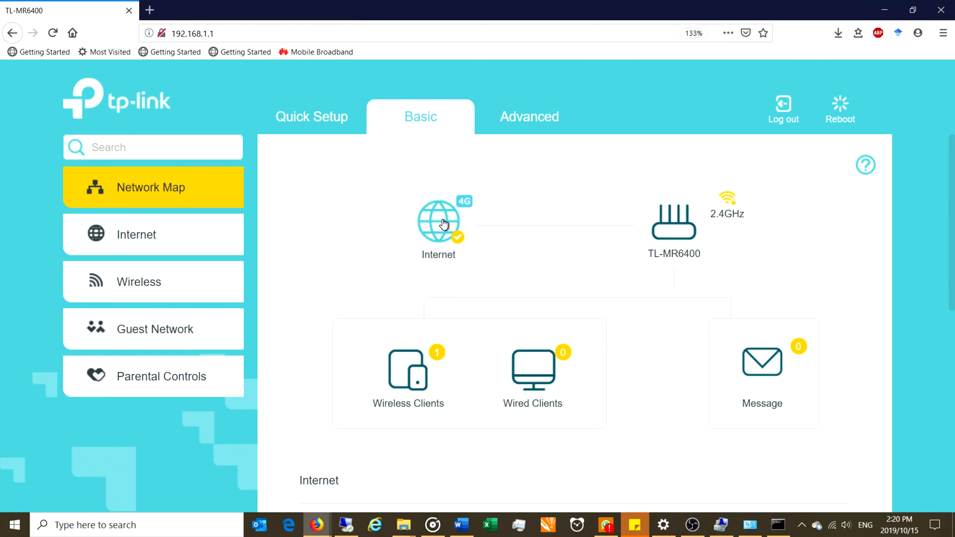
Rerun Quick Setup, keeping the GMT time zone and Telkom(default:1) SIM profile.
left_click(312, 116)
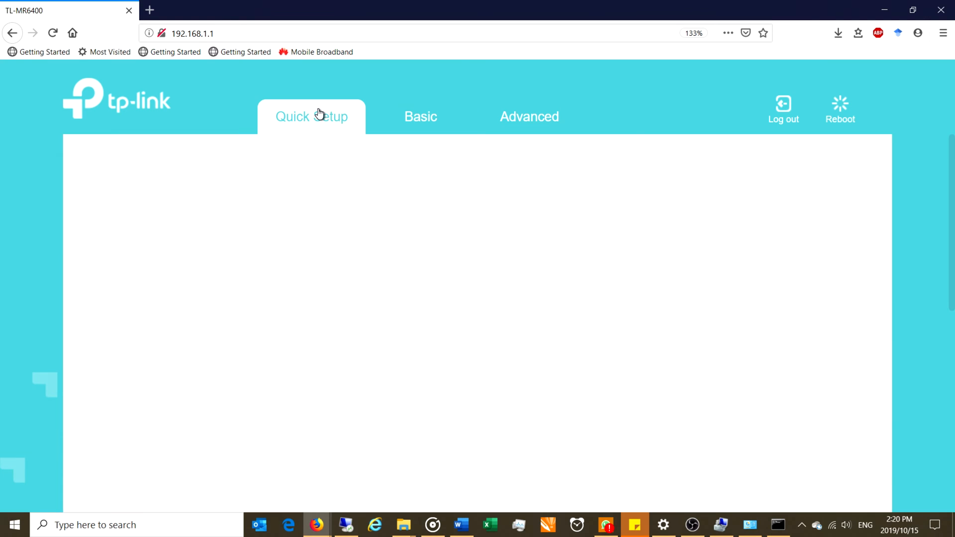
left_click(312, 116)
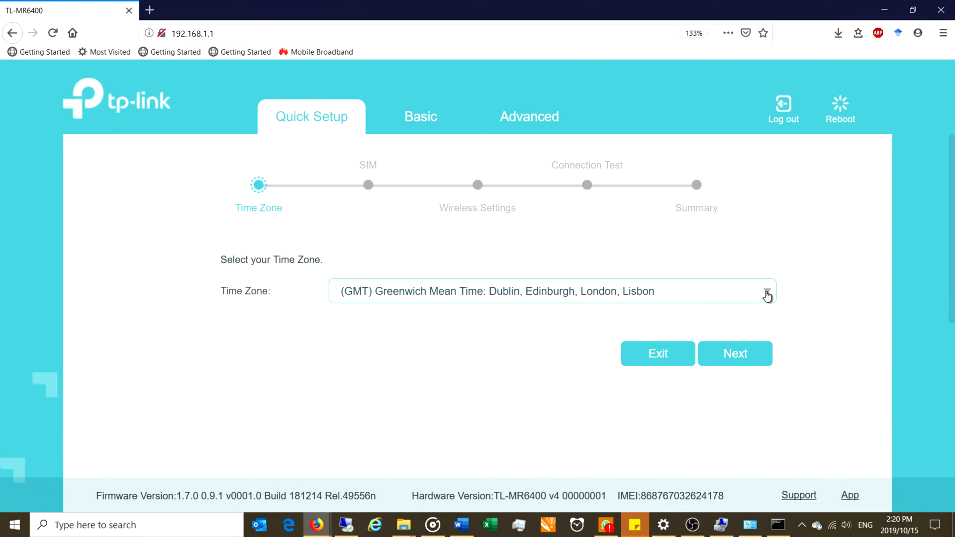
left_click(766, 291)
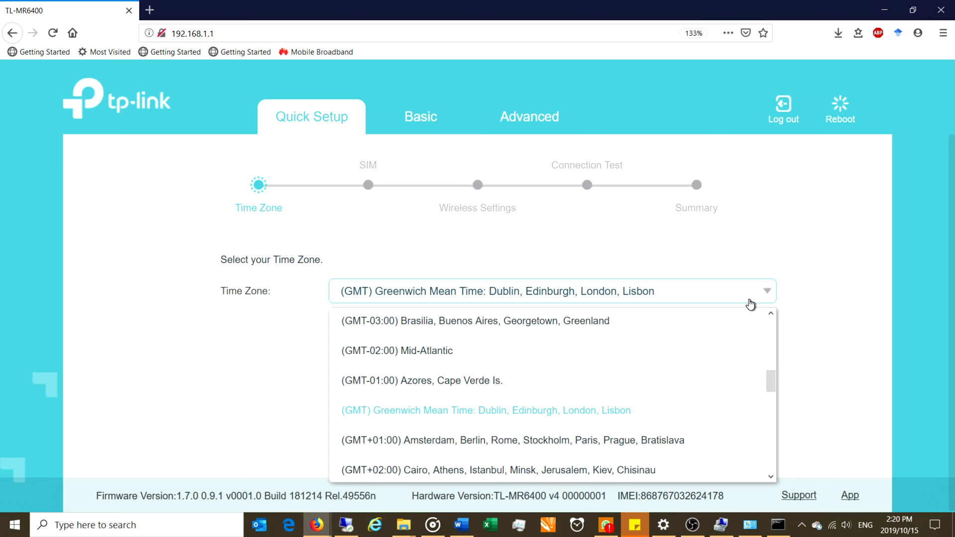
mouse_move(624, 469)
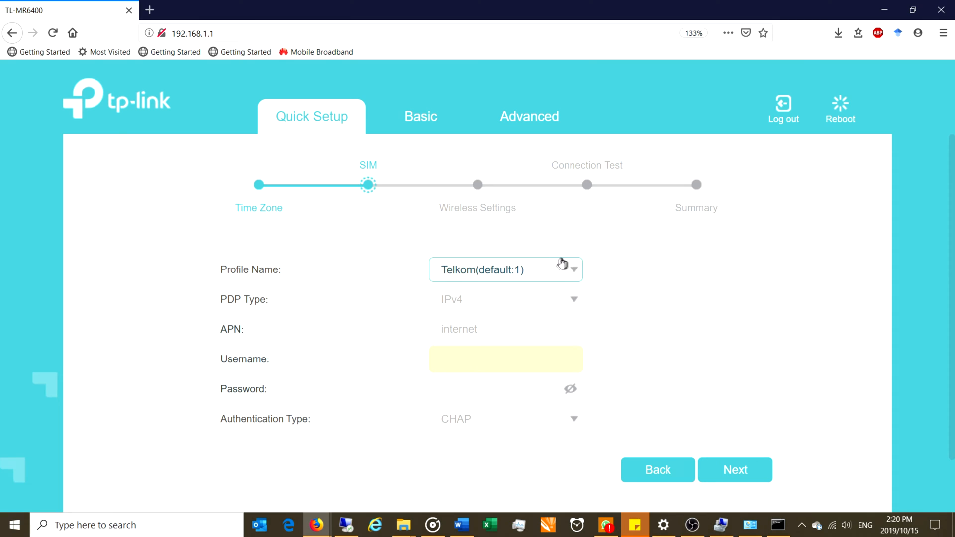
scroll("down", 3)
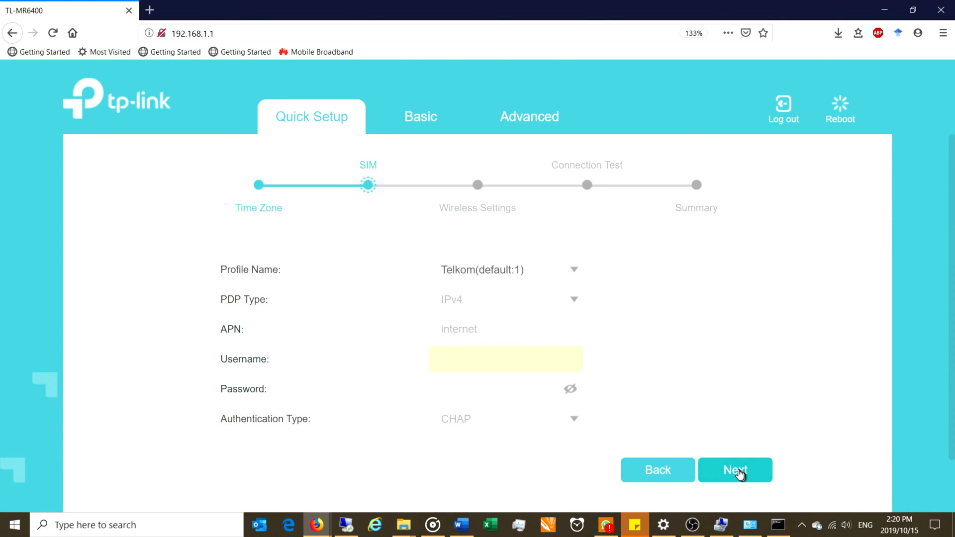
left_click(735, 470)
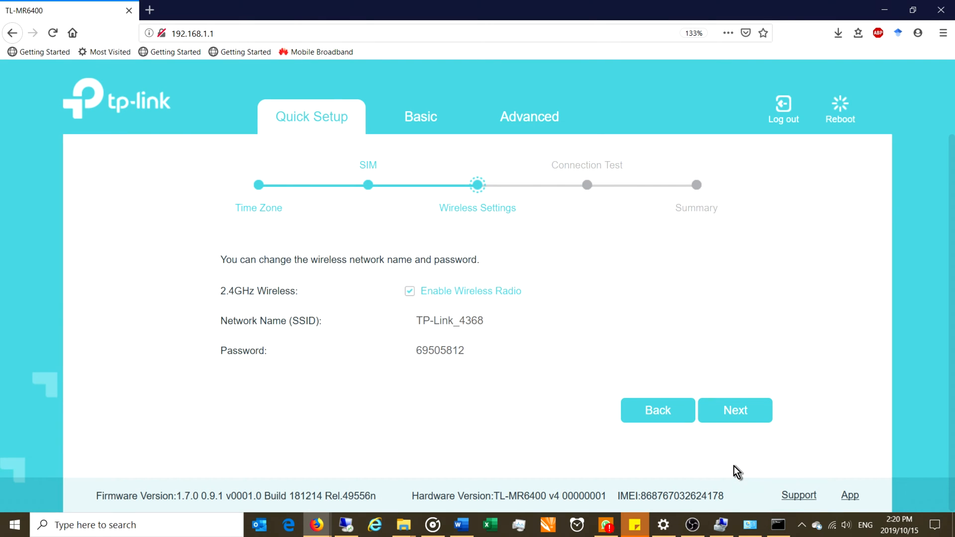
mouse_move(589, 366)
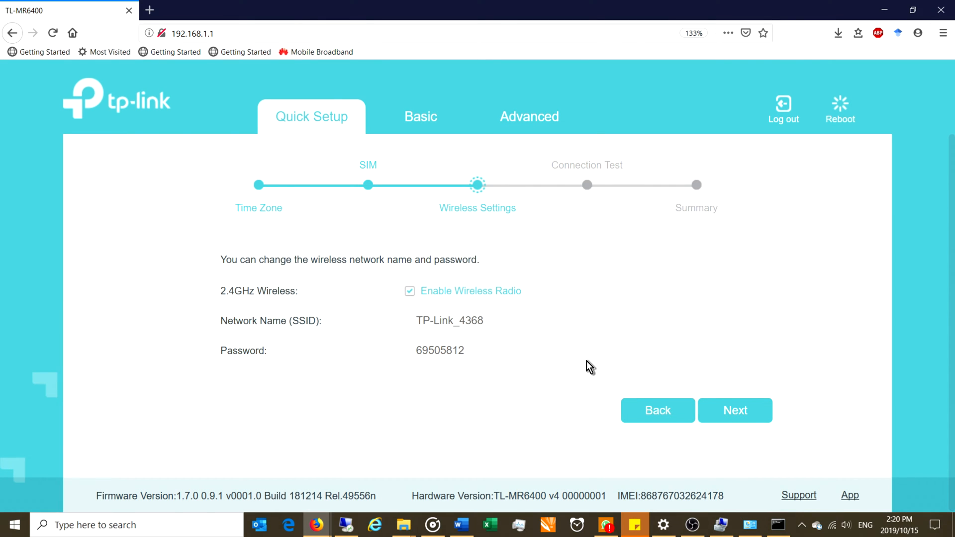
mouse_move(505, 348)
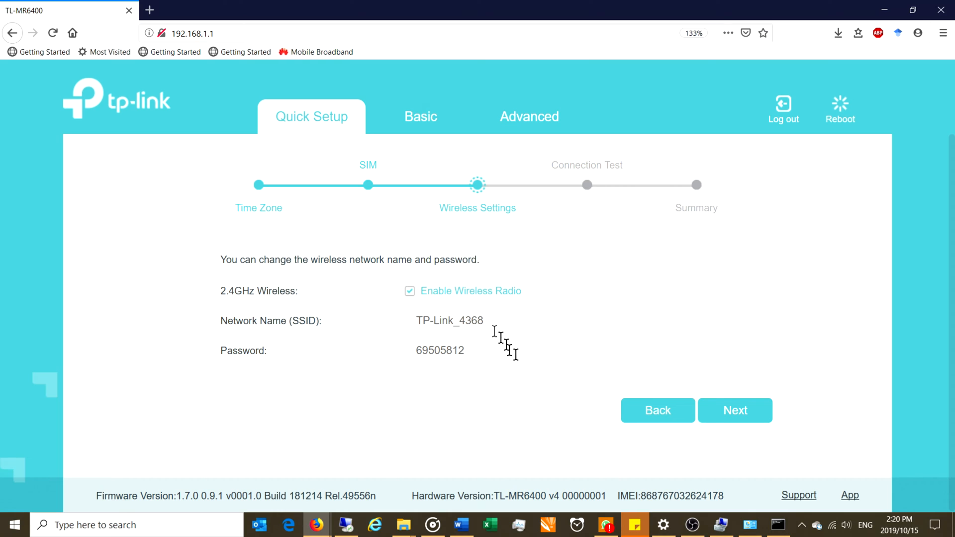
mouse_move(462, 346)
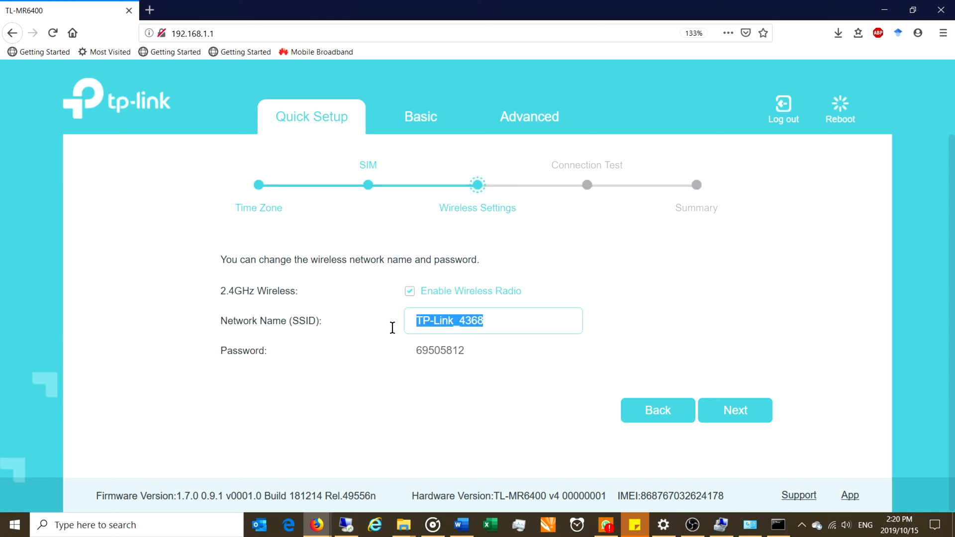
Change the SSID to CAM_MB_4 with a new Wi-Fi password and save.
type("CAM")
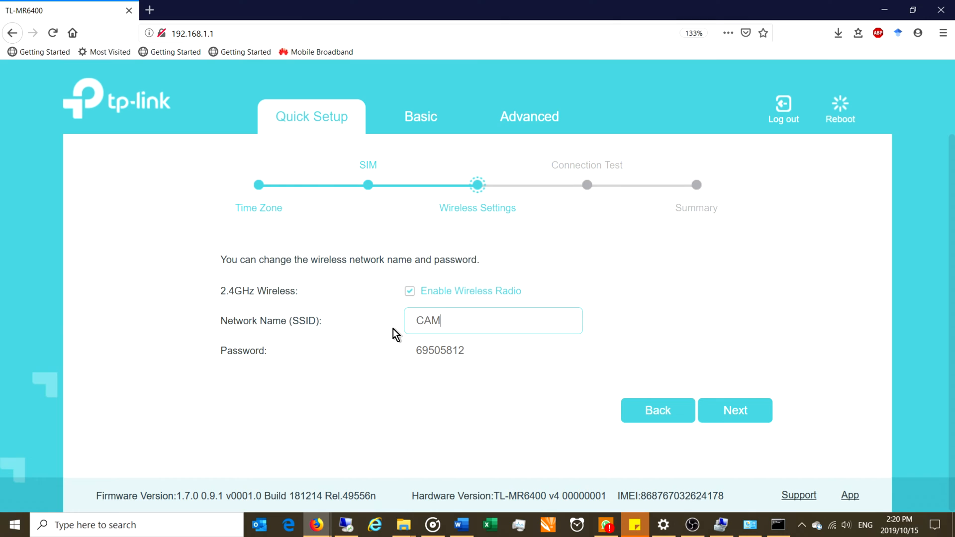
type("_MB_4")
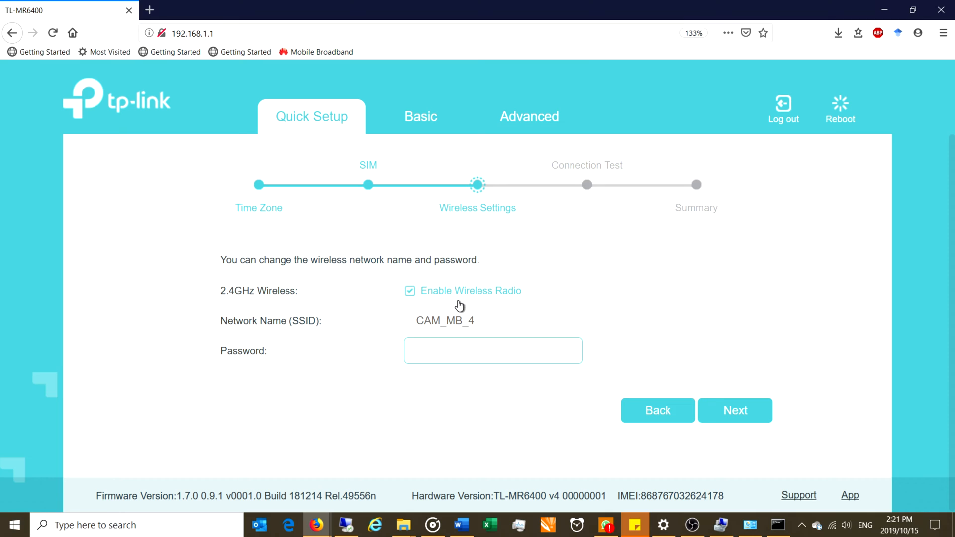
left_click(492, 350)
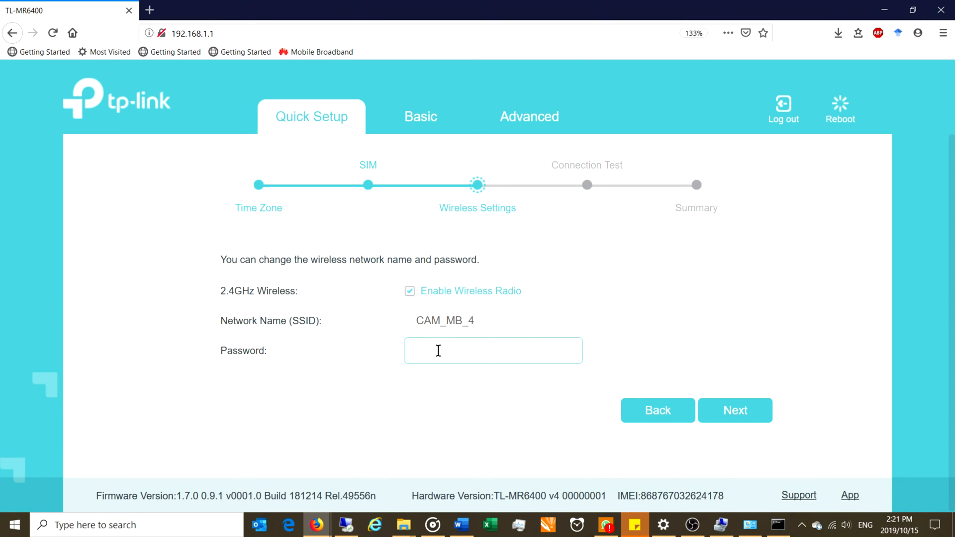
type("amdkshnsus")
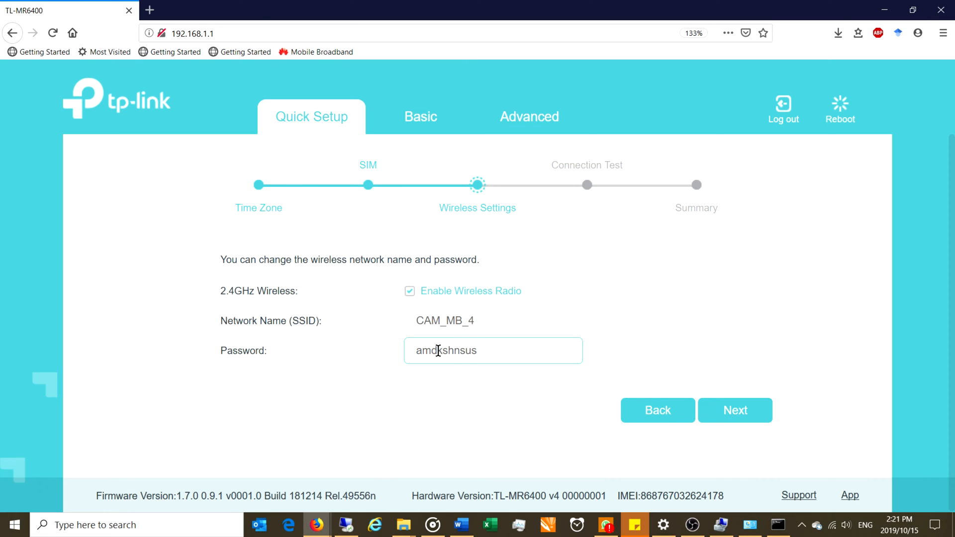
left_click(734, 410)
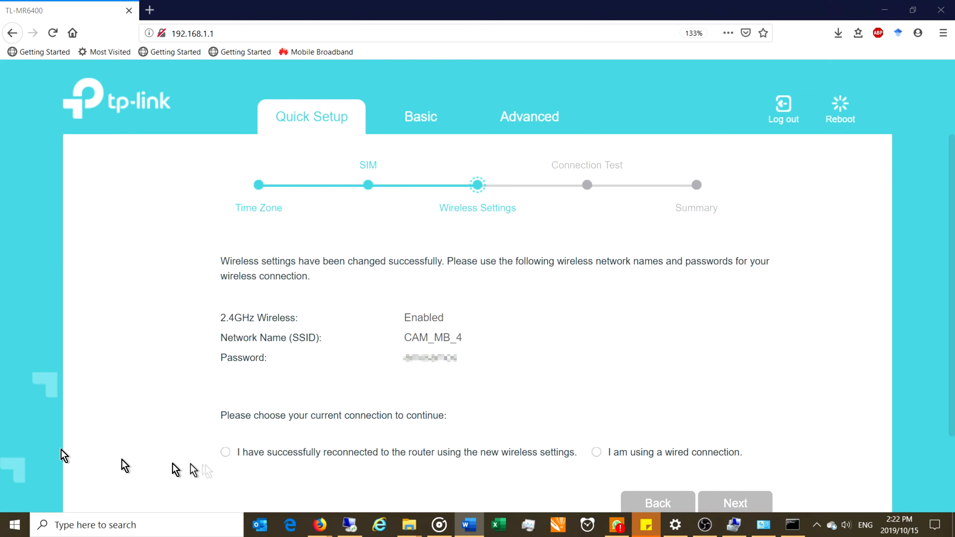
mouse_move(414, 370)
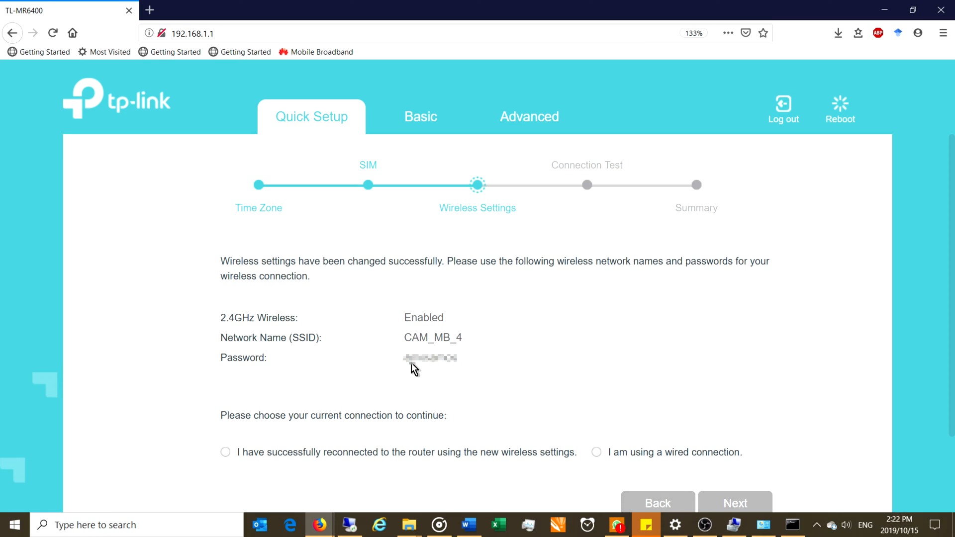
mouse_move(572, 126)
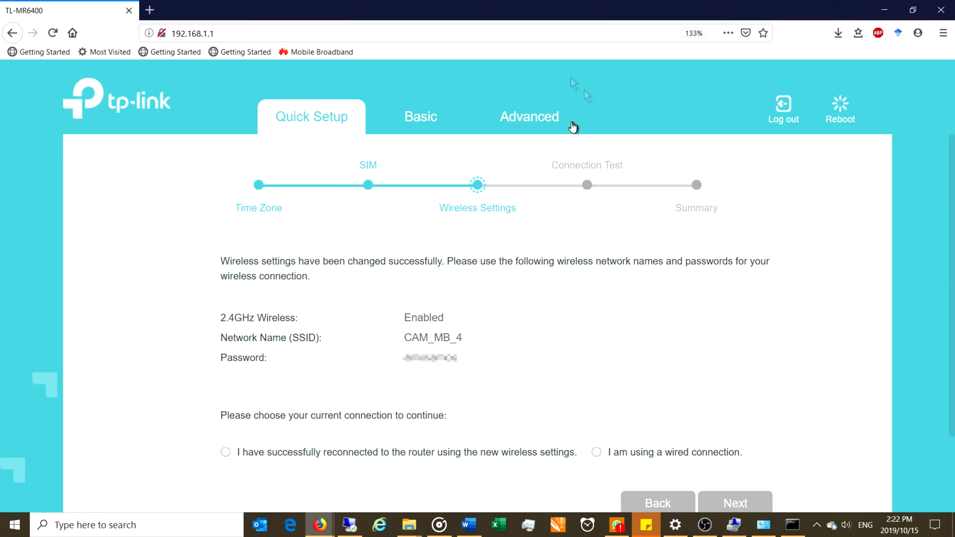
mouse_move(529, 117)
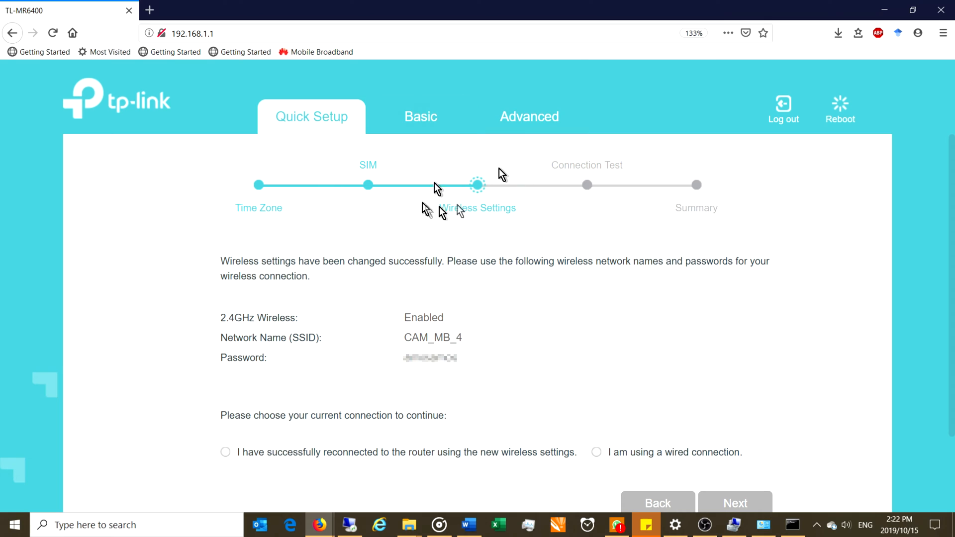
mouse_move(464, 199)
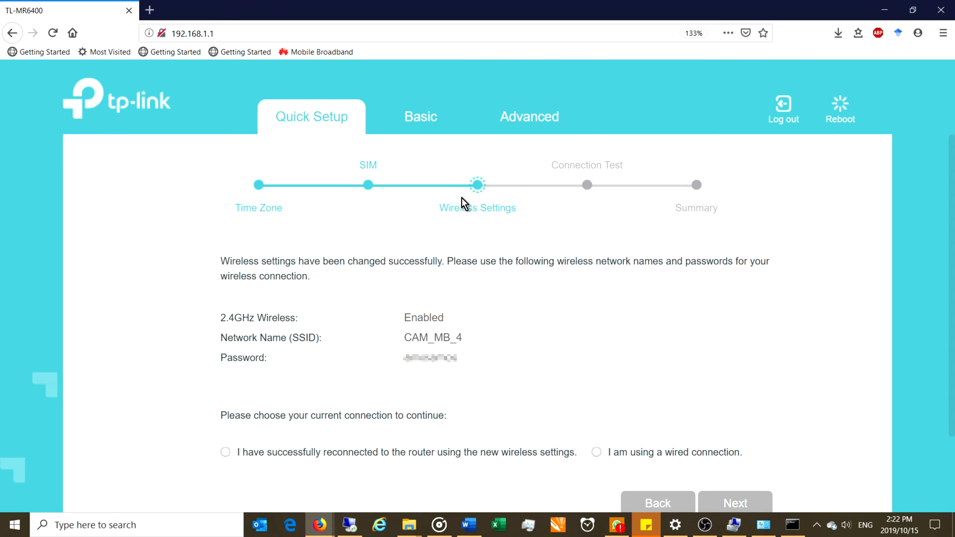
mouse_move(833, 525)
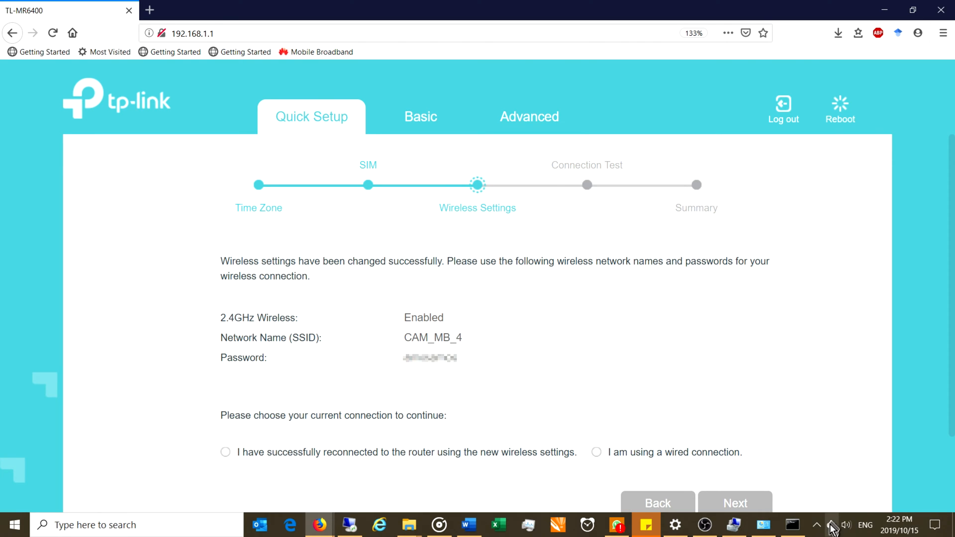
Connect the laptop to CAM_MB_4, close the flyout, and return to the Network Map.
left_click(817, 525)
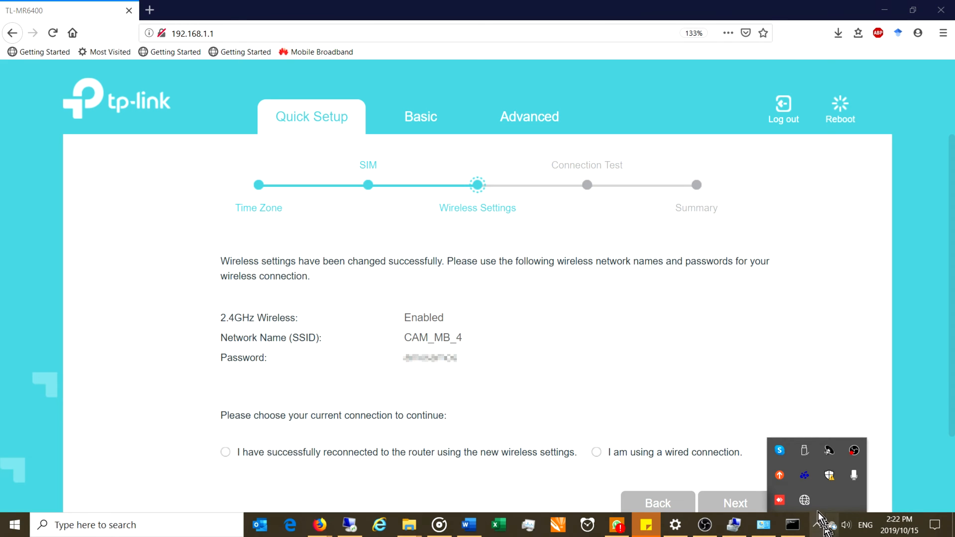
left_click(847, 525)
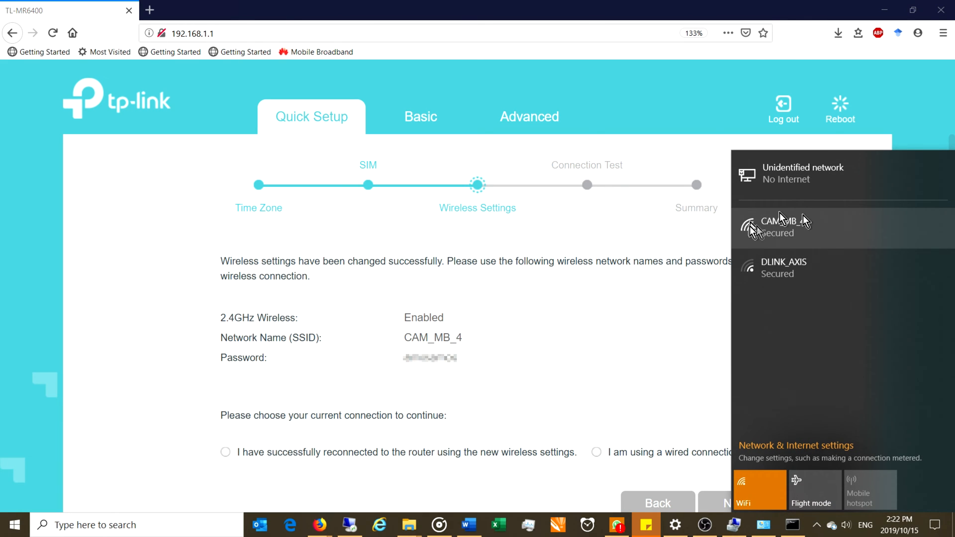
left_click(782, 228)
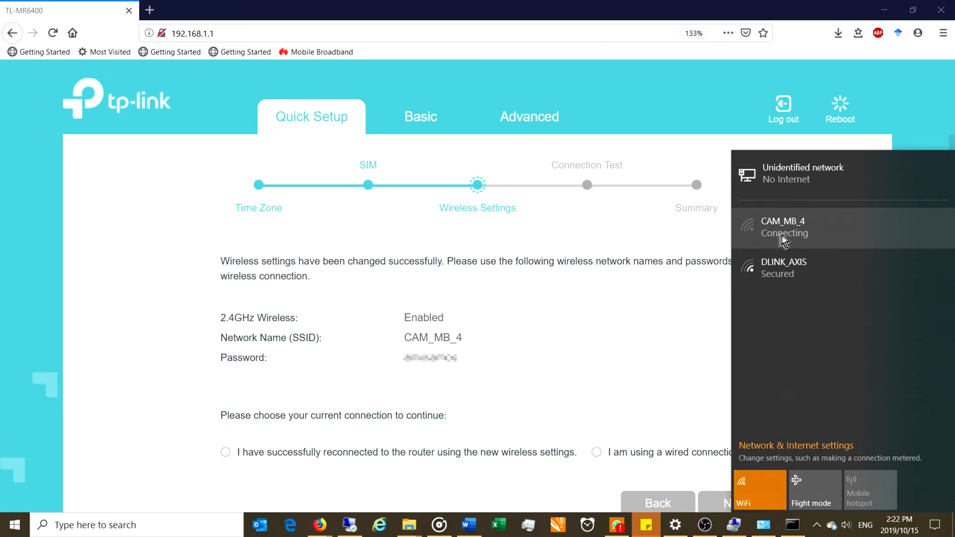
left_click(784, 229)
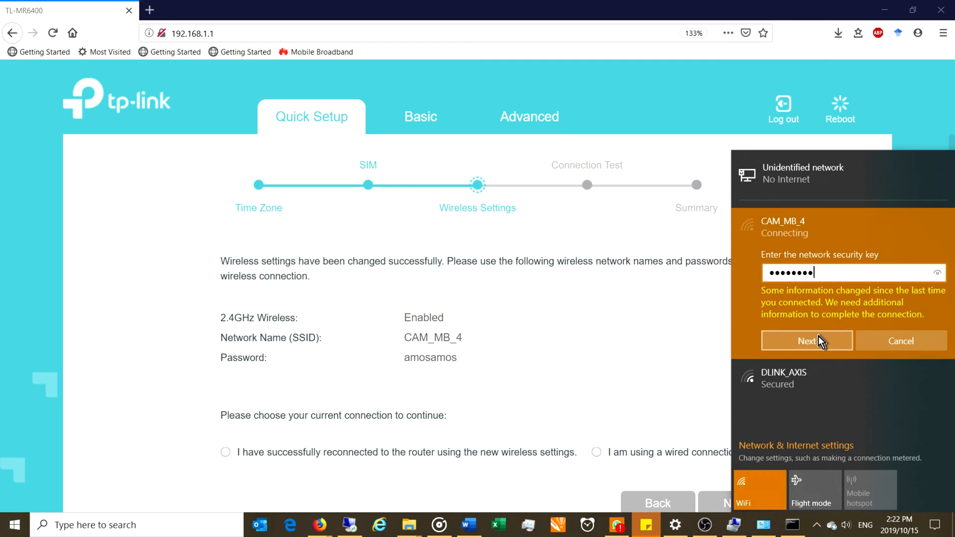
left_click(807, 341)
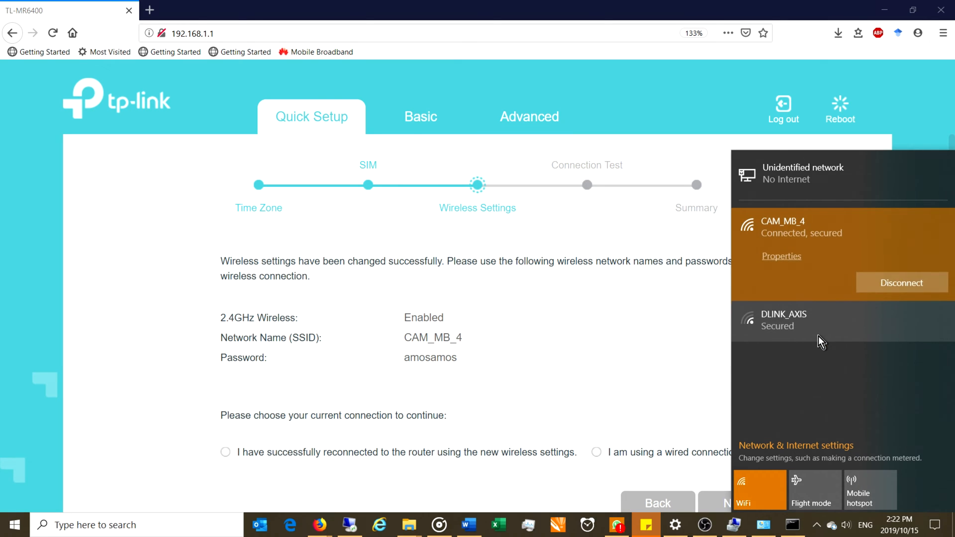
left_click(420, 116)
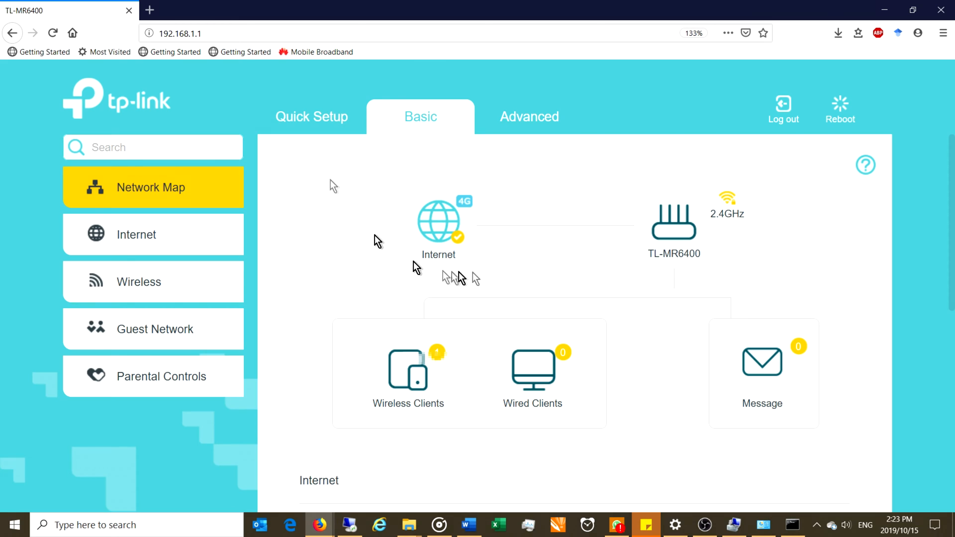
mouse_move(390, 244)
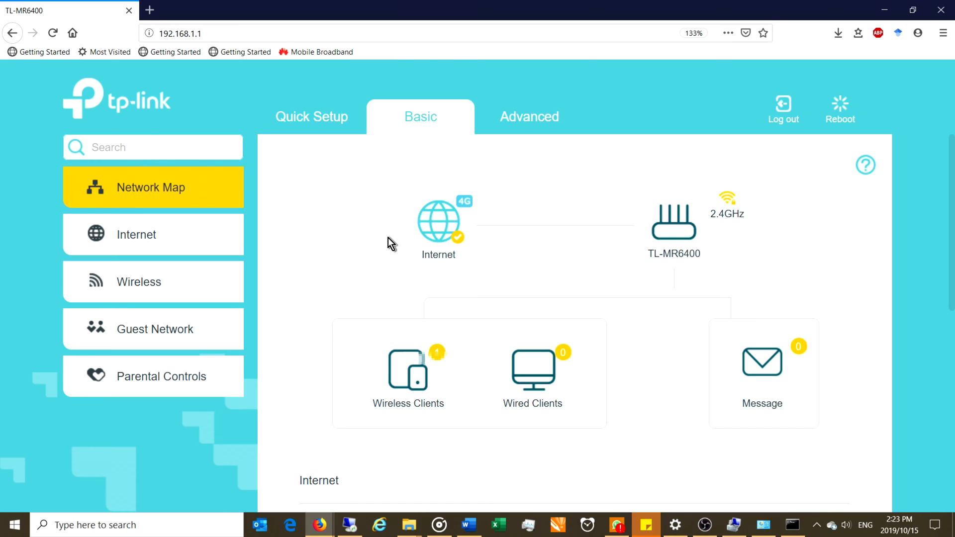
mouse_move(541, 245)
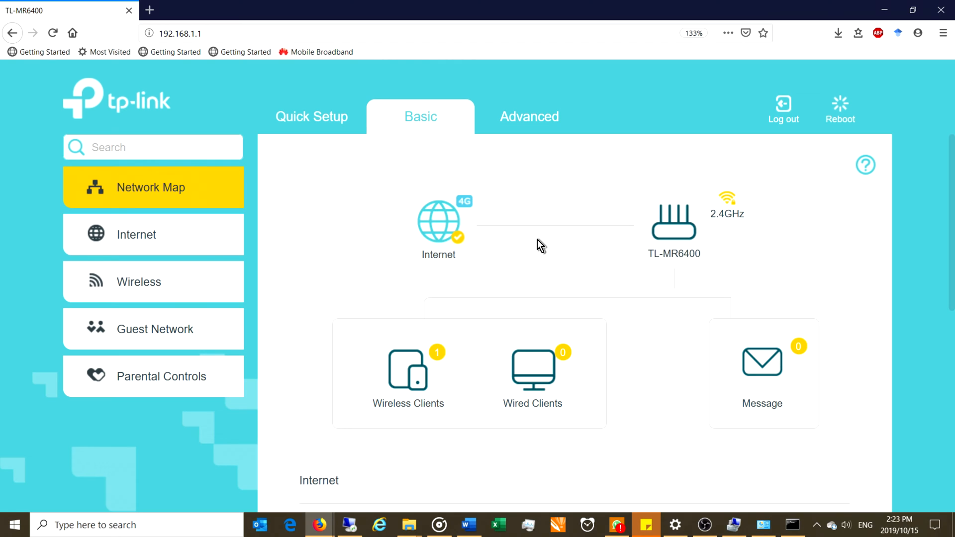
Open the Advanced Status page showing Telkom 4G LTE signal and CAM_MB_4 details.
left_click(528, 117)
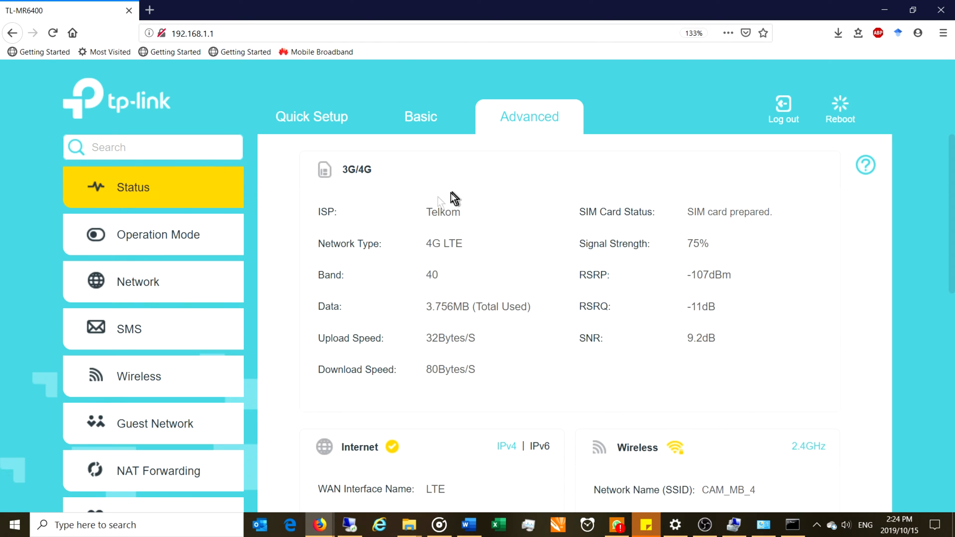
mouse_move(625, 281)
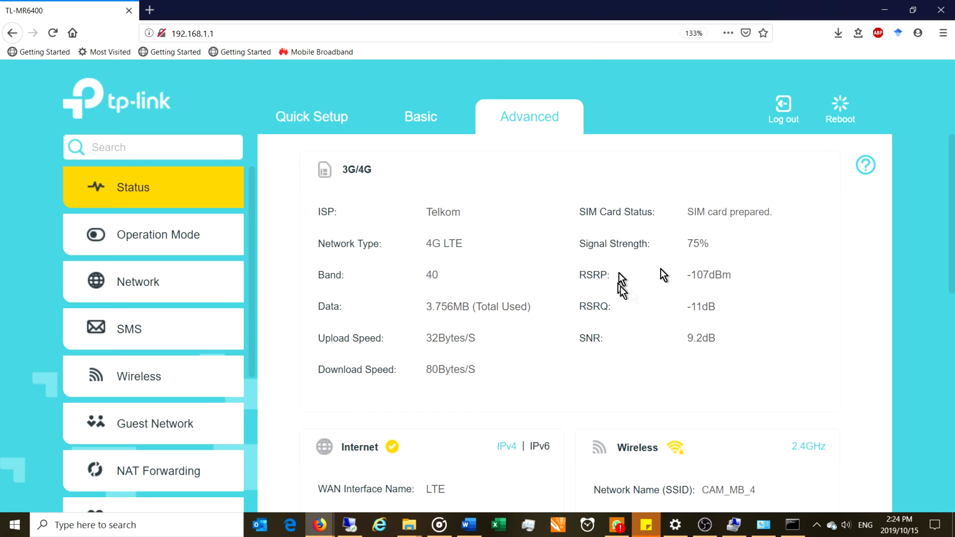
mouse_move(359, 373)
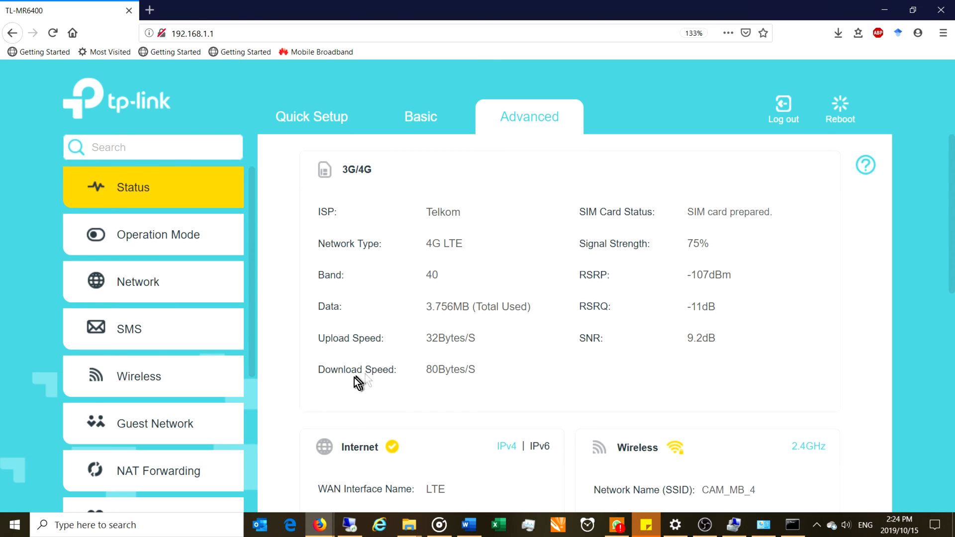
mouse_move(431, 263)
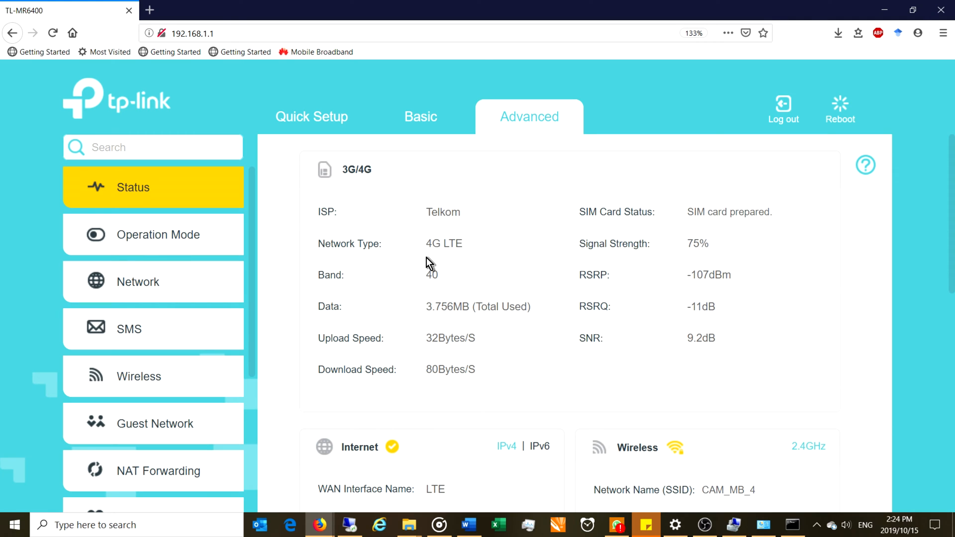
mouse_move(342, 295)
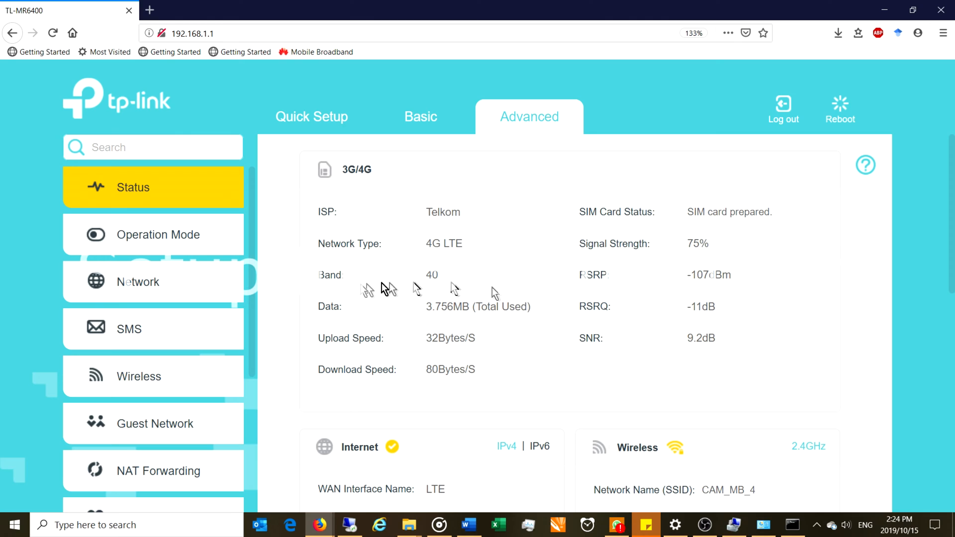
mouse_move(816, 527)
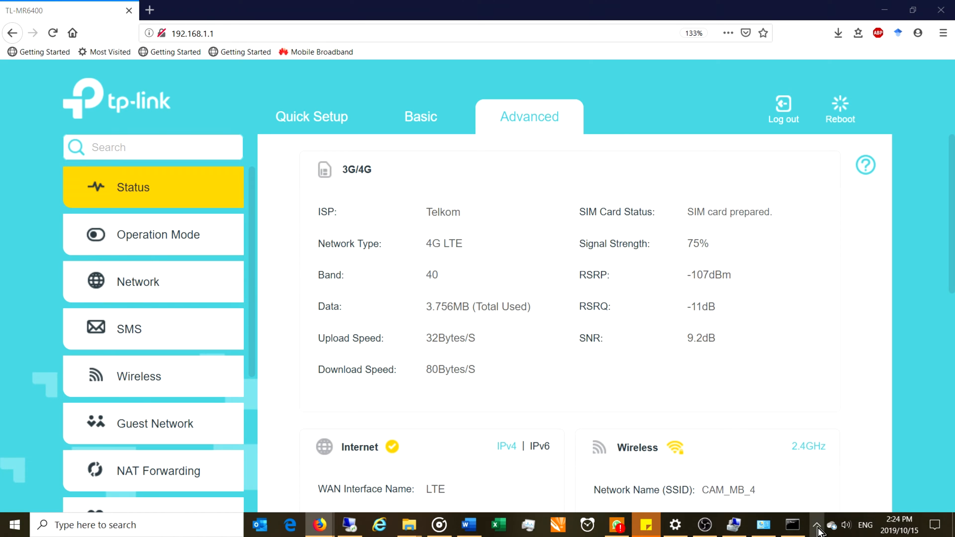
Switch Wi-Fi off and reload 192.168.1.1, which now fails to connect.
left_click(832, 525)
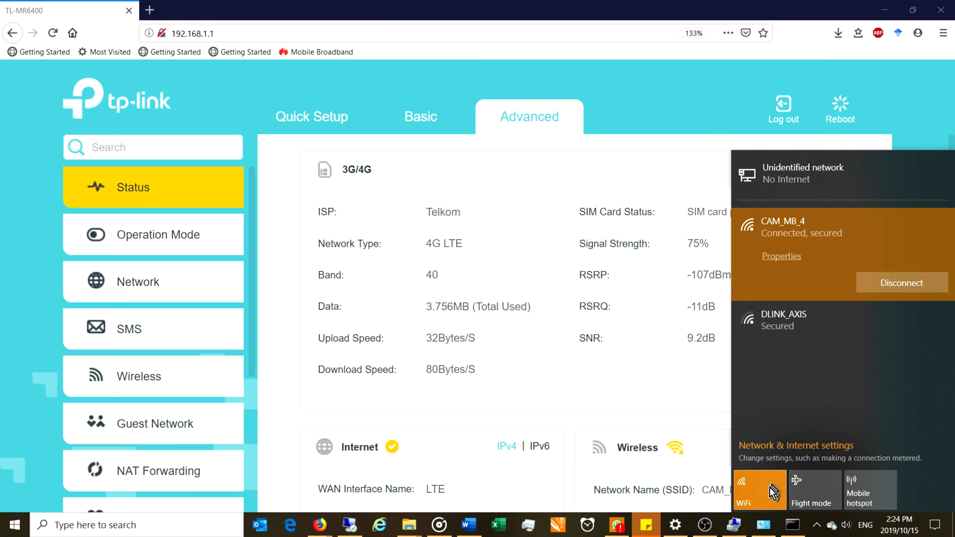
left_click(760, 491)
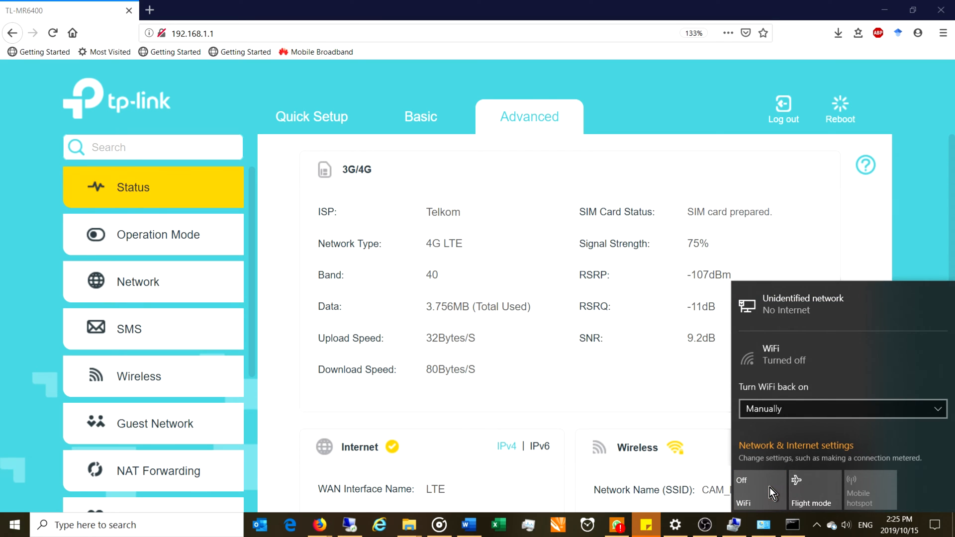
left_click(52, 32)
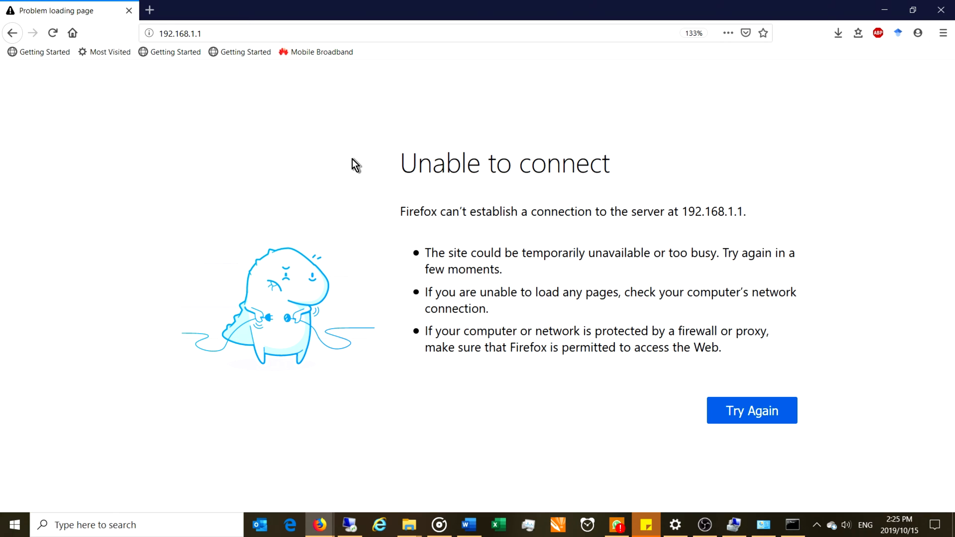
mouse_move(613, 267)
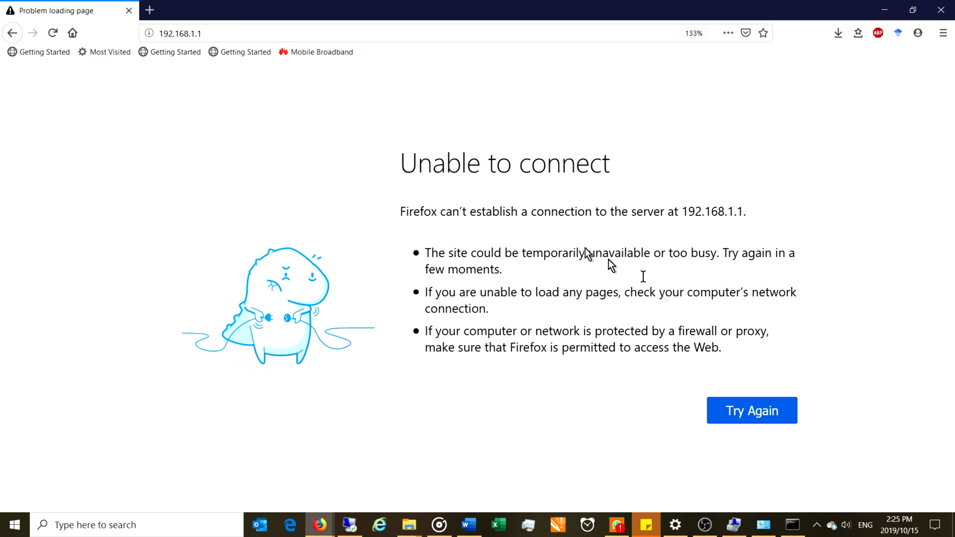
Bring Network Connections forward and select Ethernet 2, which shows no network access.
left_click(763, 524)
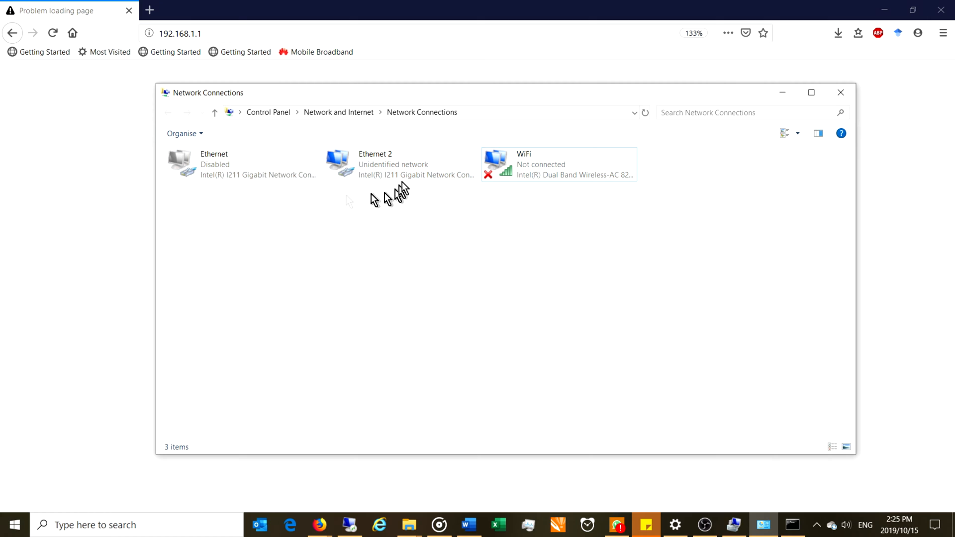
mouse_move(399, 165)
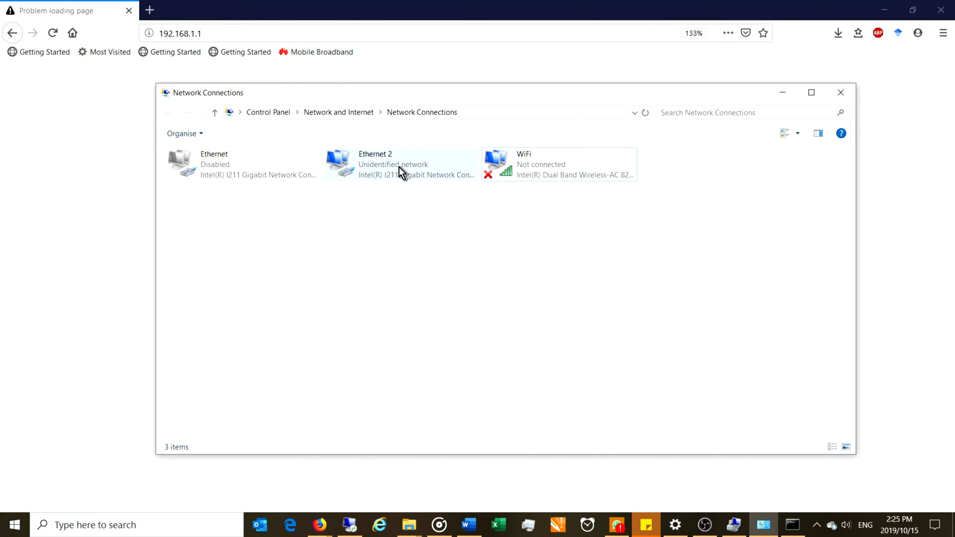
left_click(241, 164)
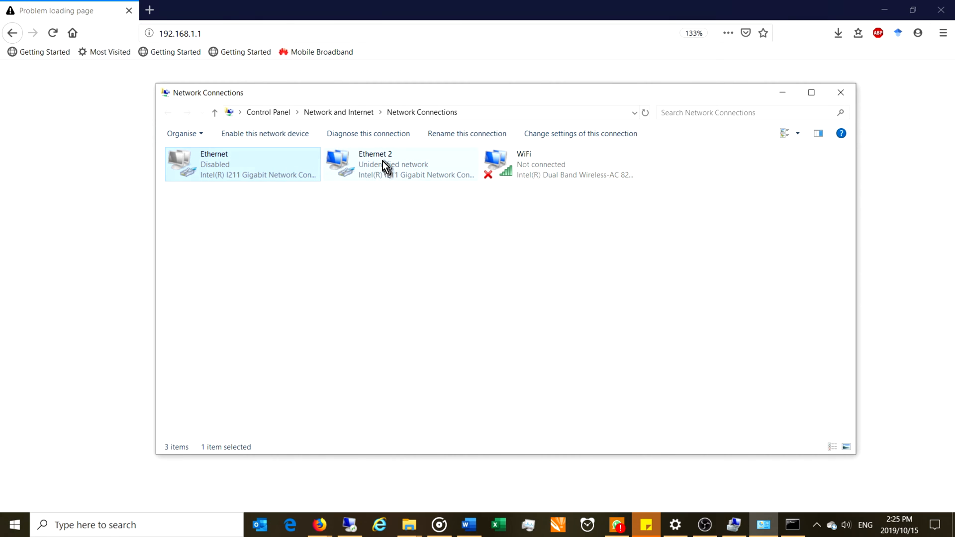
left_click(400, 164)
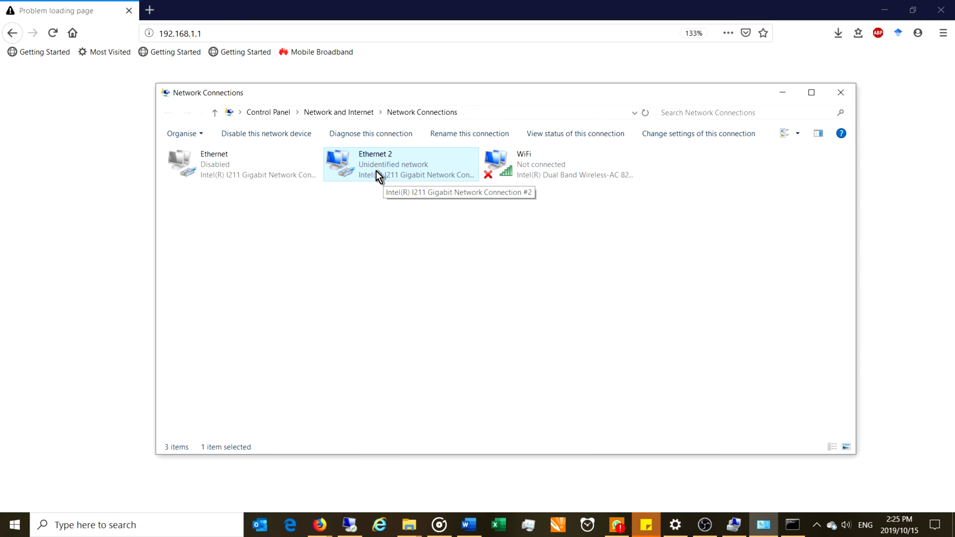
mouse_move(358, 172)
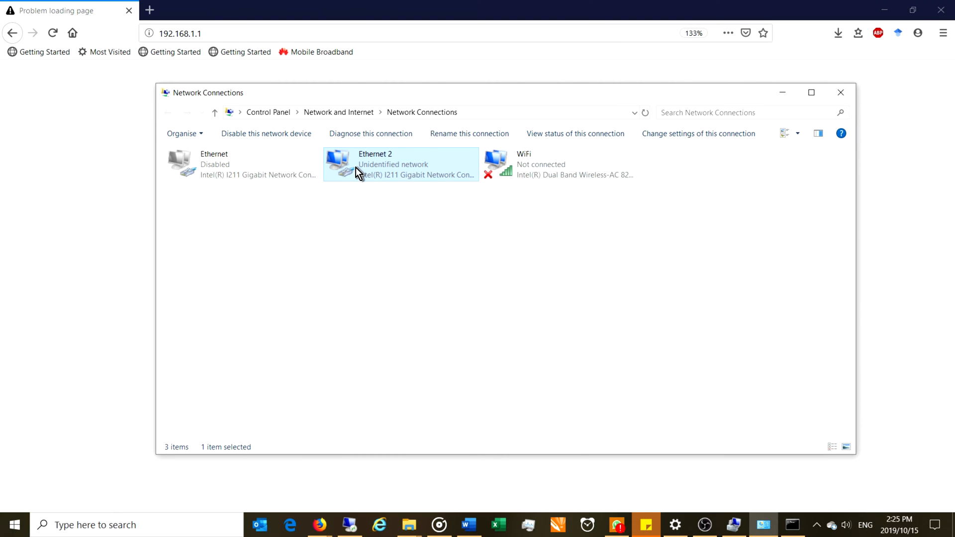
mouse_move(453, 97)
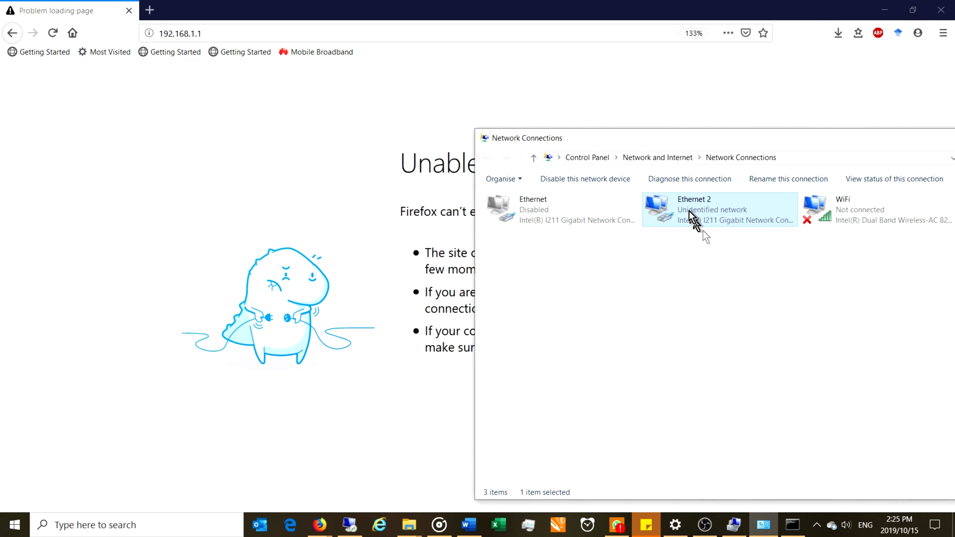
mouse_move(699, 145)
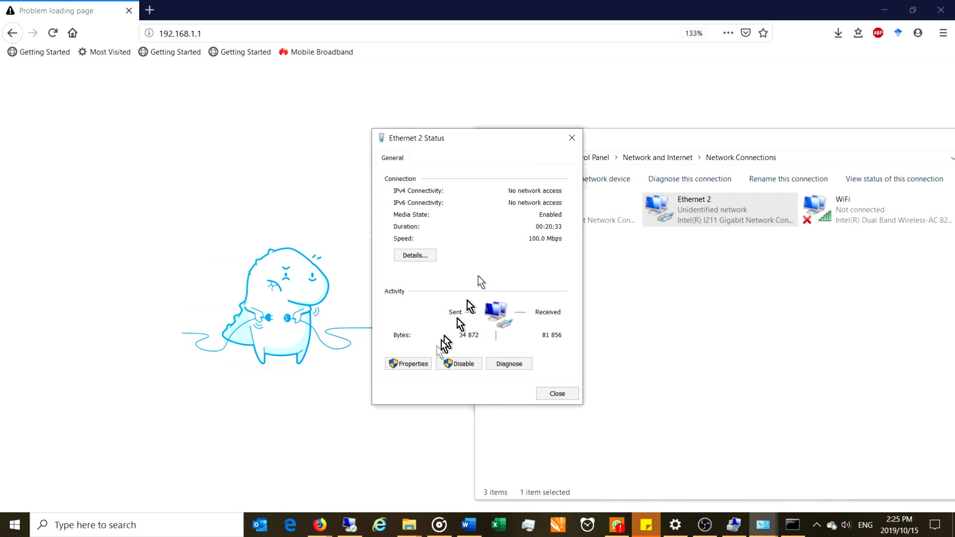
Set Ethernet 2's IPv4 to static address 10.0.0.10 with mask 255.0.0.0.
left_click(409, 364)
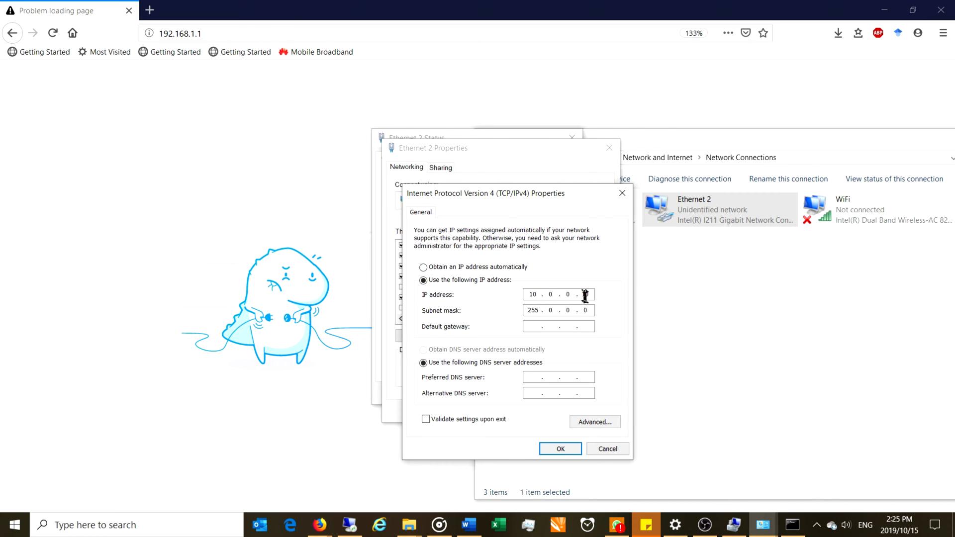
type("10")
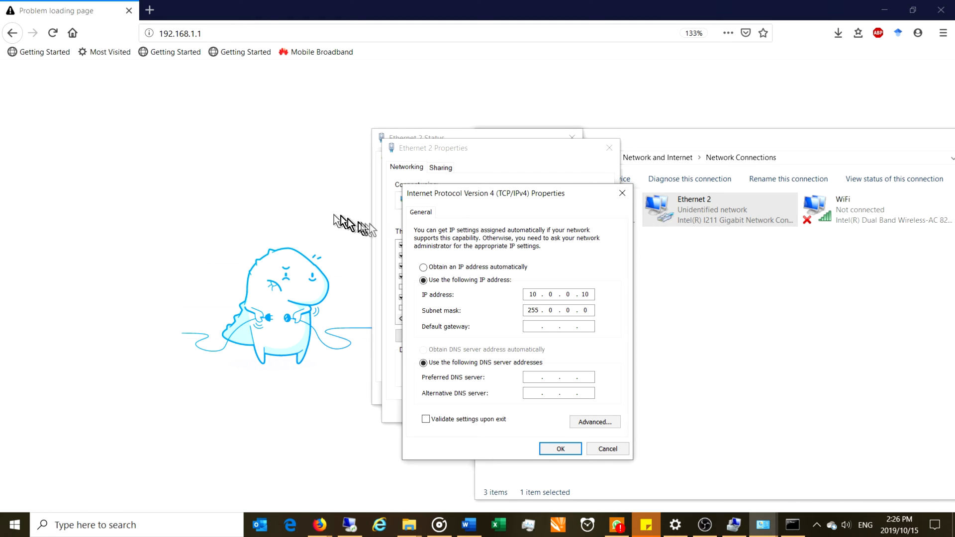
mouse_move(469, 298)
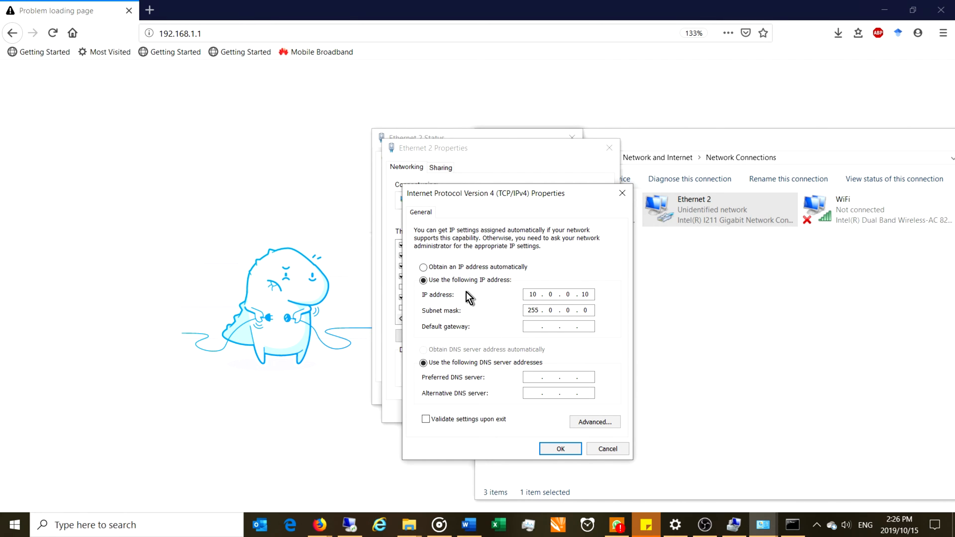
left_click(423, 266)
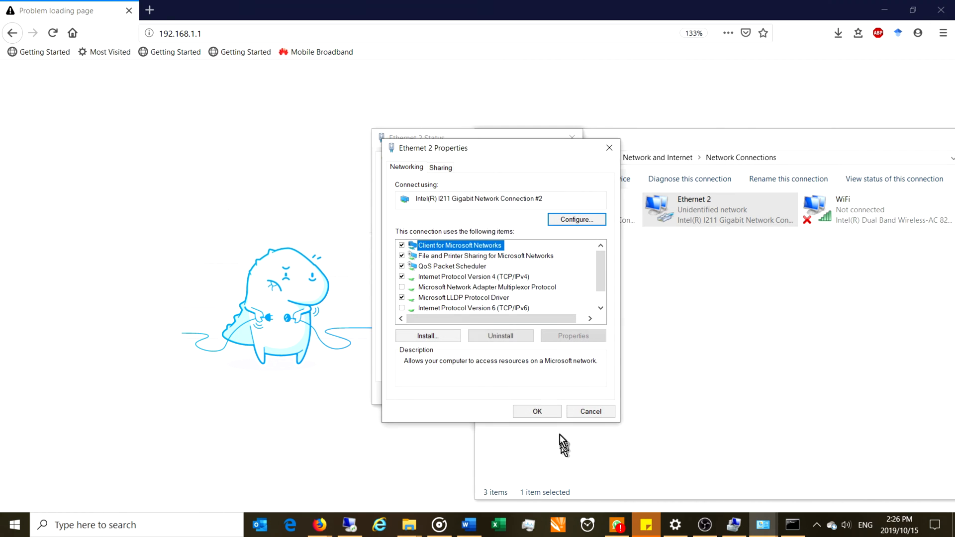
left_click(536, 411)
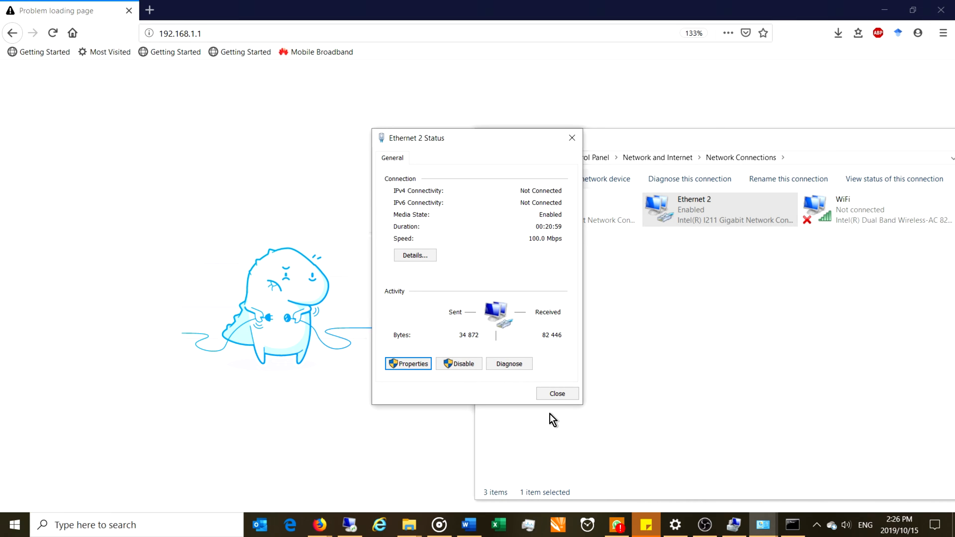
mouse_move(552, 320)
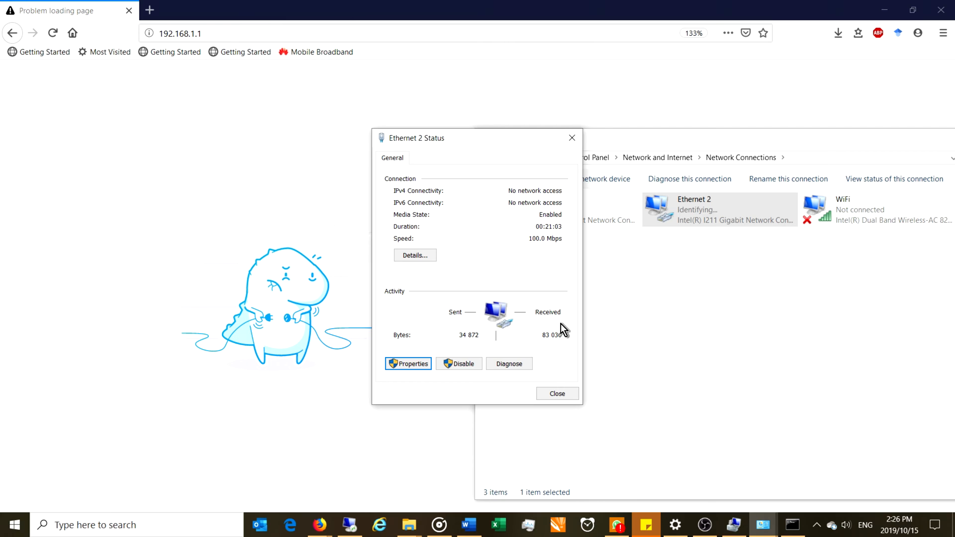
mouse_move(701, 316)
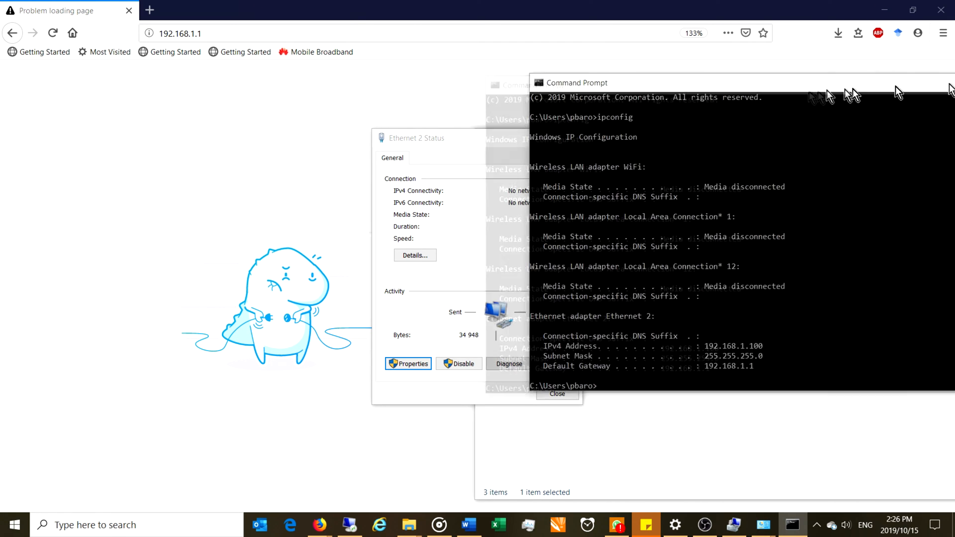
Run ipconfig showing Ethernet 2 at 192.168.1.101, gateway 192.168.1.1, then return to Firefox.
left_click(555, 393)
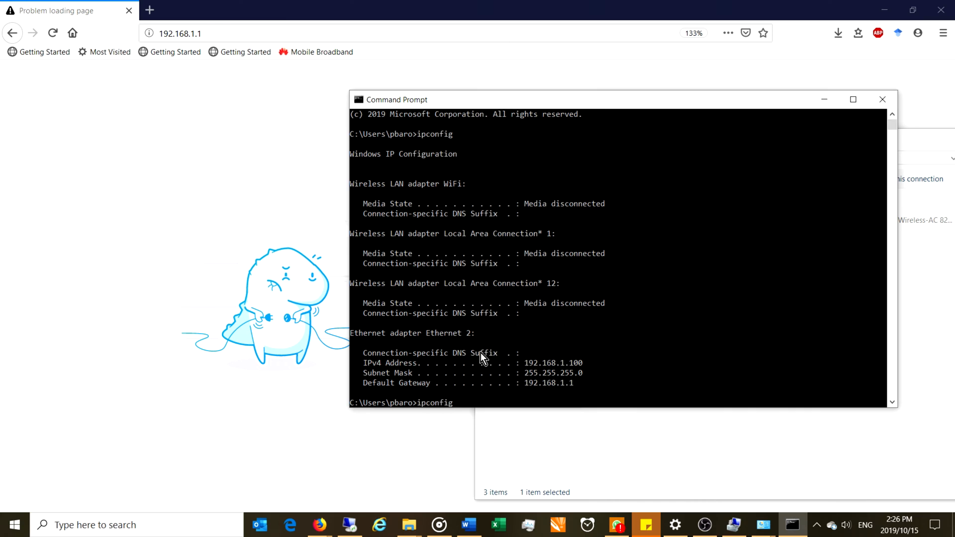
key("Return")
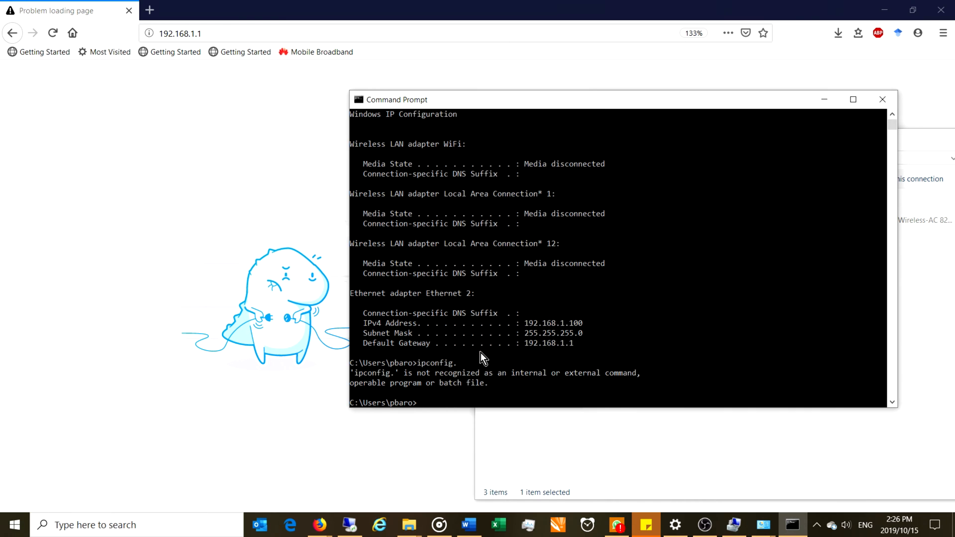
mouse_move(385, 114)
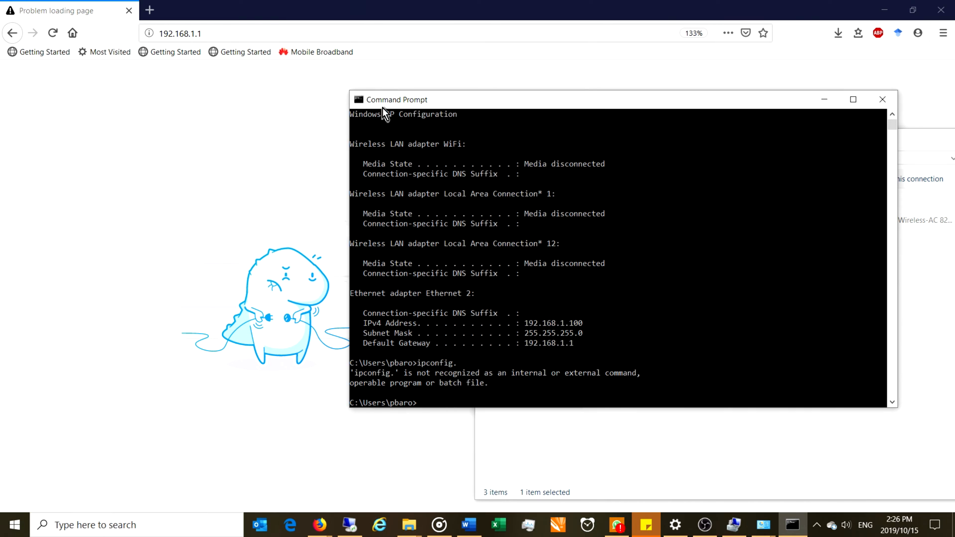
left_click(91, 525)
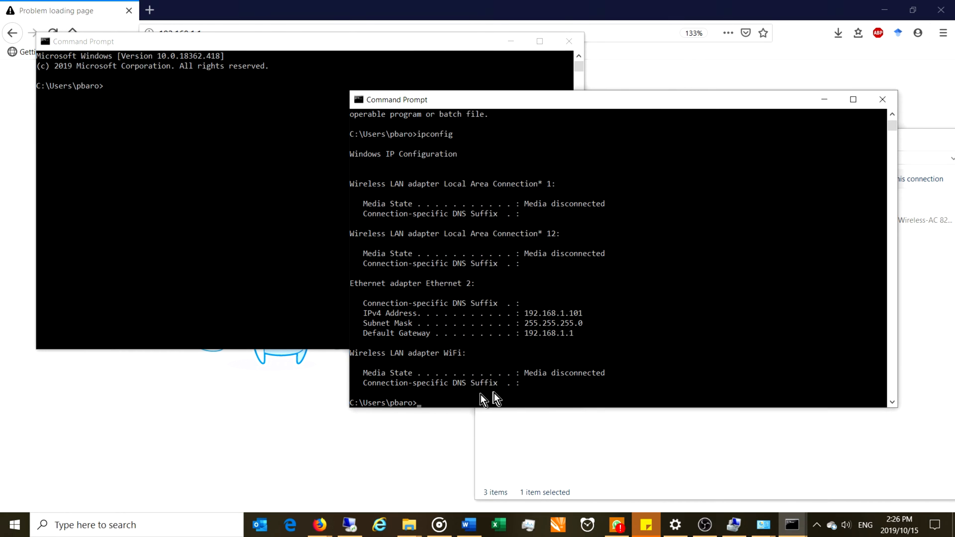
mouse_move(521, 323)
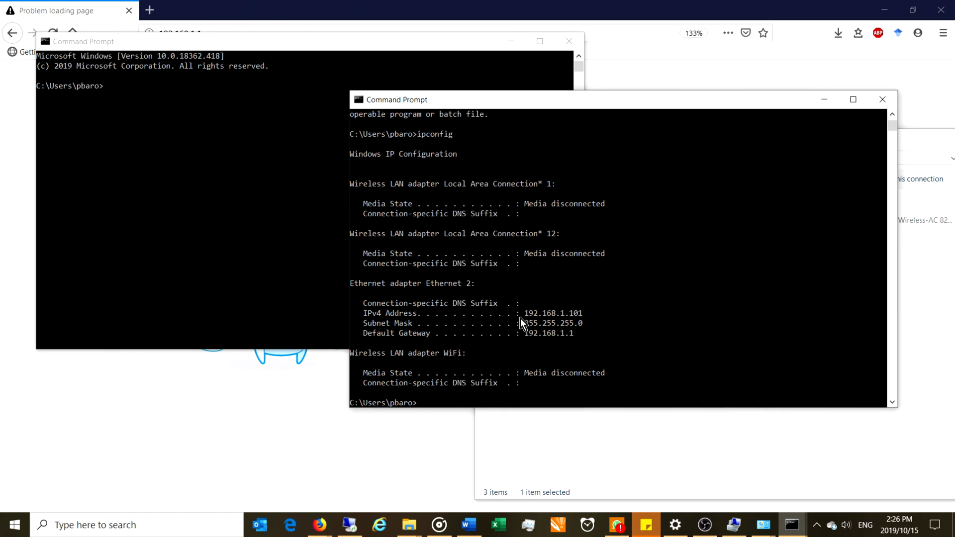
mouse_move(522, 163)
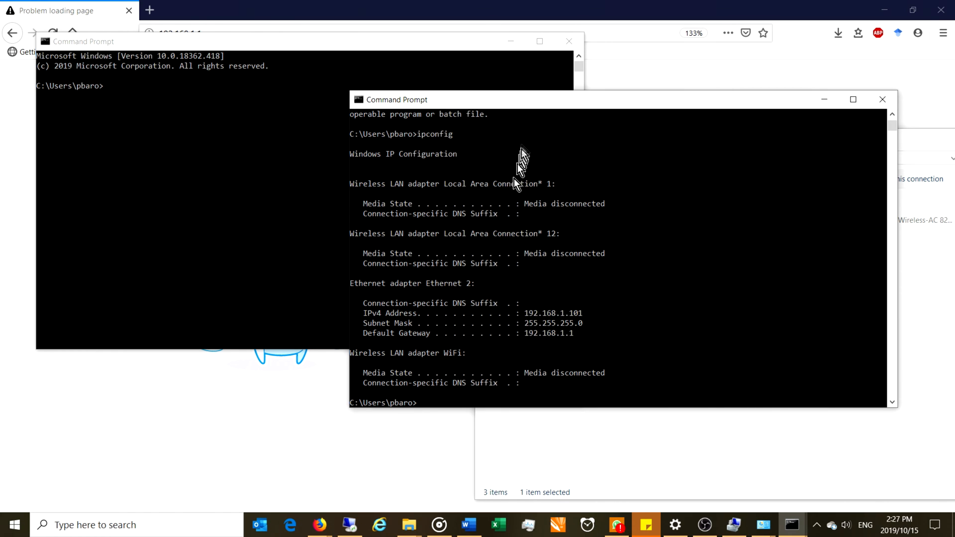
left_click(568, 40)
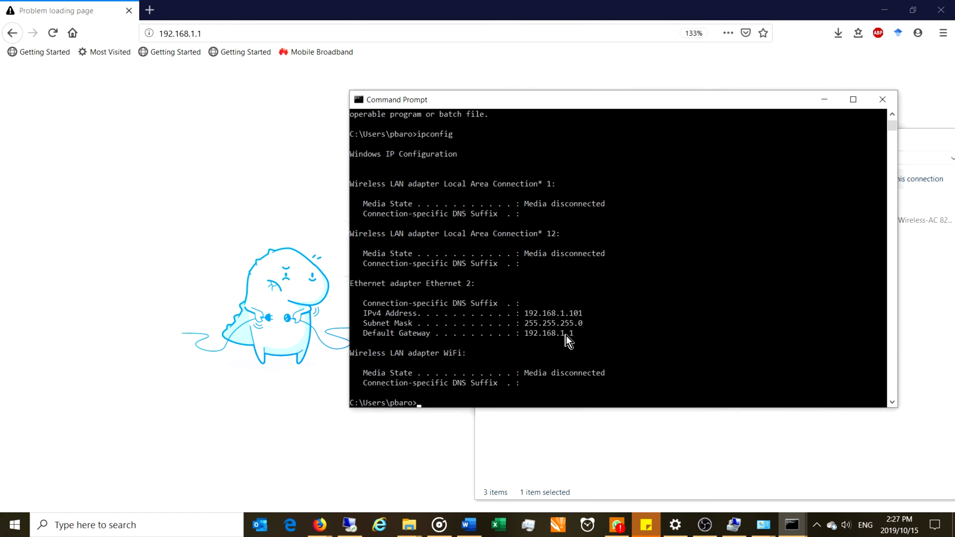
mouse_move(568, 337)
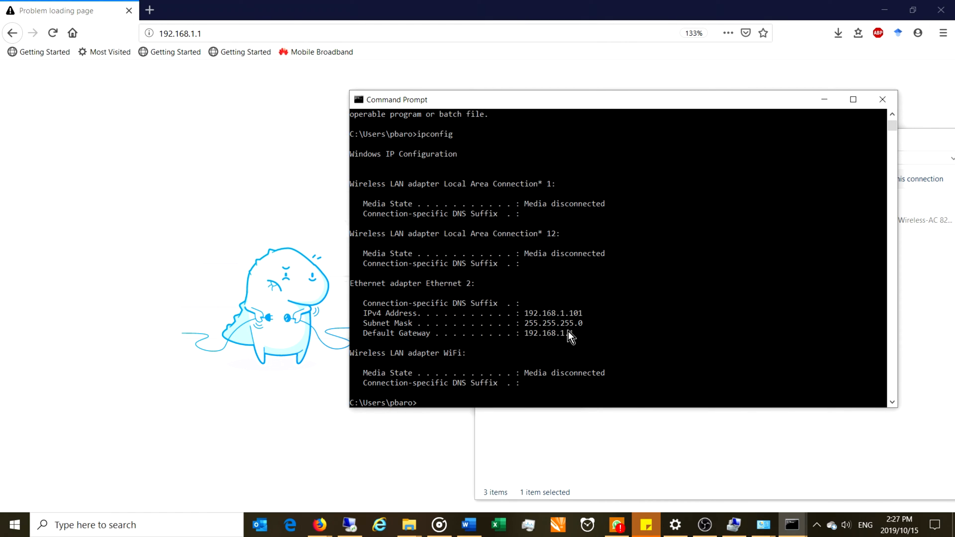
mouse_move(567, 347)
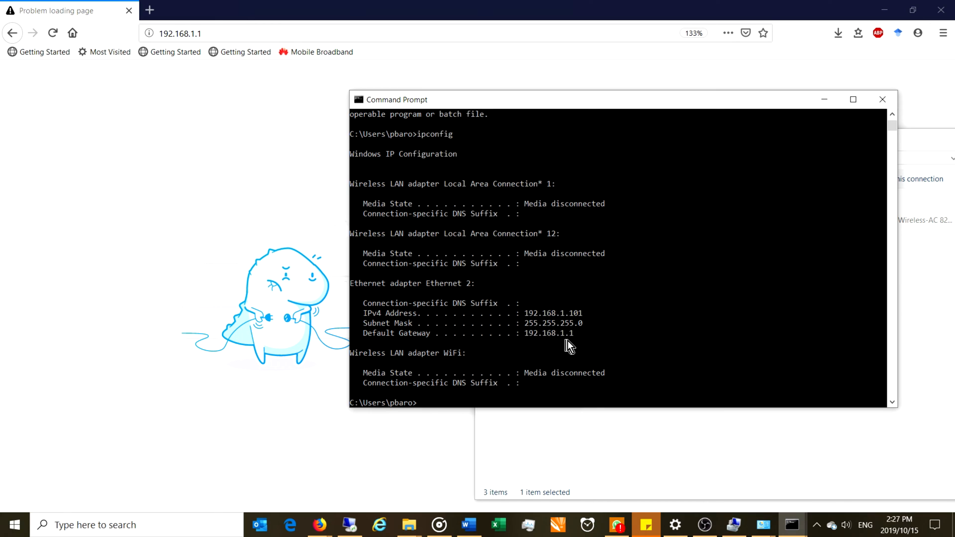
mouse_move(414, 349)
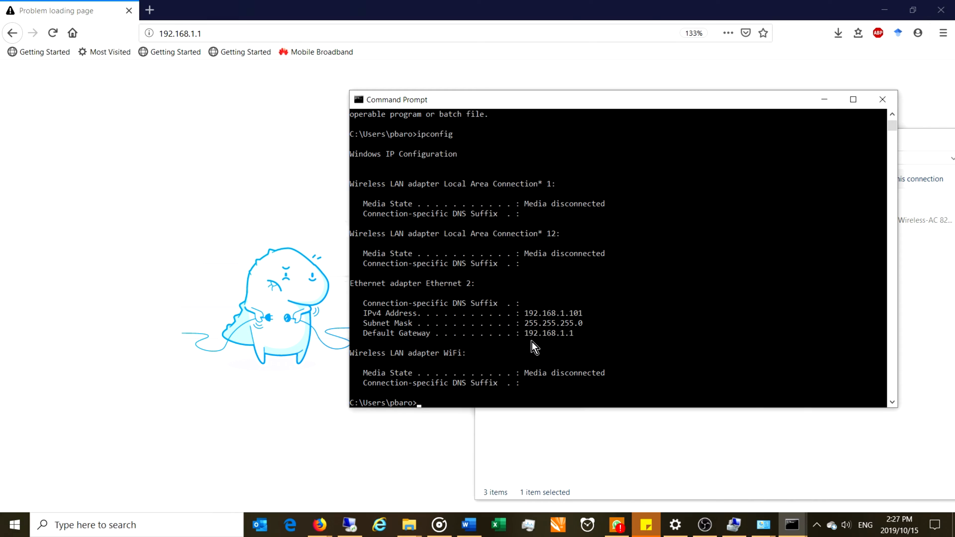
mouse_move(527, 354)
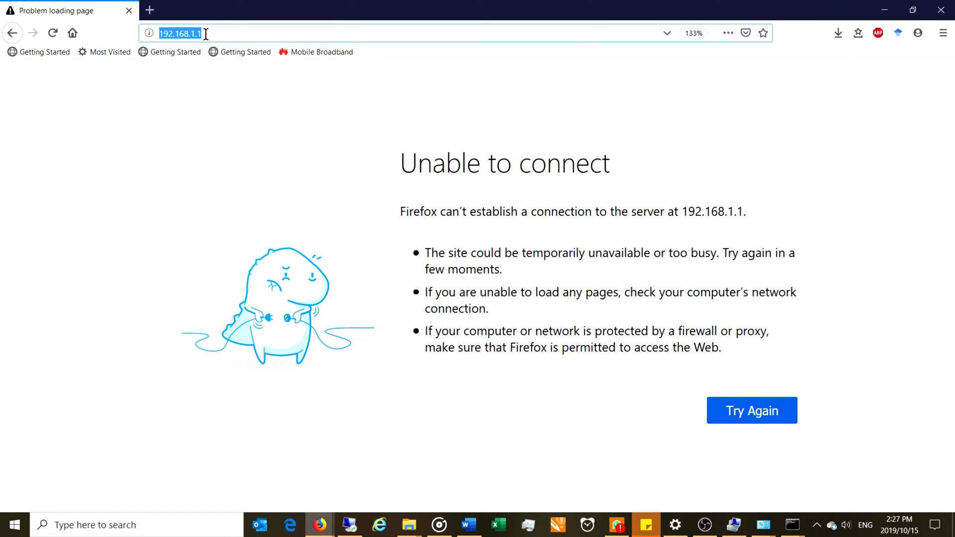
Reload the router at 192.168.1.1 and open its Advanced Status page.
key("Return")
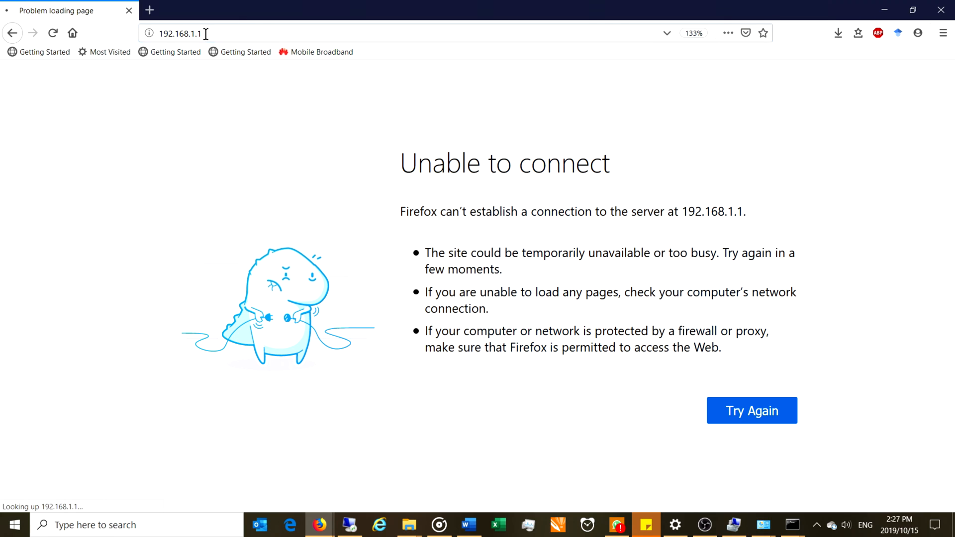
left_click(751, 410)
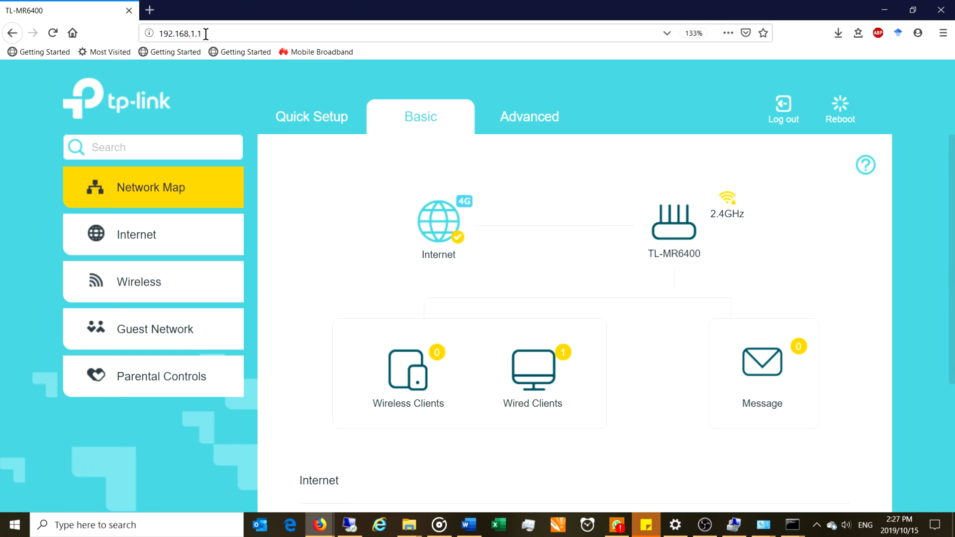
mouse_move(248, 129)
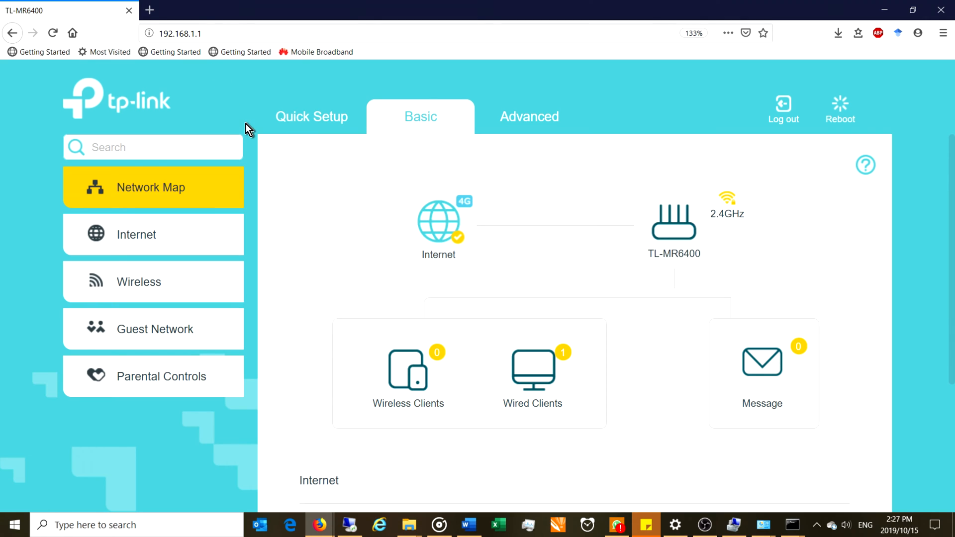
mouse_move(311, 171)
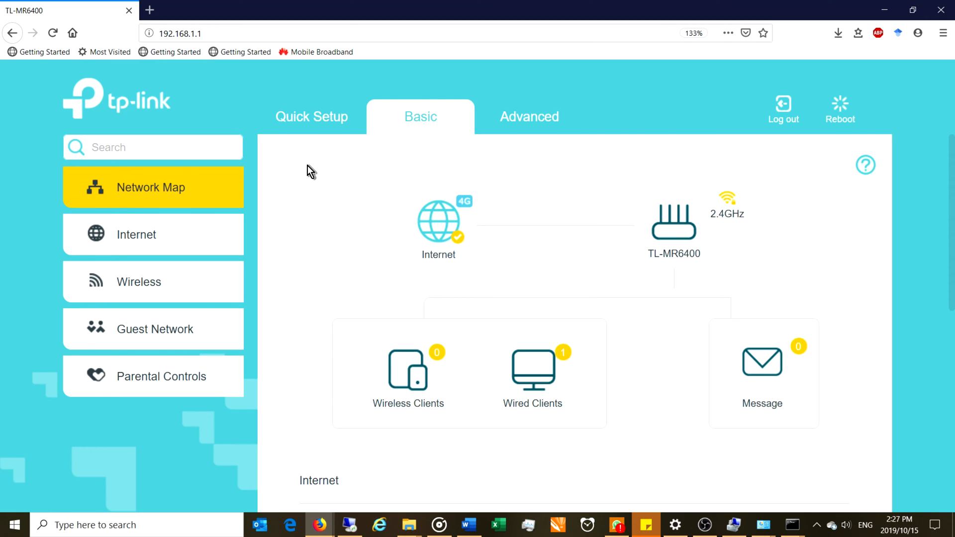
left_click(529, 116)
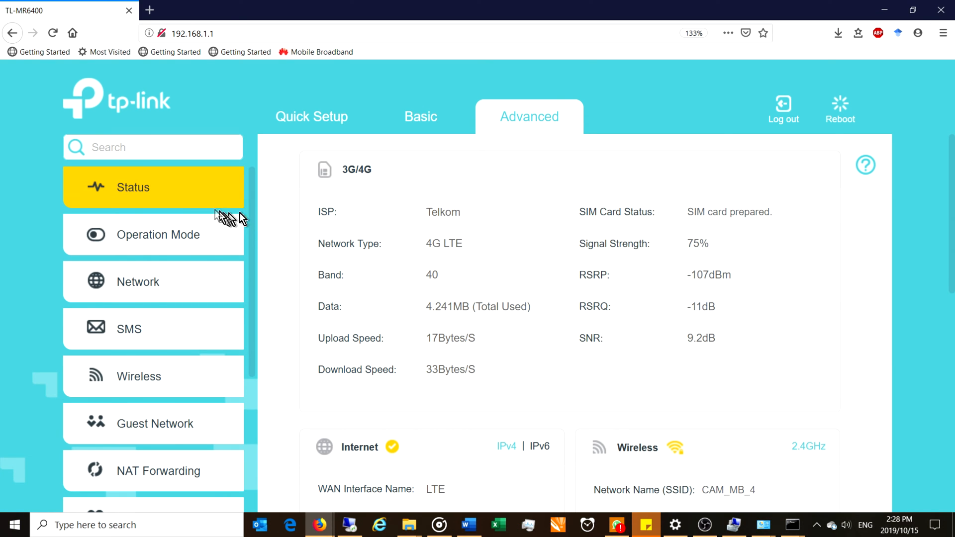
Expand the sidebar's Network section to list Internet, LAN Settings and more.
scroll("down", 3)
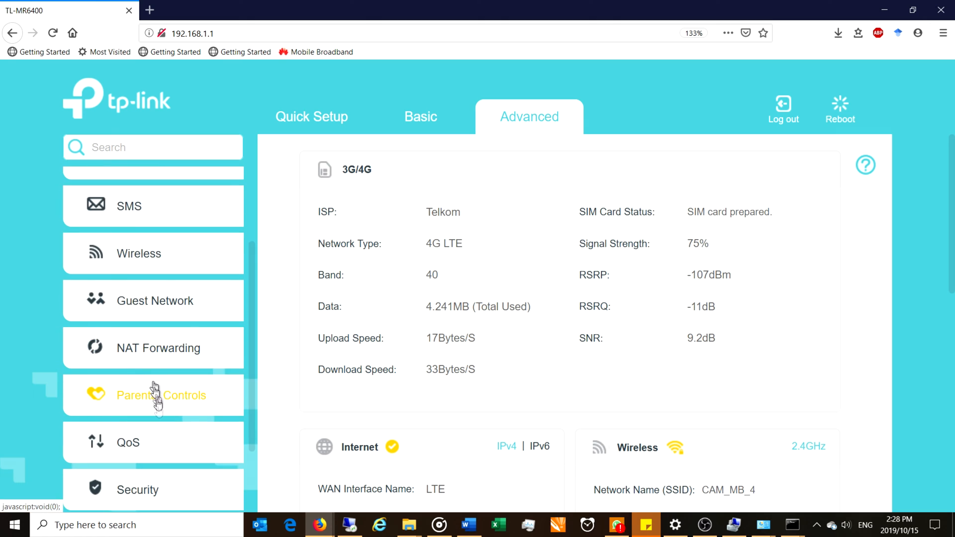
scroll("down", 3)
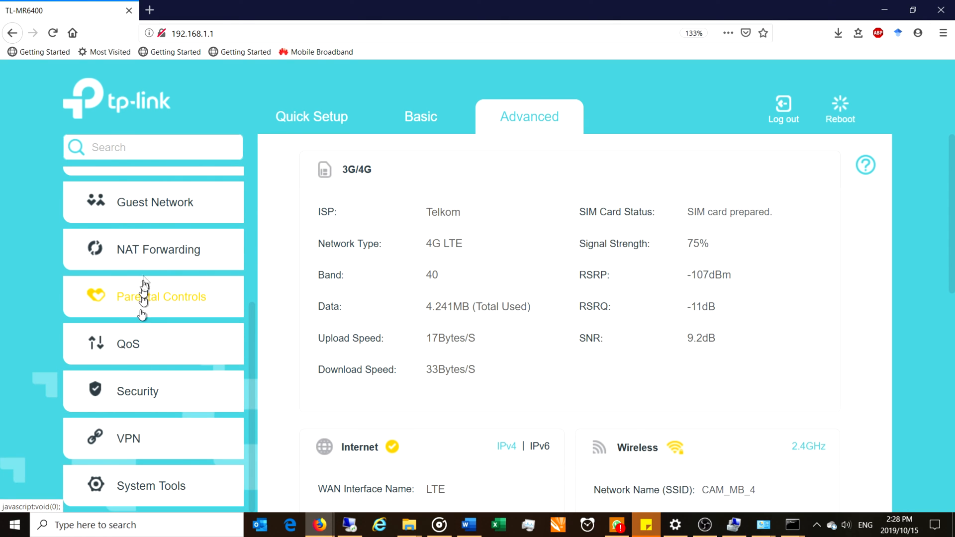
scroll("up", 3)
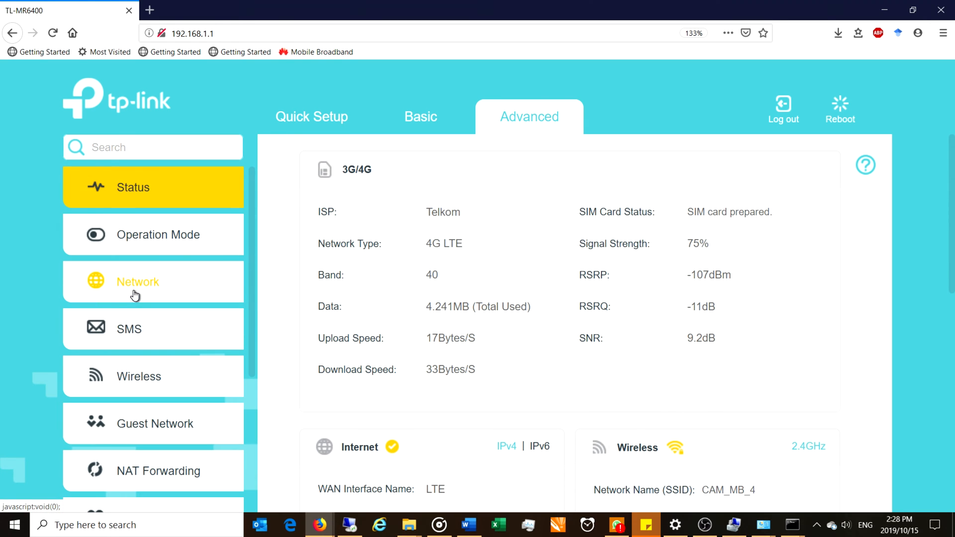
left_click(138, 282)
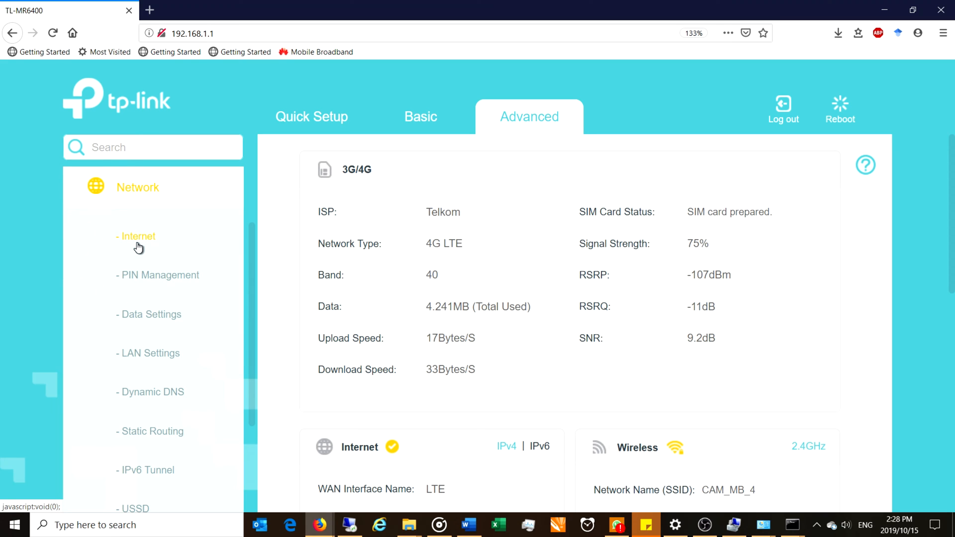
mouse_move(163, 339)
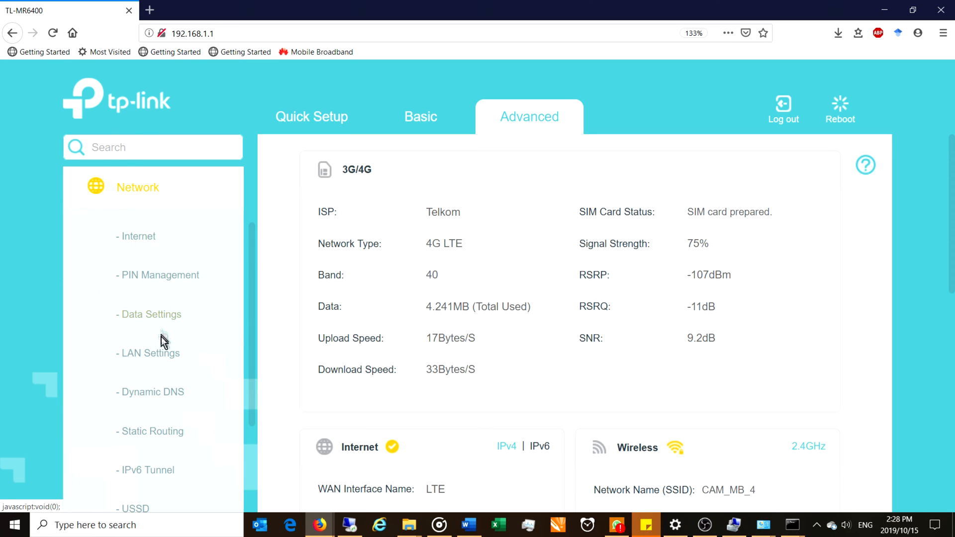
mouse_move(161, 432)
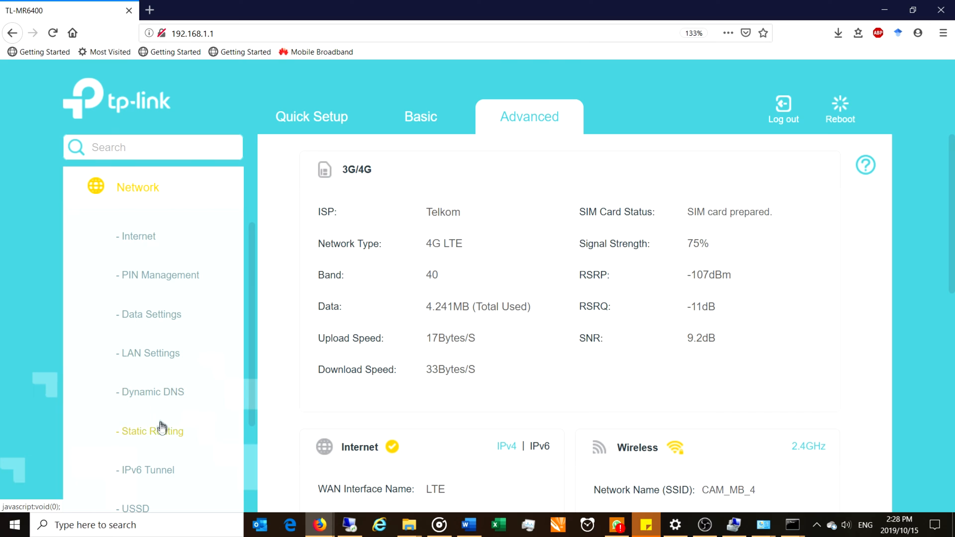
scroll("down", 3)
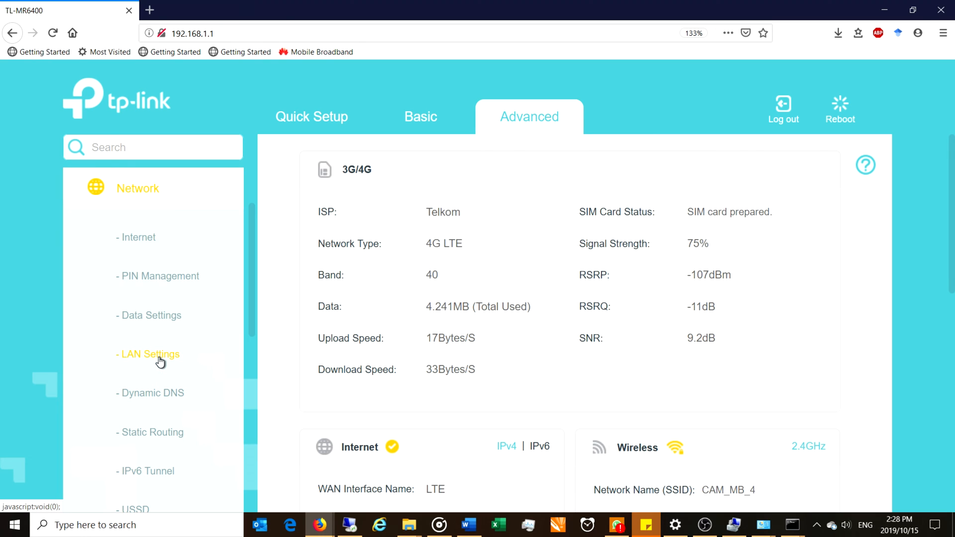
Open LAN Settings and enter 10.0.0.2 as the router's IP address.
left_click(150, 354)
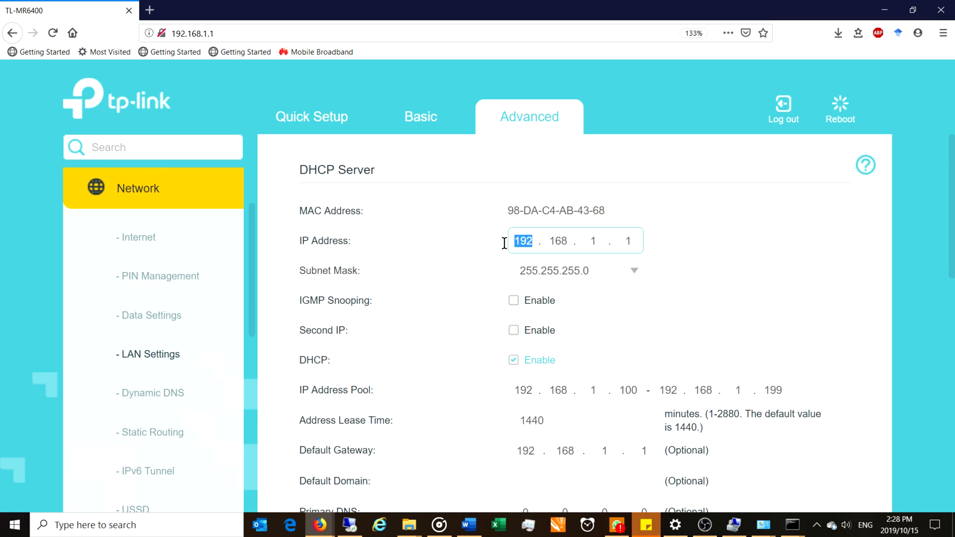
mouse_move(505, 249)
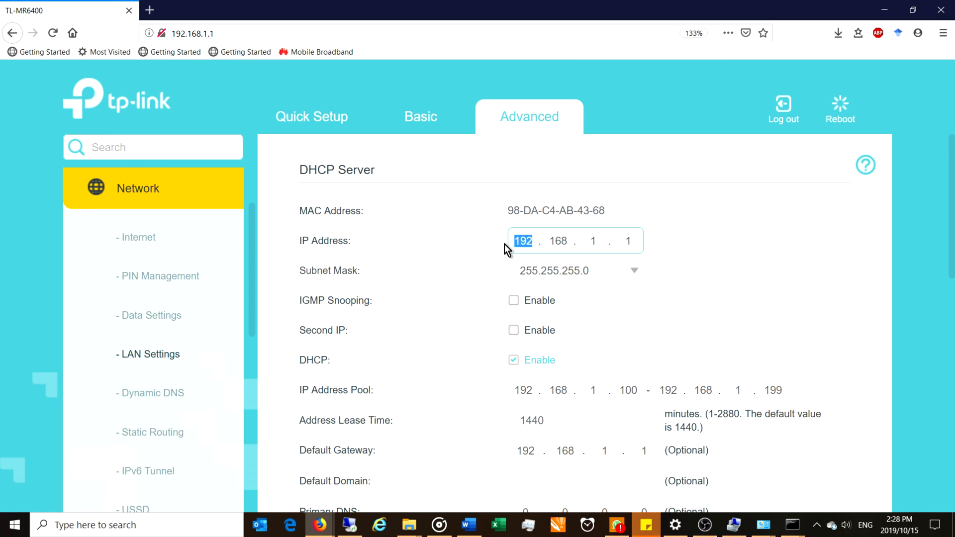
type("10")
left_click(628, 241)
type("2")
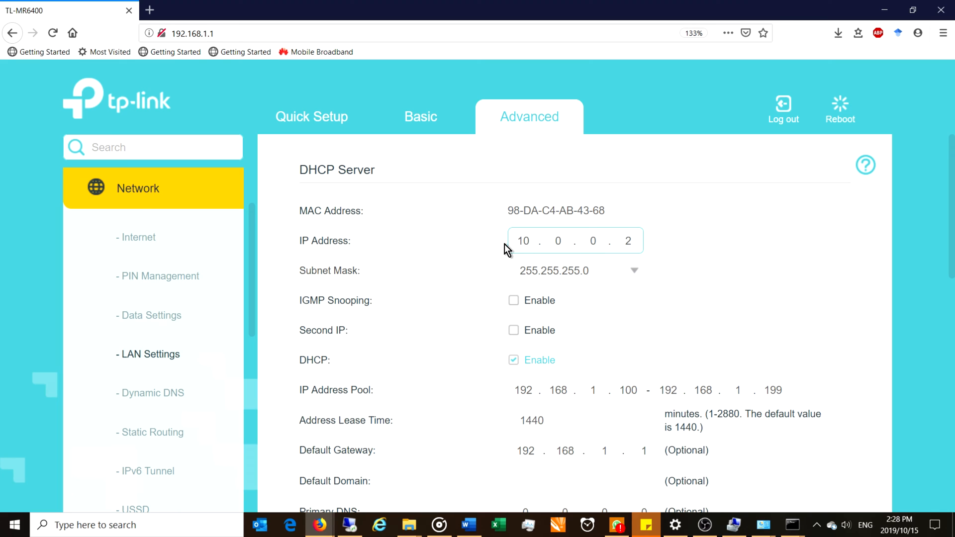
mouse_move(561, 306)
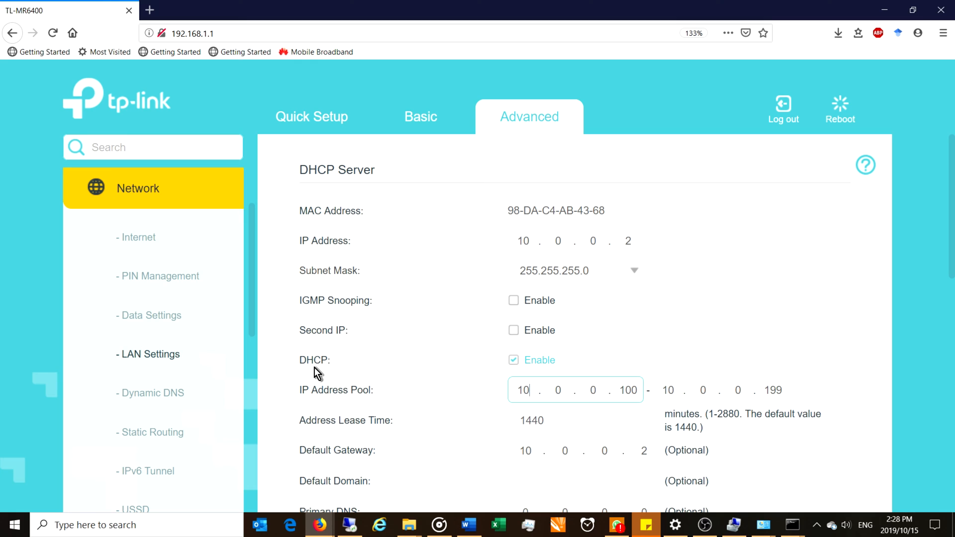
mouse_move(367, 402)
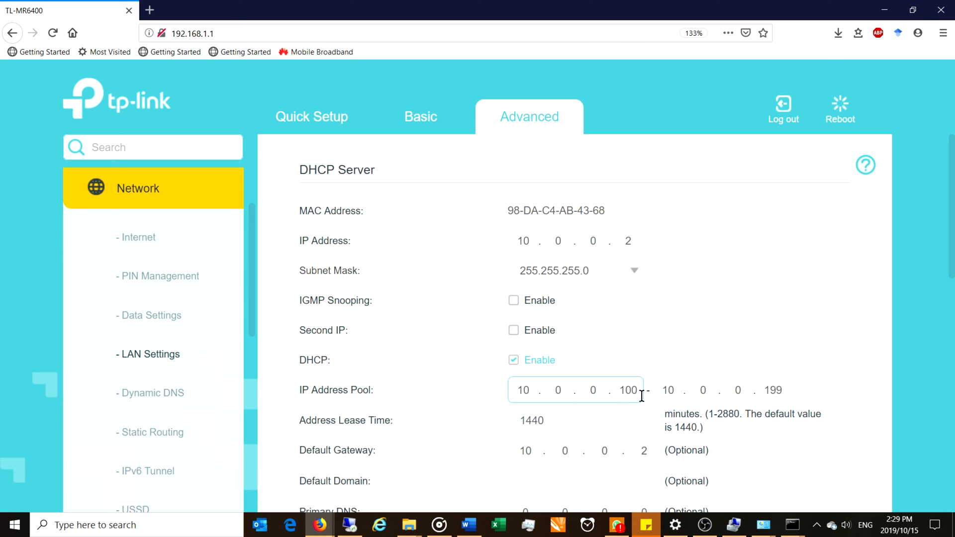
Set the DHCP address pool to run from 10.0.0.3 to 10.0.0.150.
double_click(628, 390)
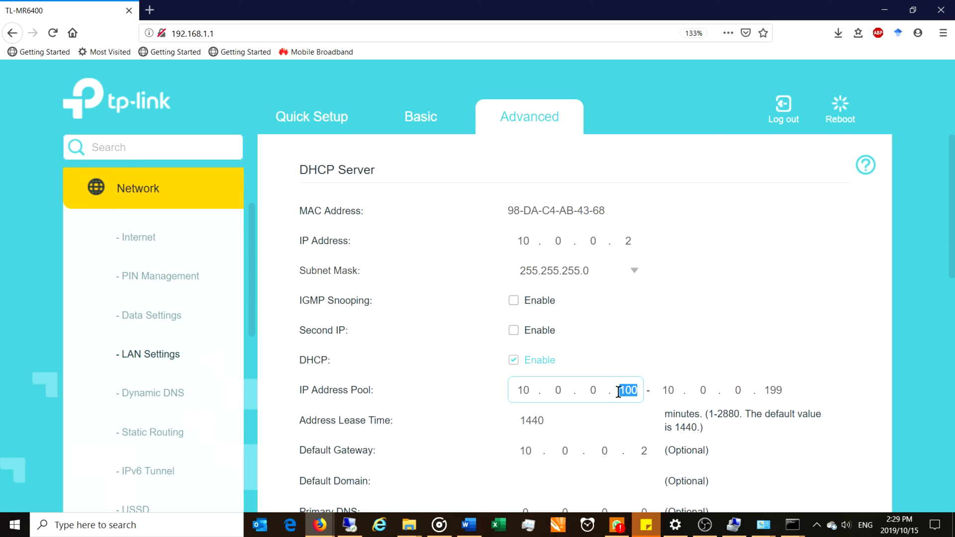
type("3")
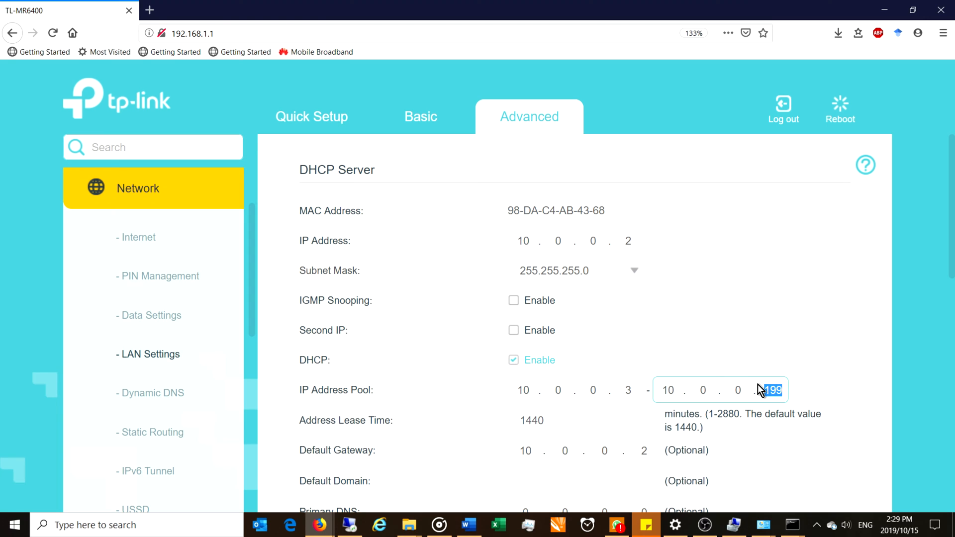
type("244")
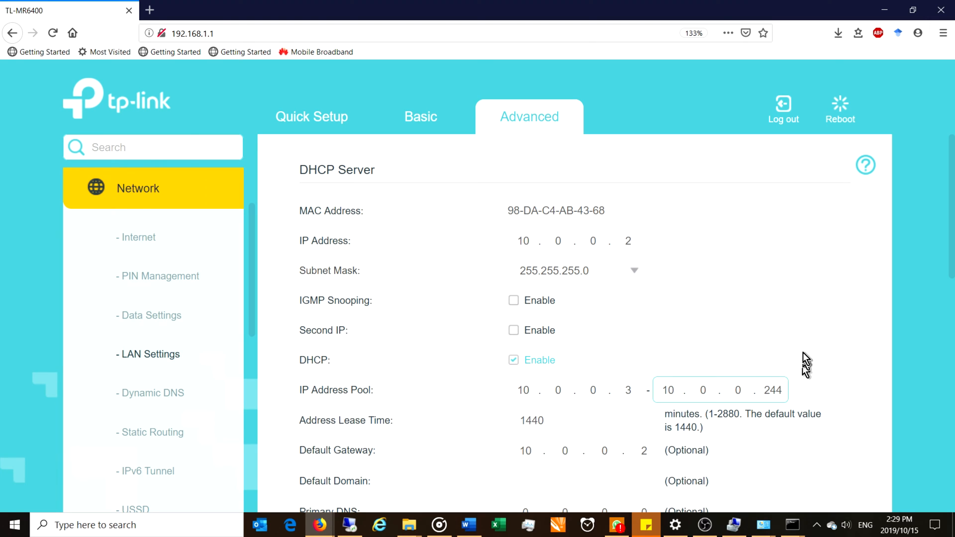
left_click(585, 421)
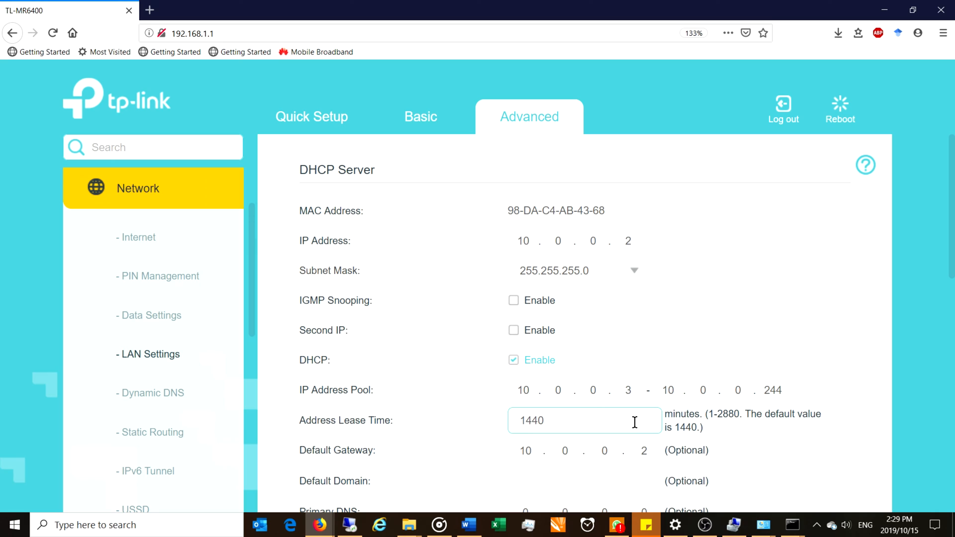
left_click(755, 390)
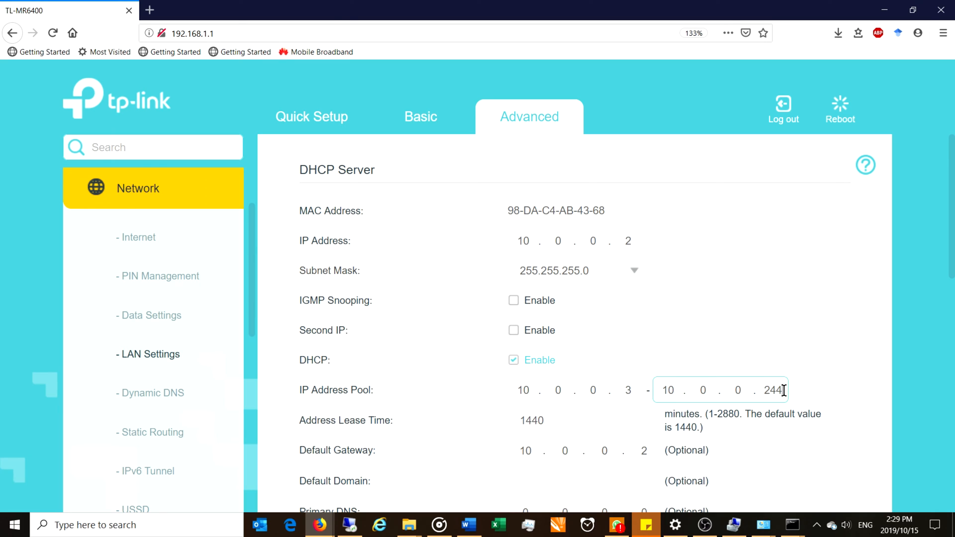
double_click(772, 390)
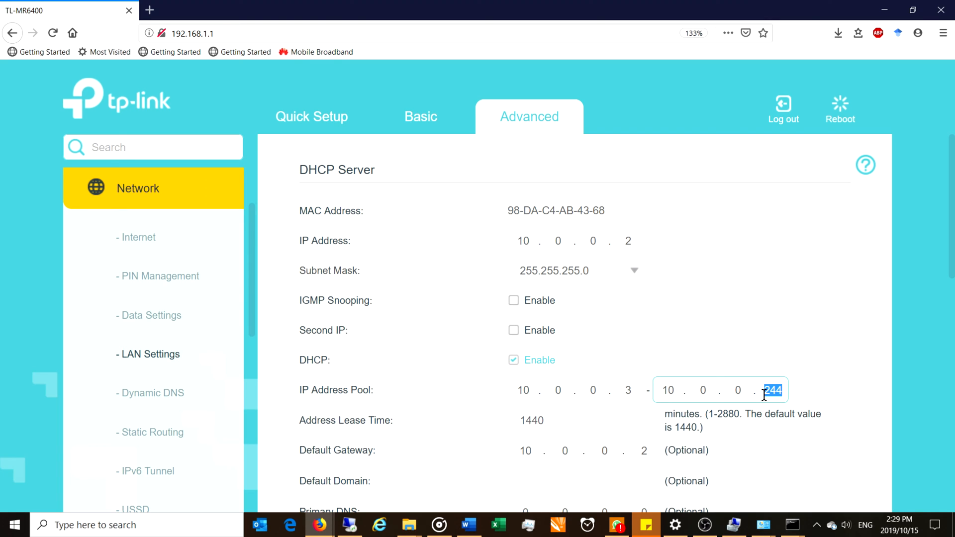
left_click(584, 421)
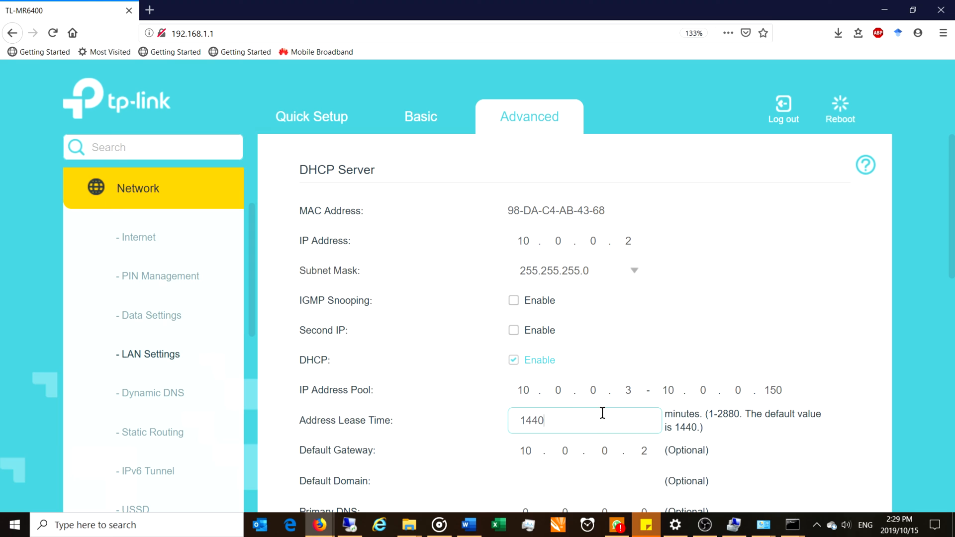
mouse_move(415, 425)
type("5")
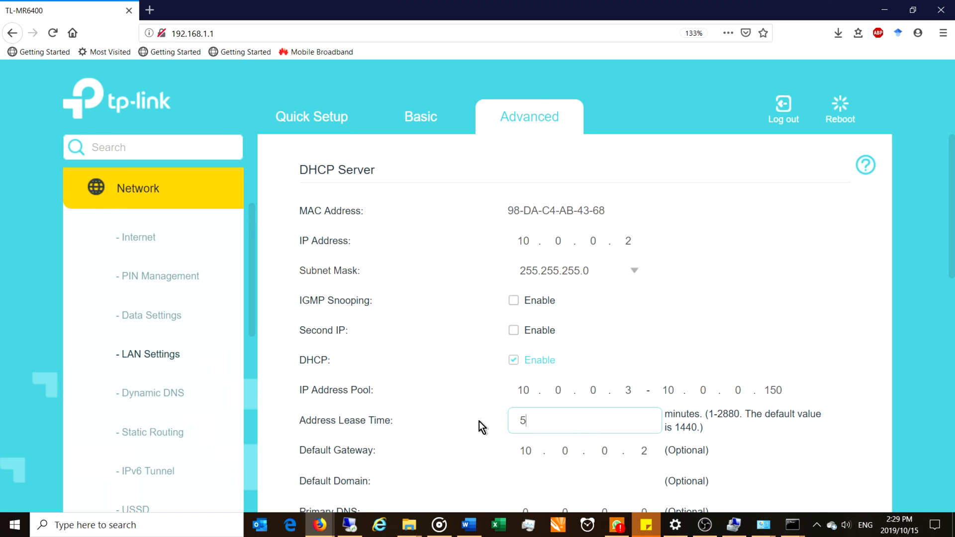
mouse_move(632, 385)
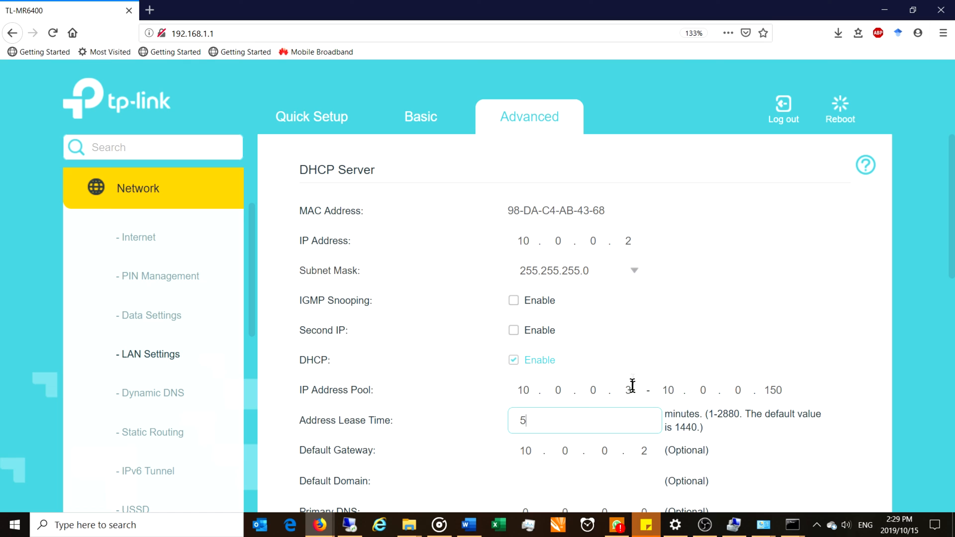
type("440")
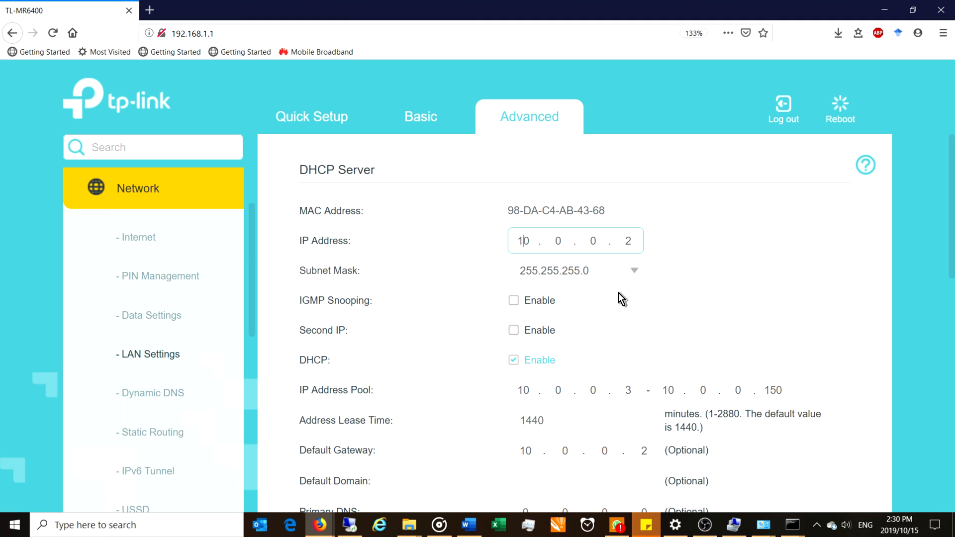
mouse_move(203, 60)
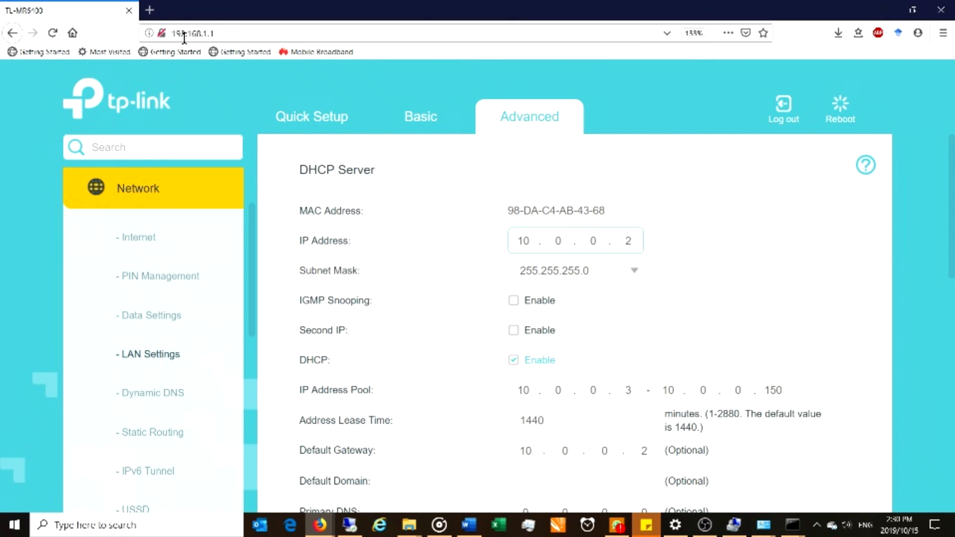
Save the LAN and DHCP changes and accept the router reboot.
left_click(812, 449)
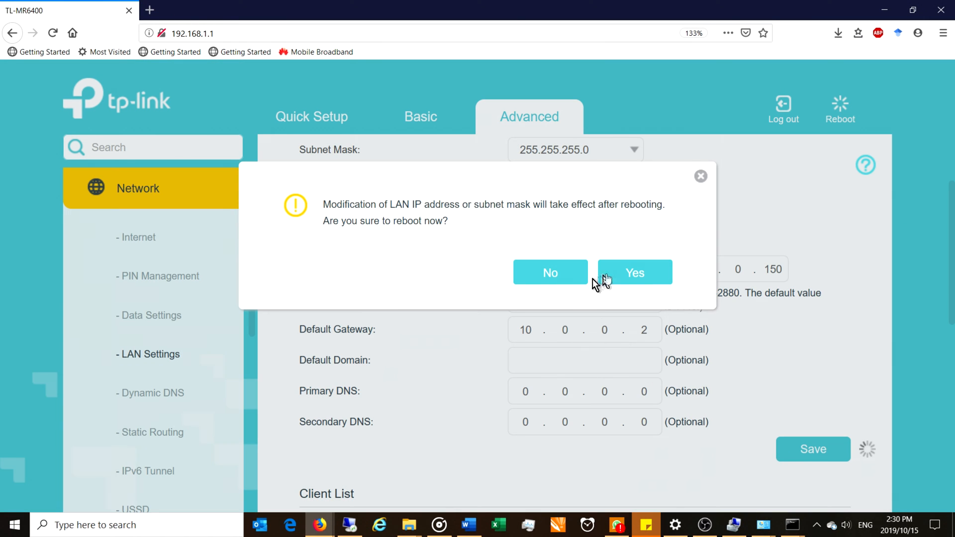
left_click(550, 273)
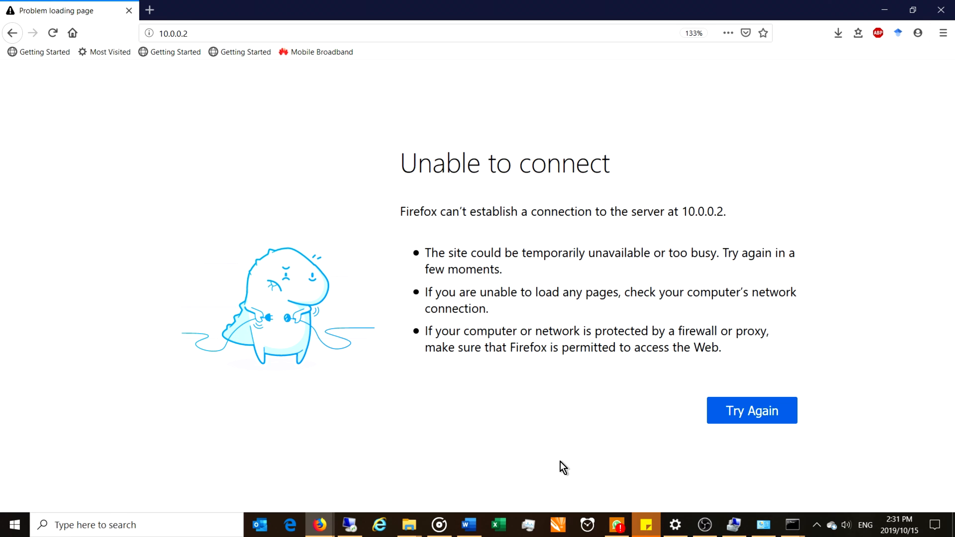
Load the router page at its new address 10.0.0.2 and enter the admin password.
left_click(198, 32)
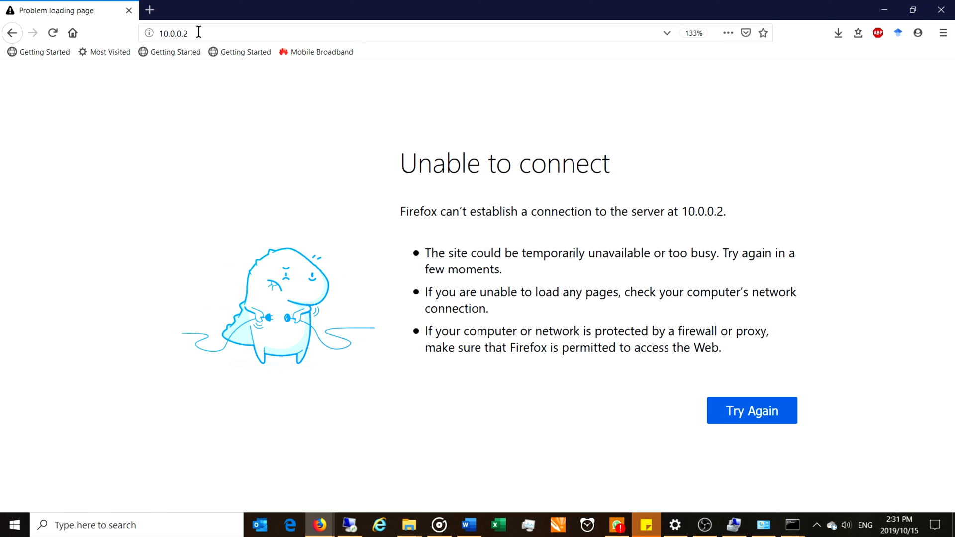
type("192")
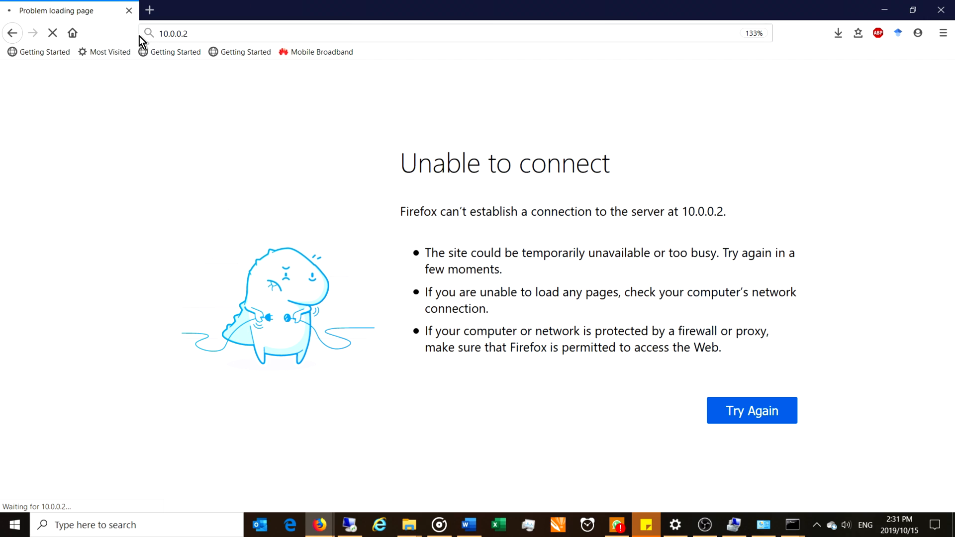
left_click(752, 410)
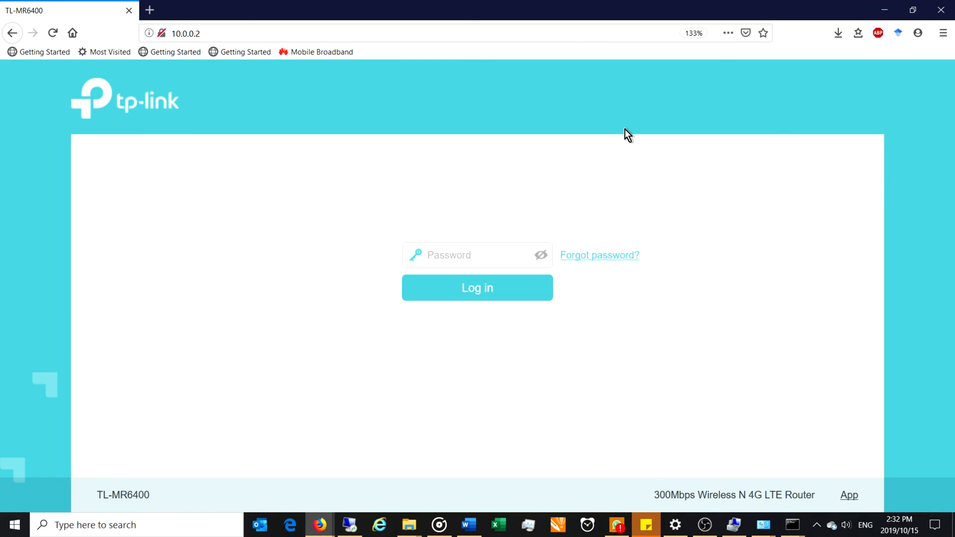
left_click(477, 288)
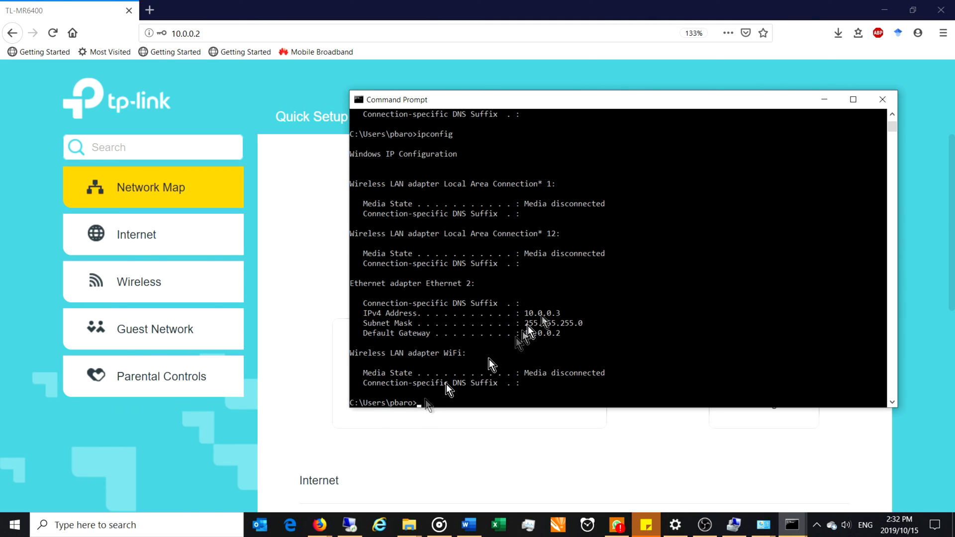
mouse_move(544, 320)
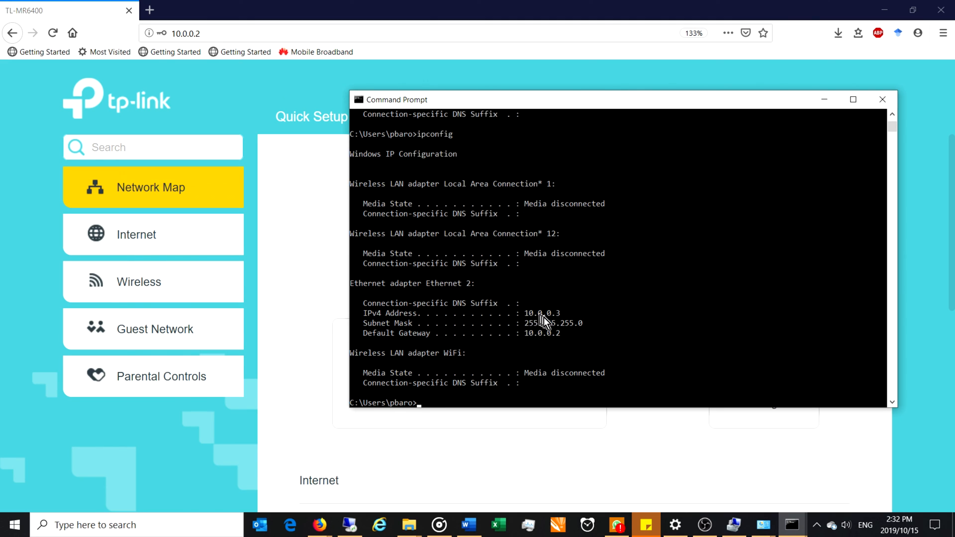
mouse_move(737, 473)
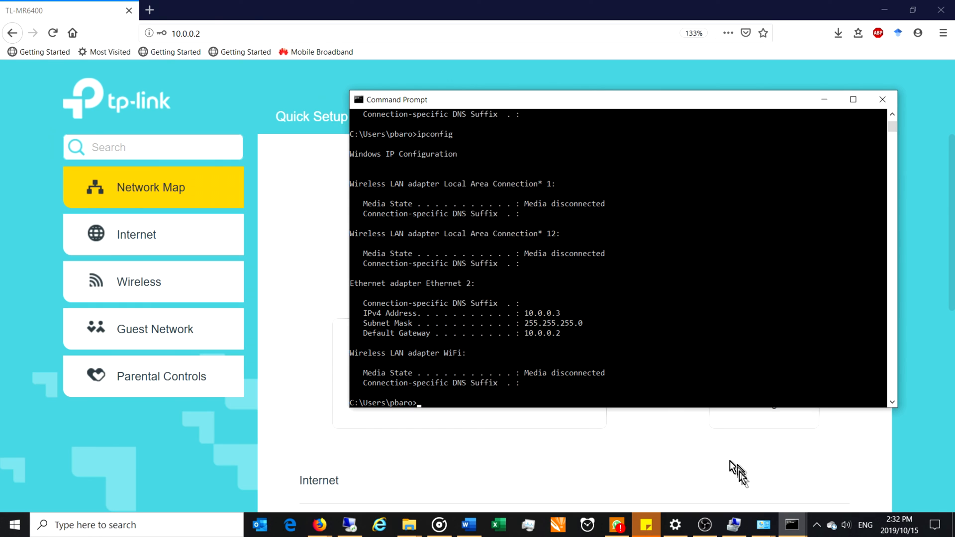
mouse_move(763, 525)
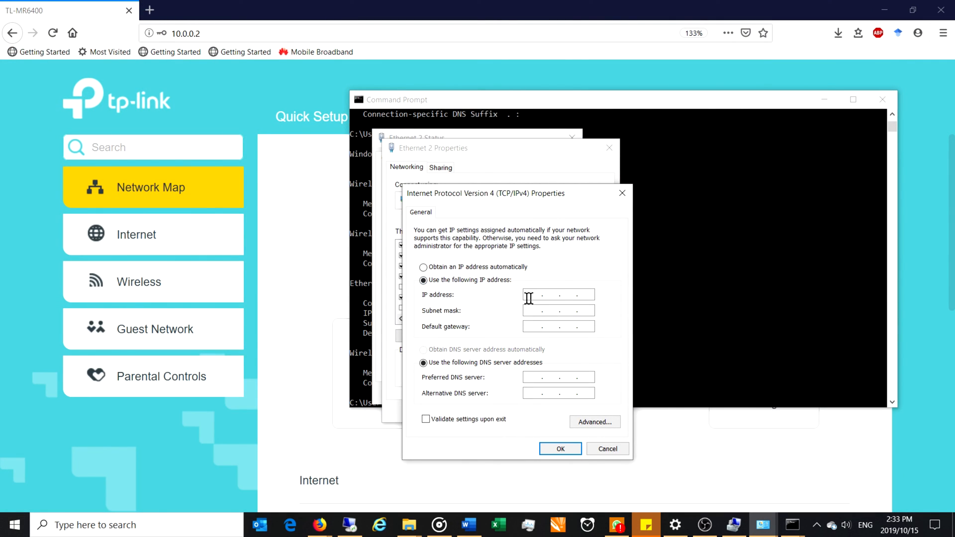
Enter IP 10.0.0.10, mask 255.0.0.0, gateway and DNS 10.0.0.2, then close the dialogs.
type("10.0.0.")
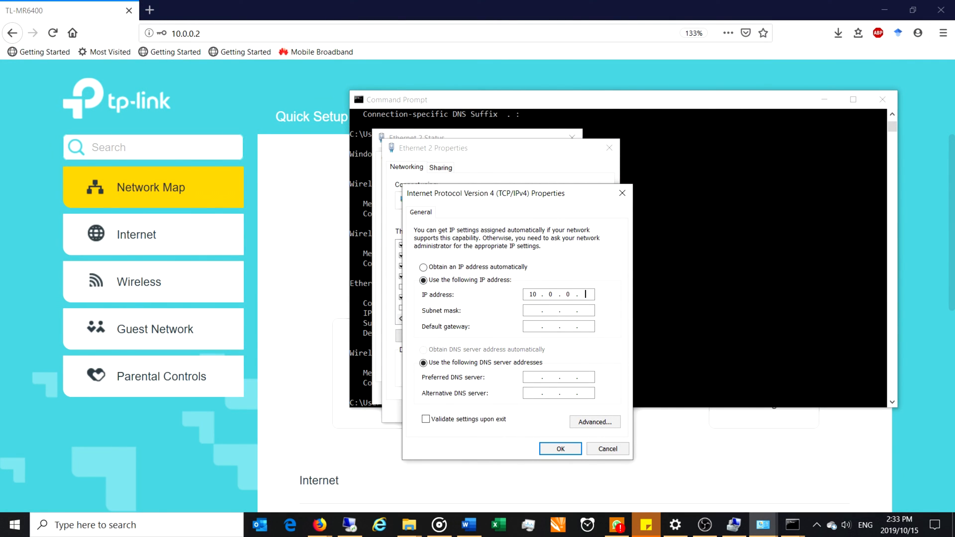
type("10")
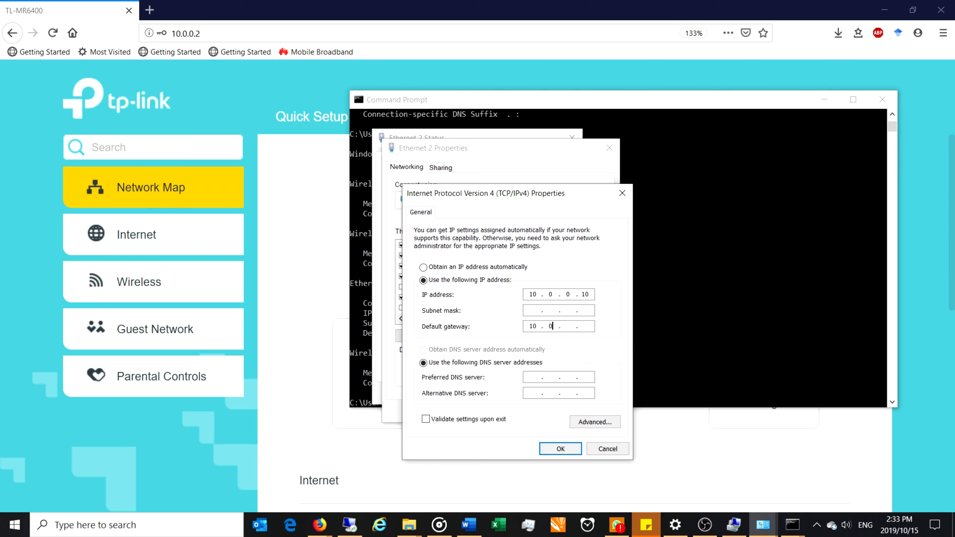
type("0")
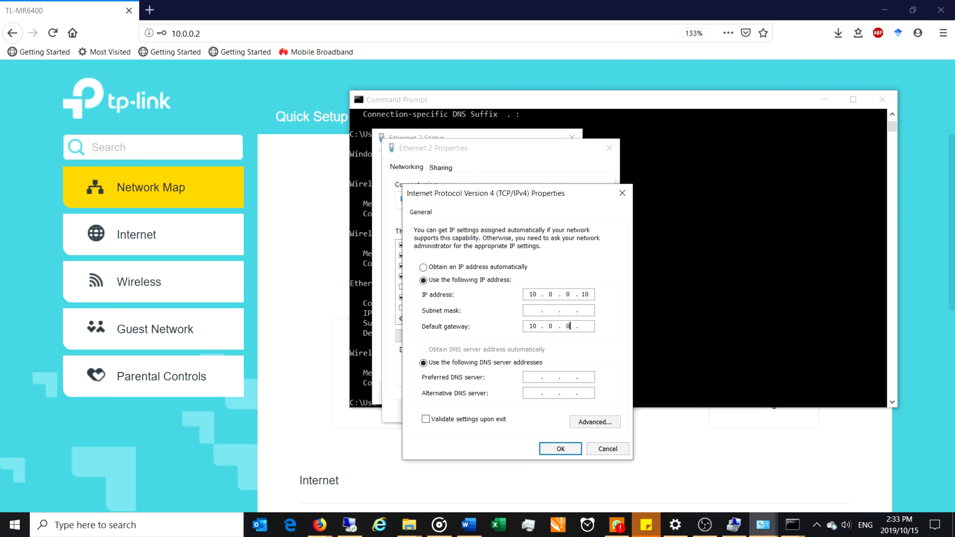
type("2")
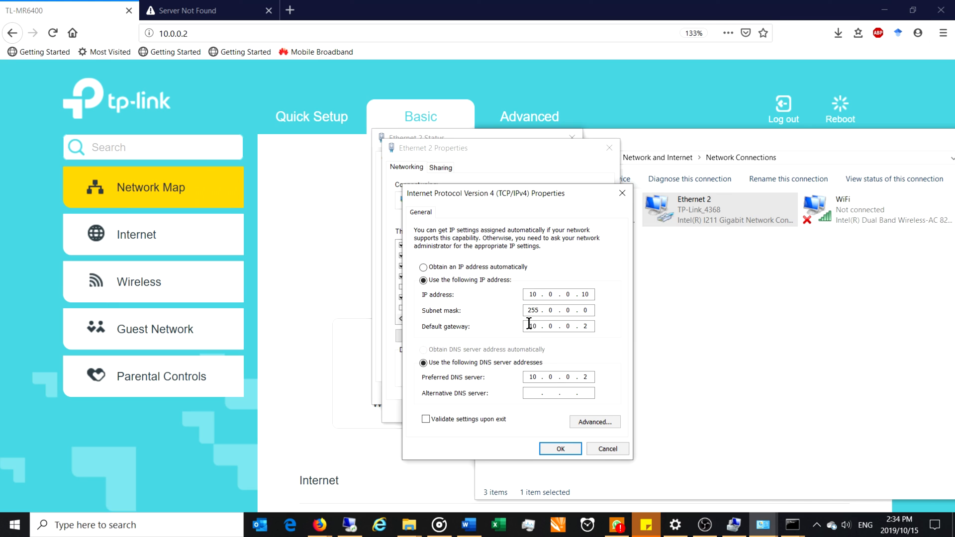
left_click(559, 449)
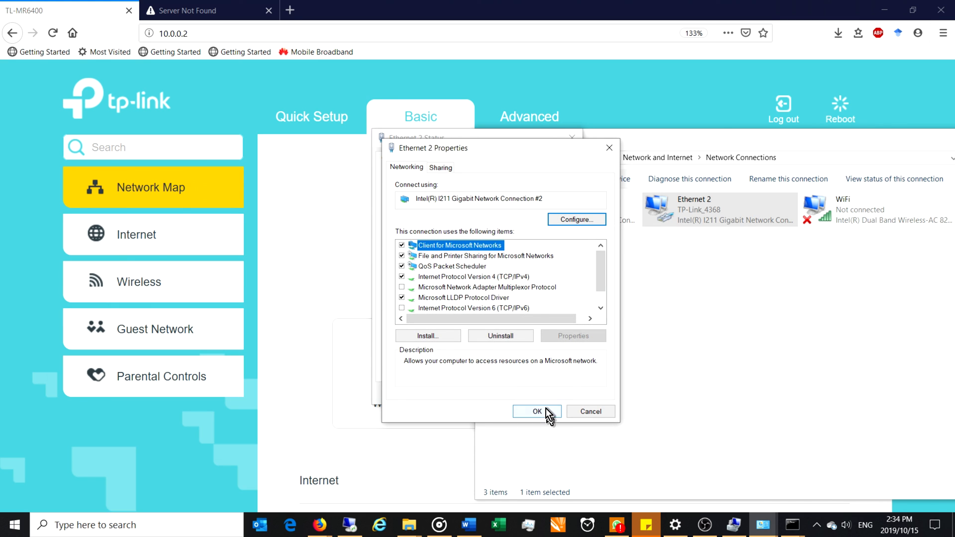
left_click(537, 412)
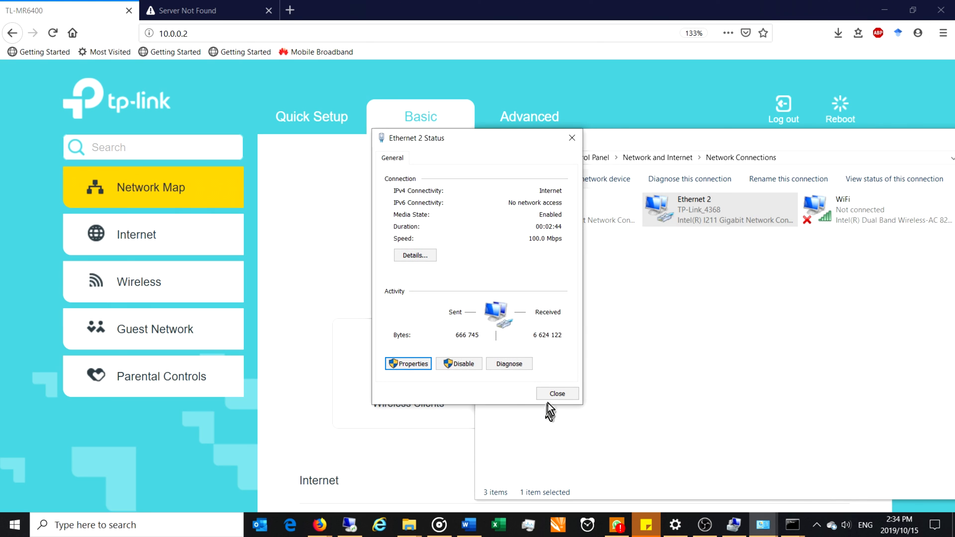
left_click(556, 394)
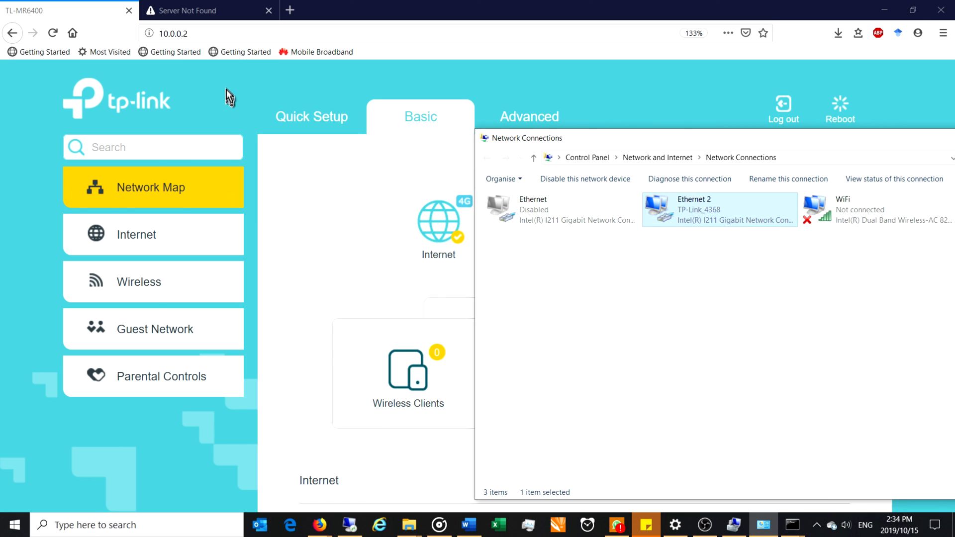
Reload takealot.com to confirm internet access, then view the TL-MR6400 network map at 10.0.0.2.
left_click(52, 33)
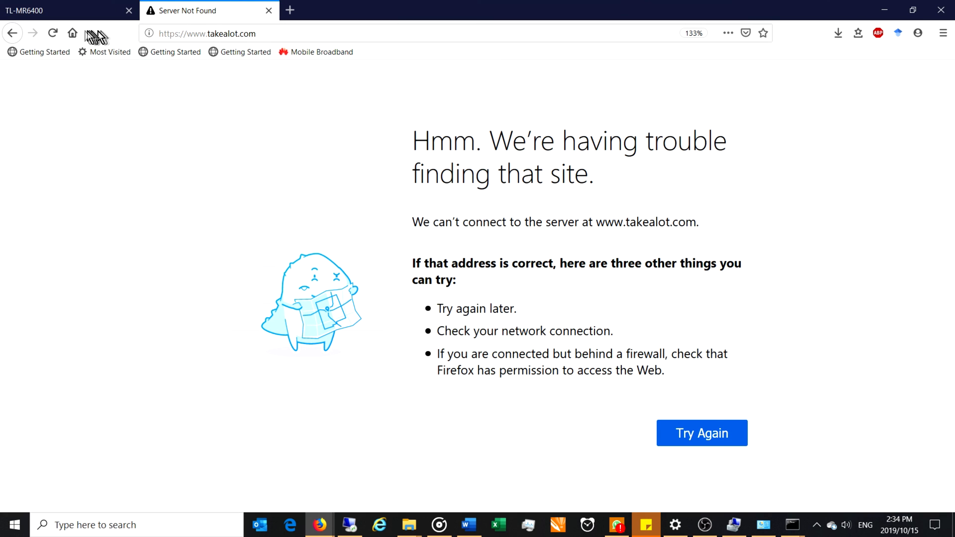
left_click(53, 32)
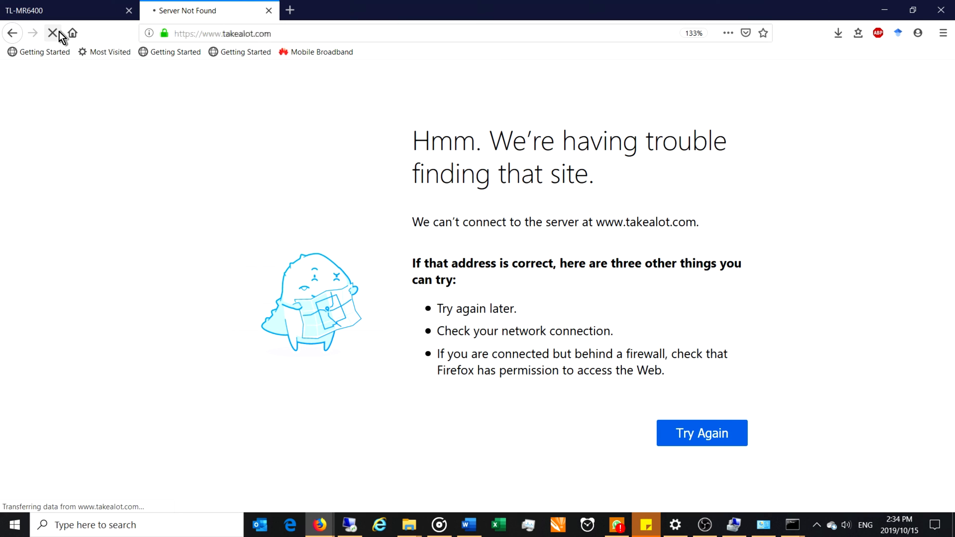
left_click(701, 433)
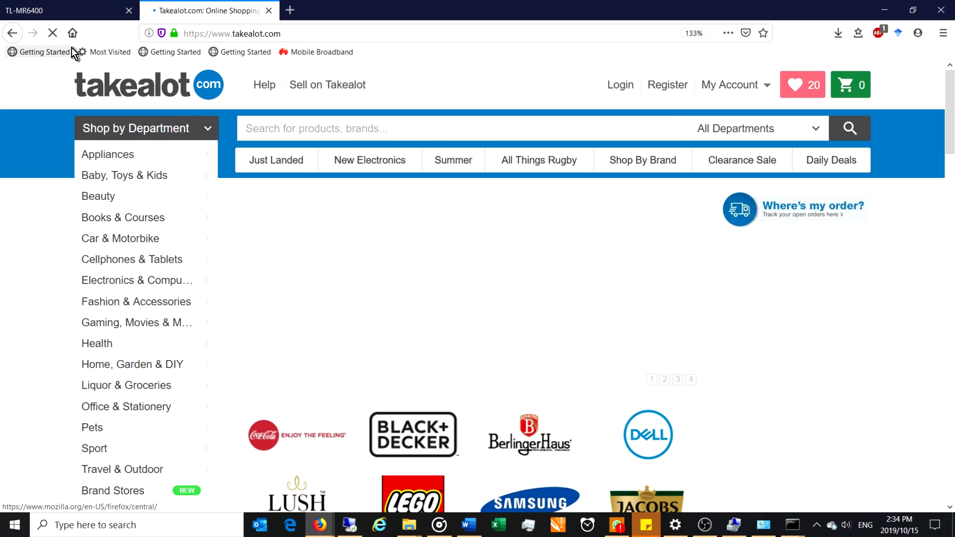
left_click(61, 11)
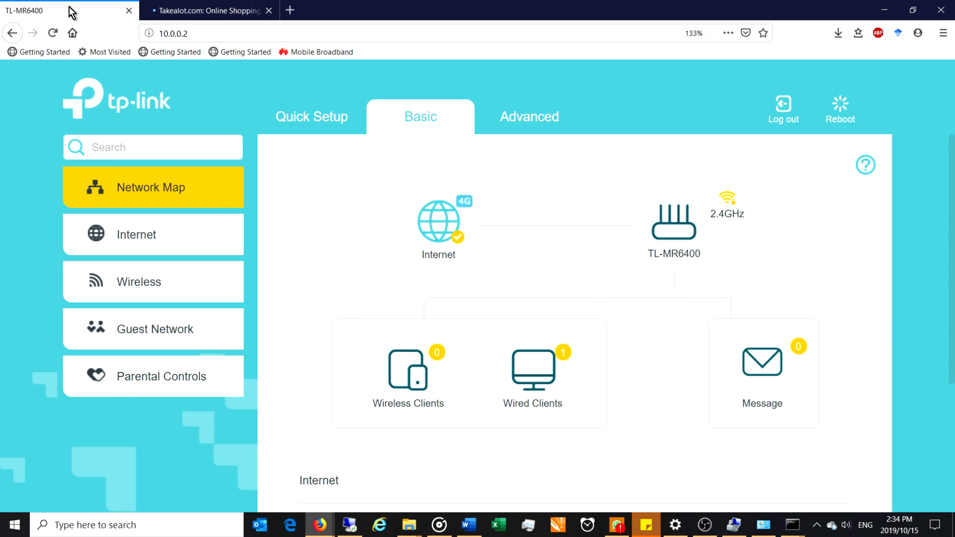